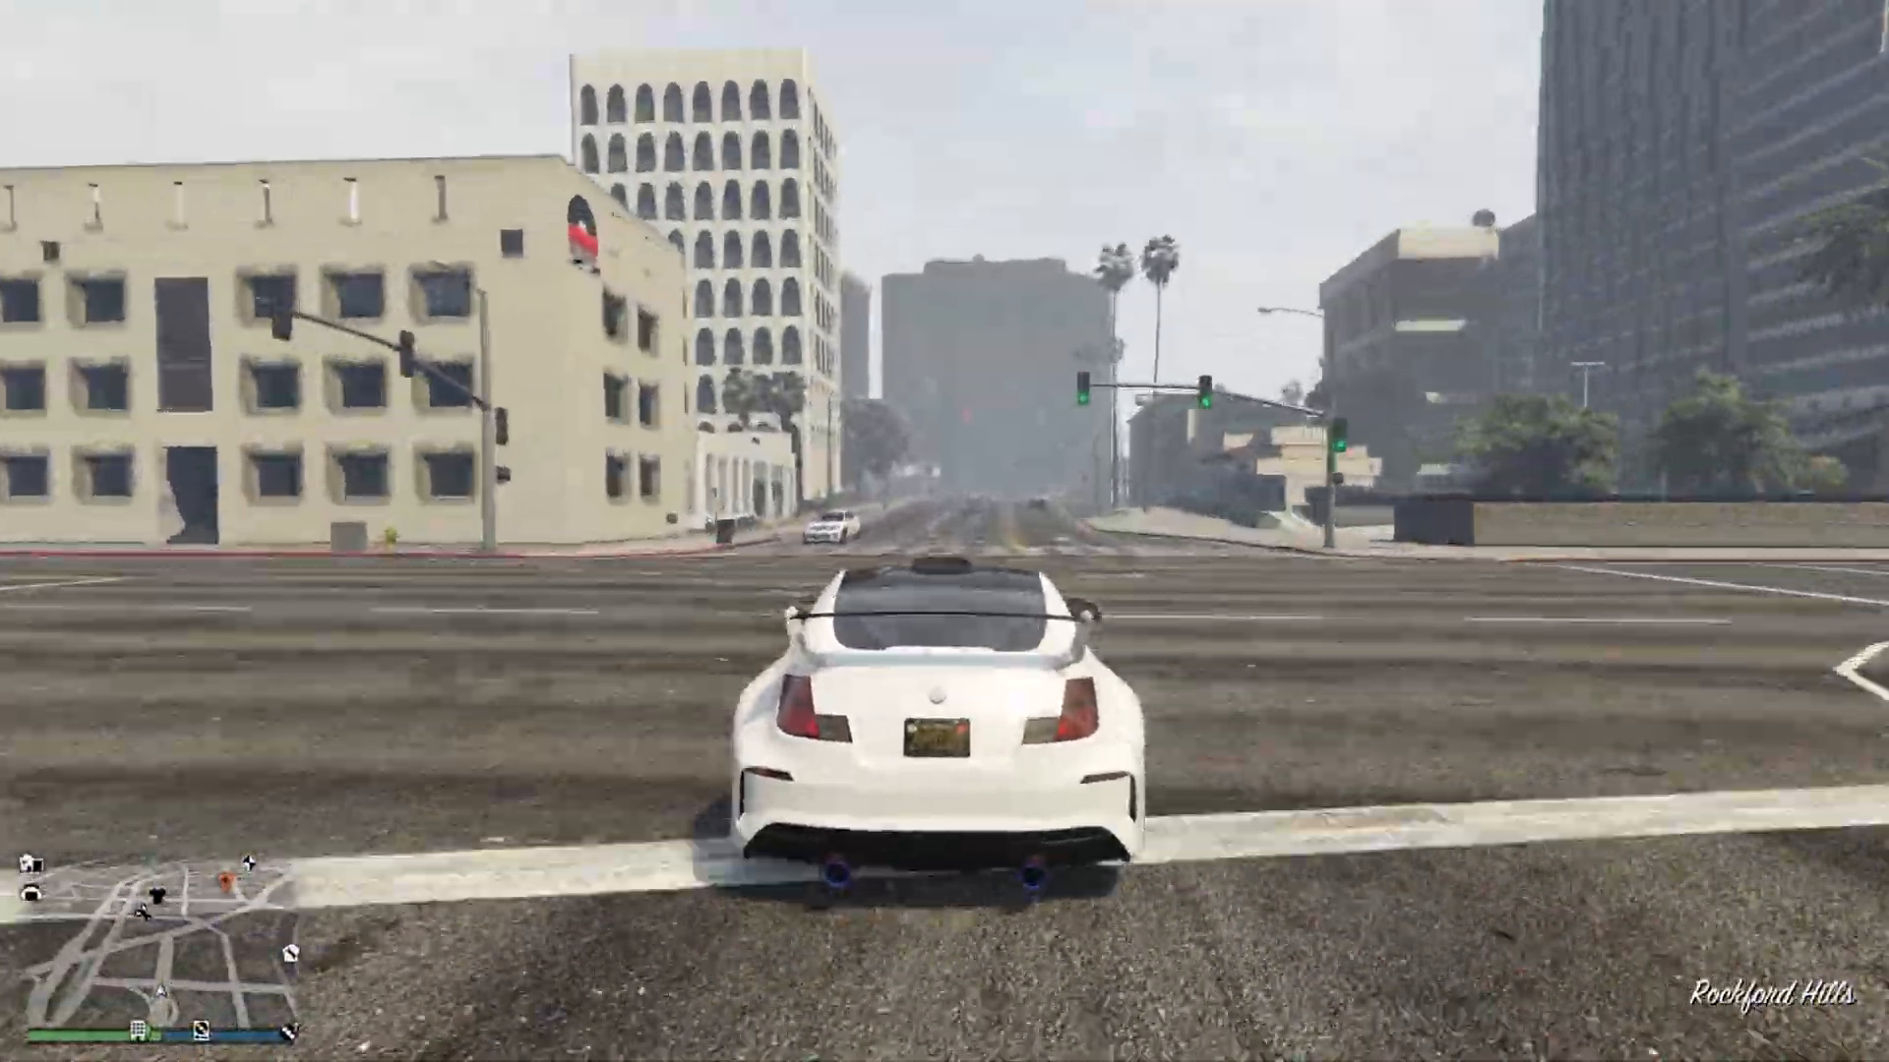
- Drive the white car through Rockford Hills, Vespucci Canals and Tackle St onto La Puerta Fwy
key(w)
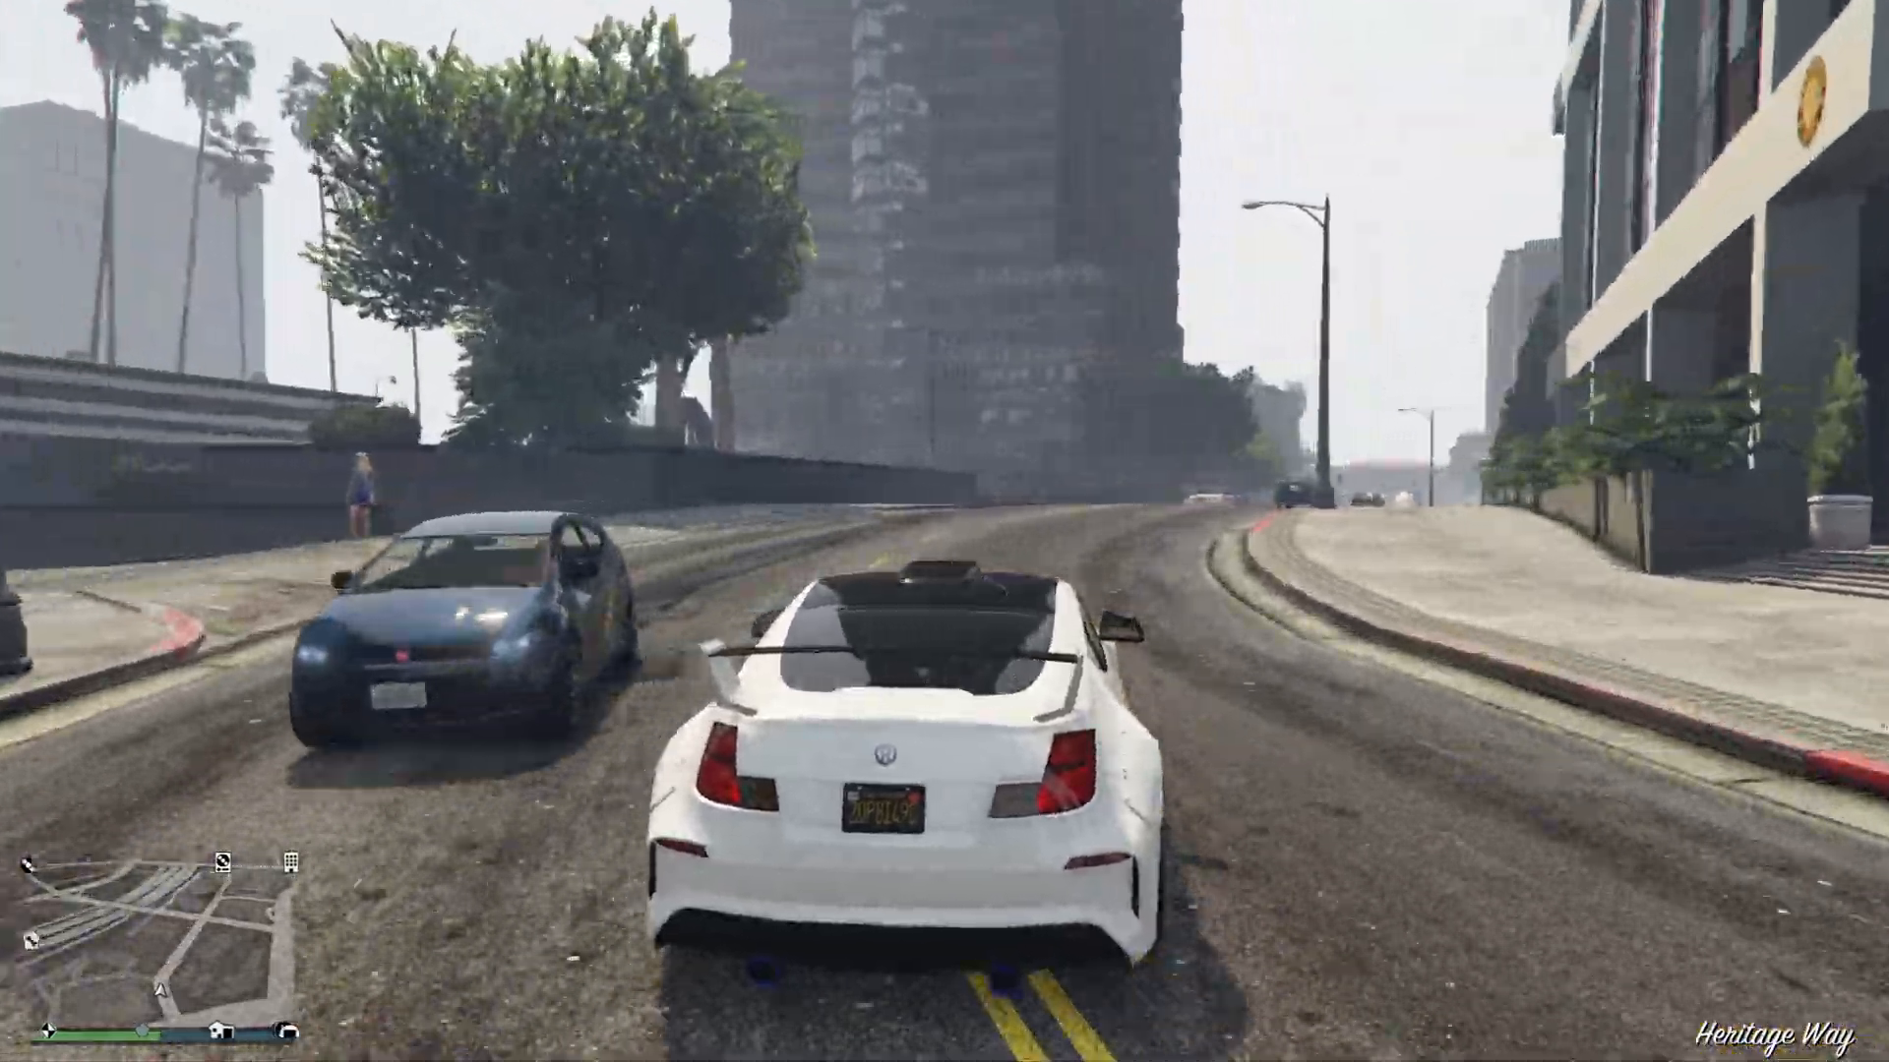
key(w)
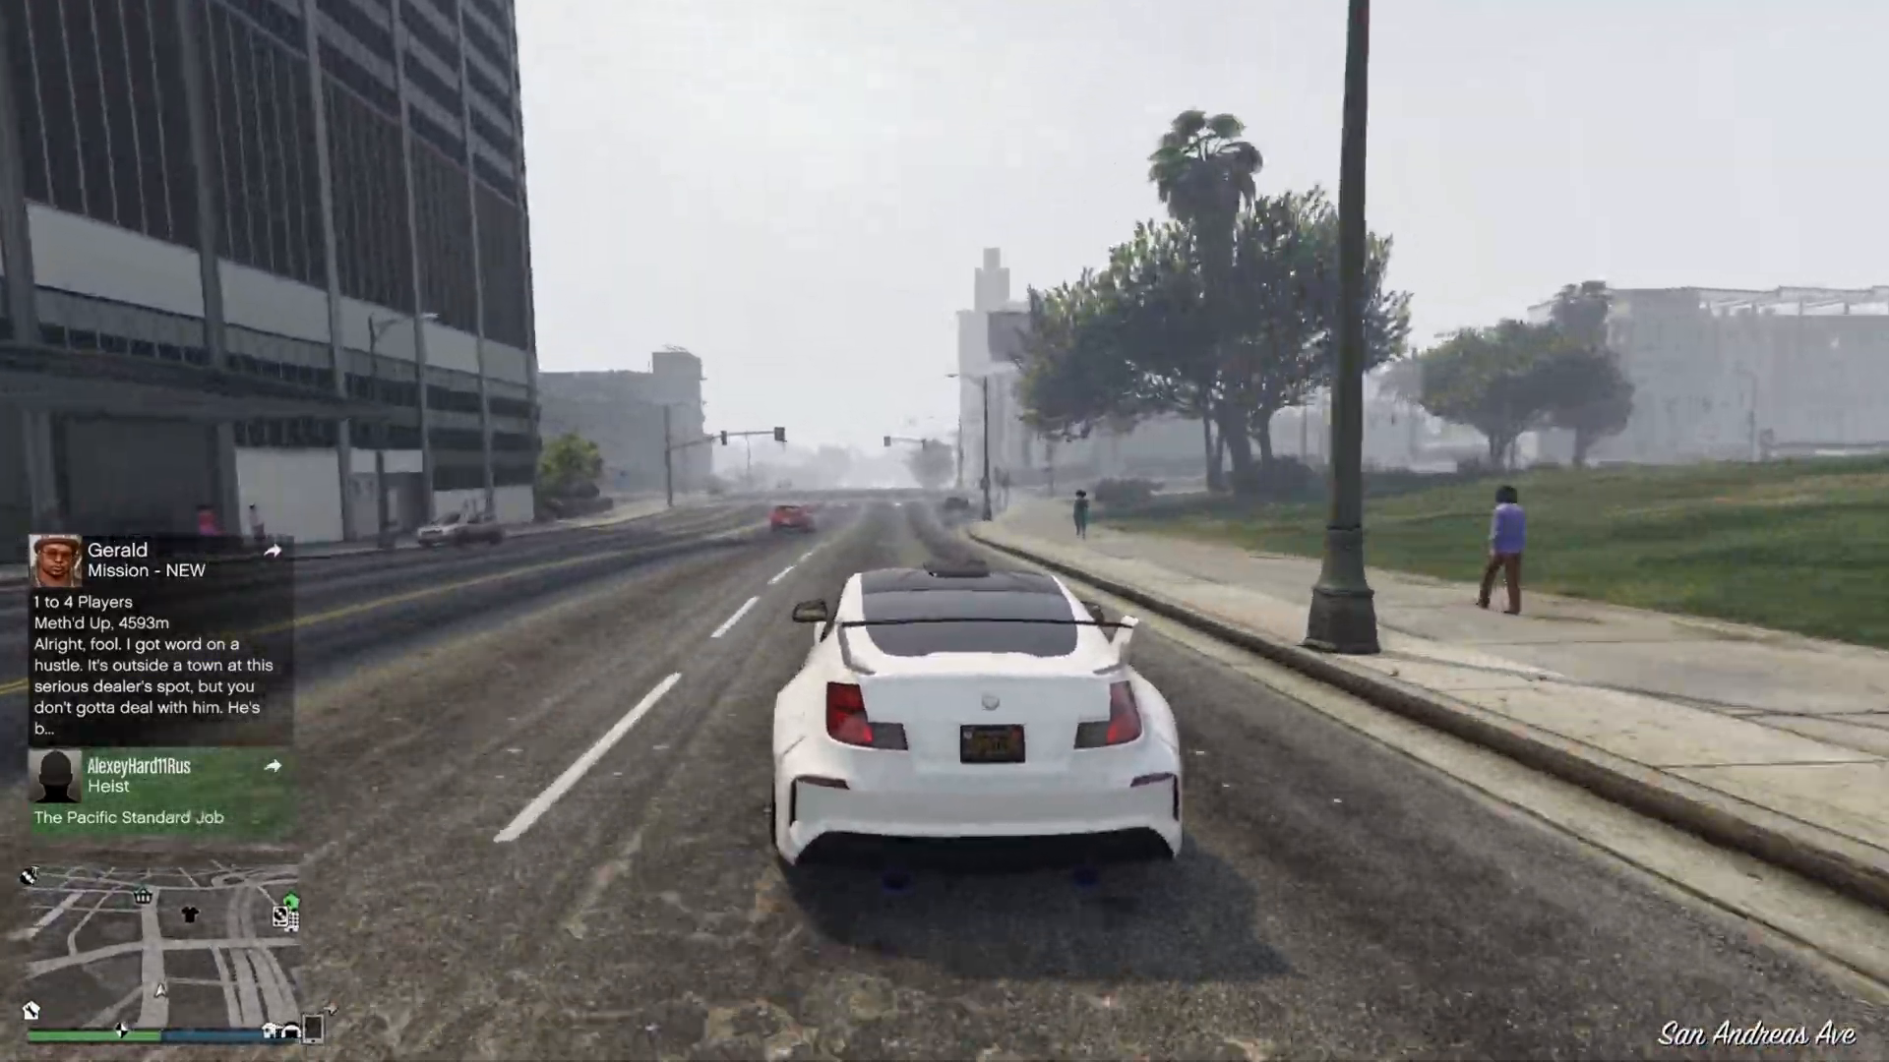
key(w)
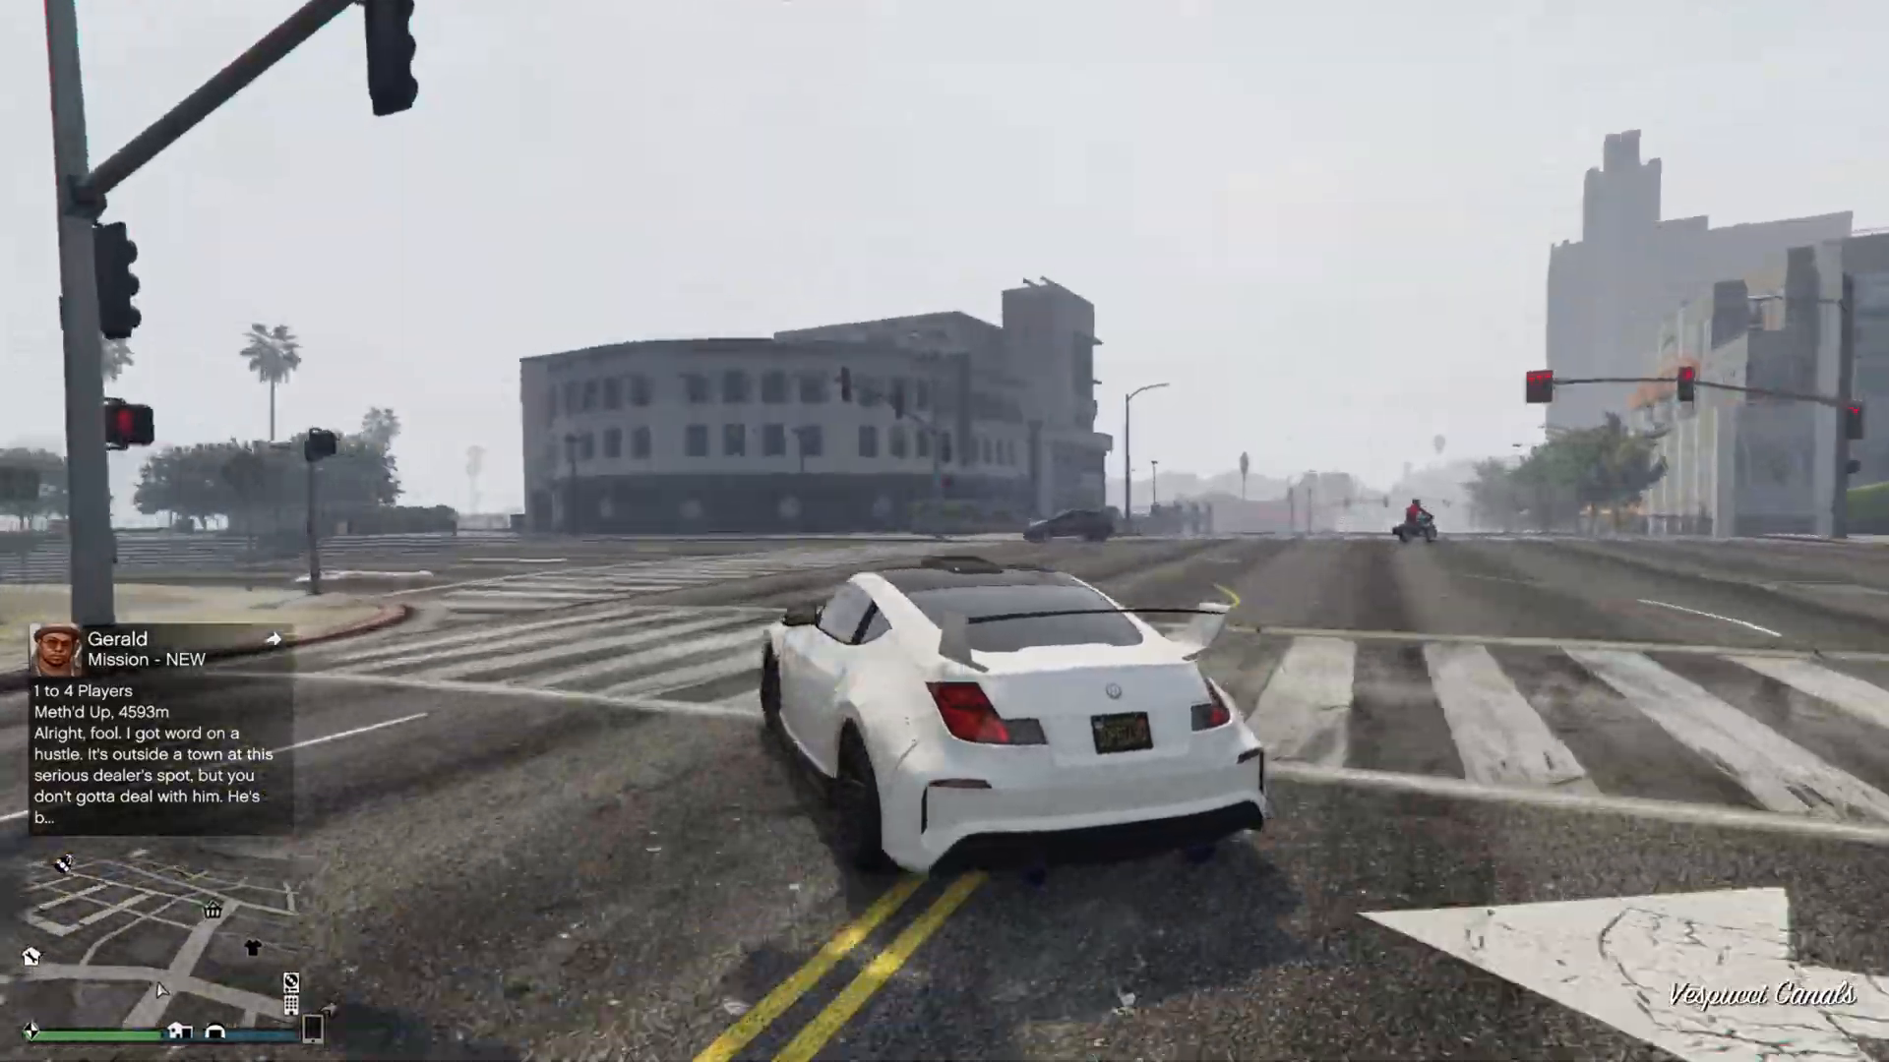
key(w)
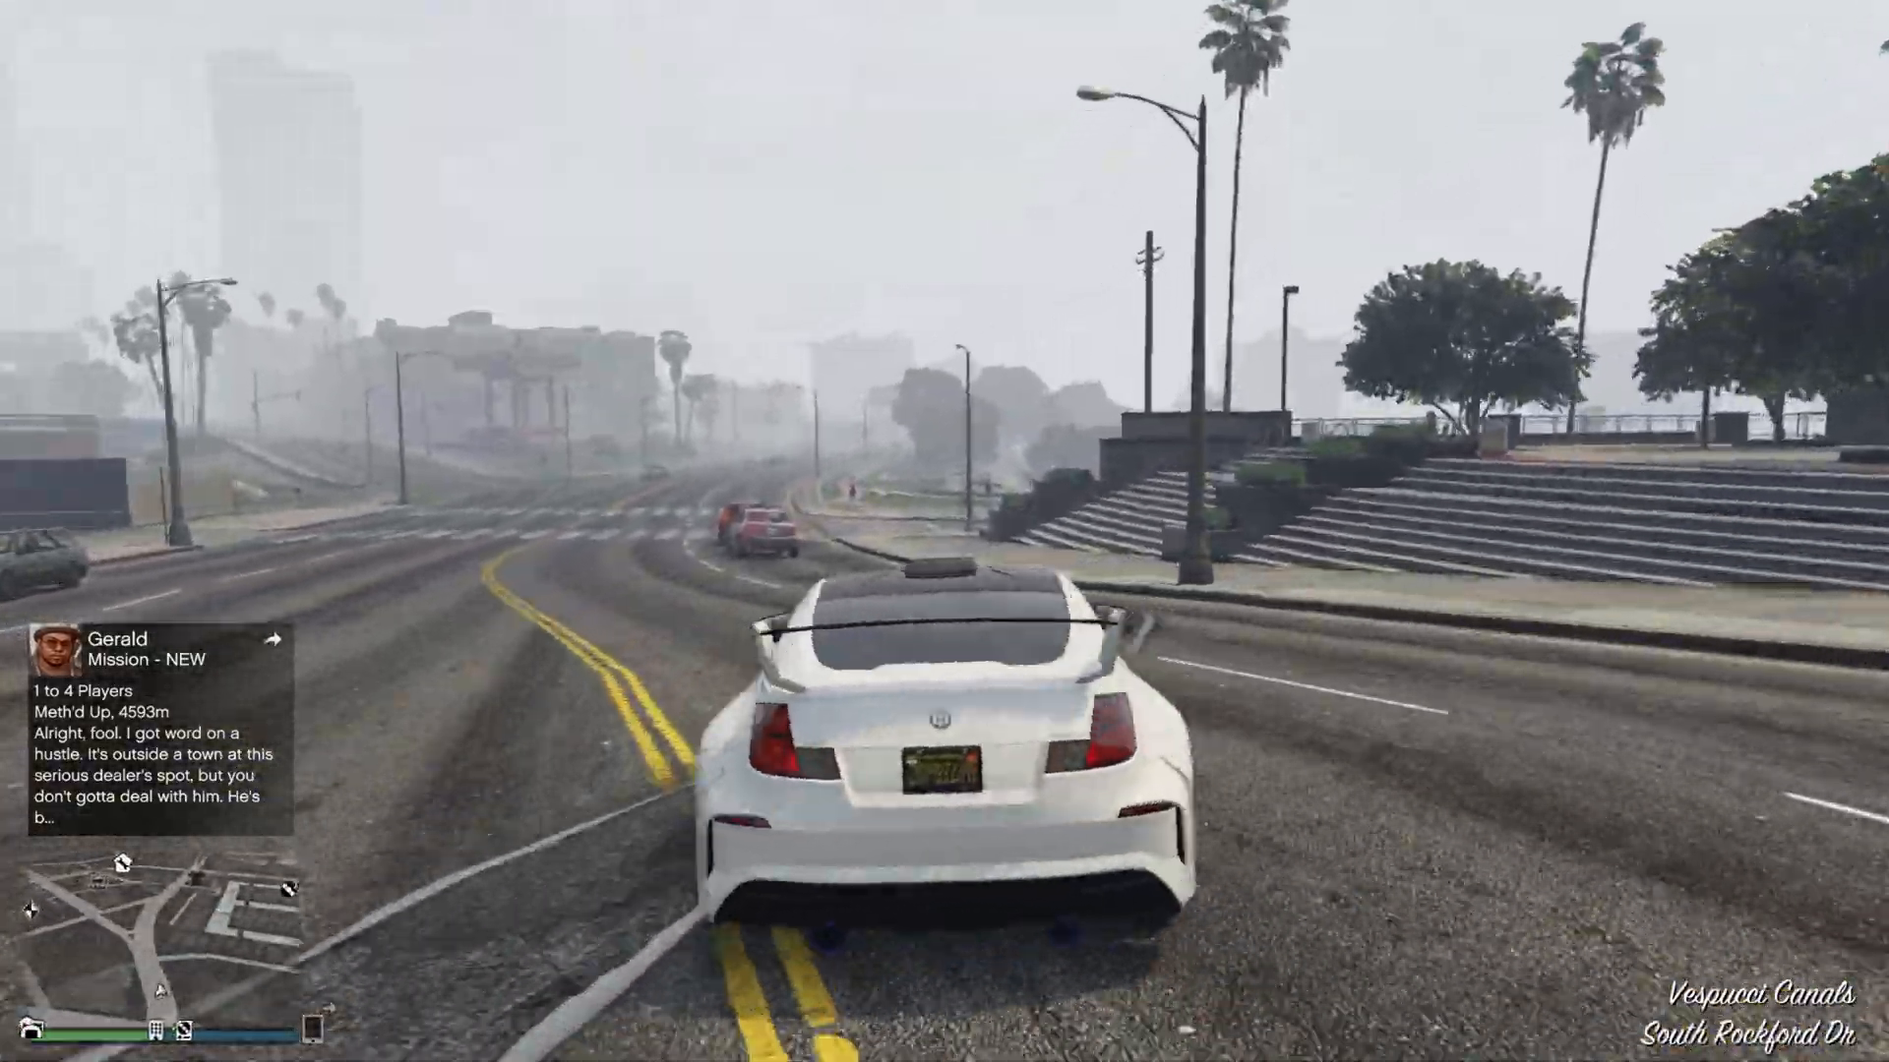
key(w)
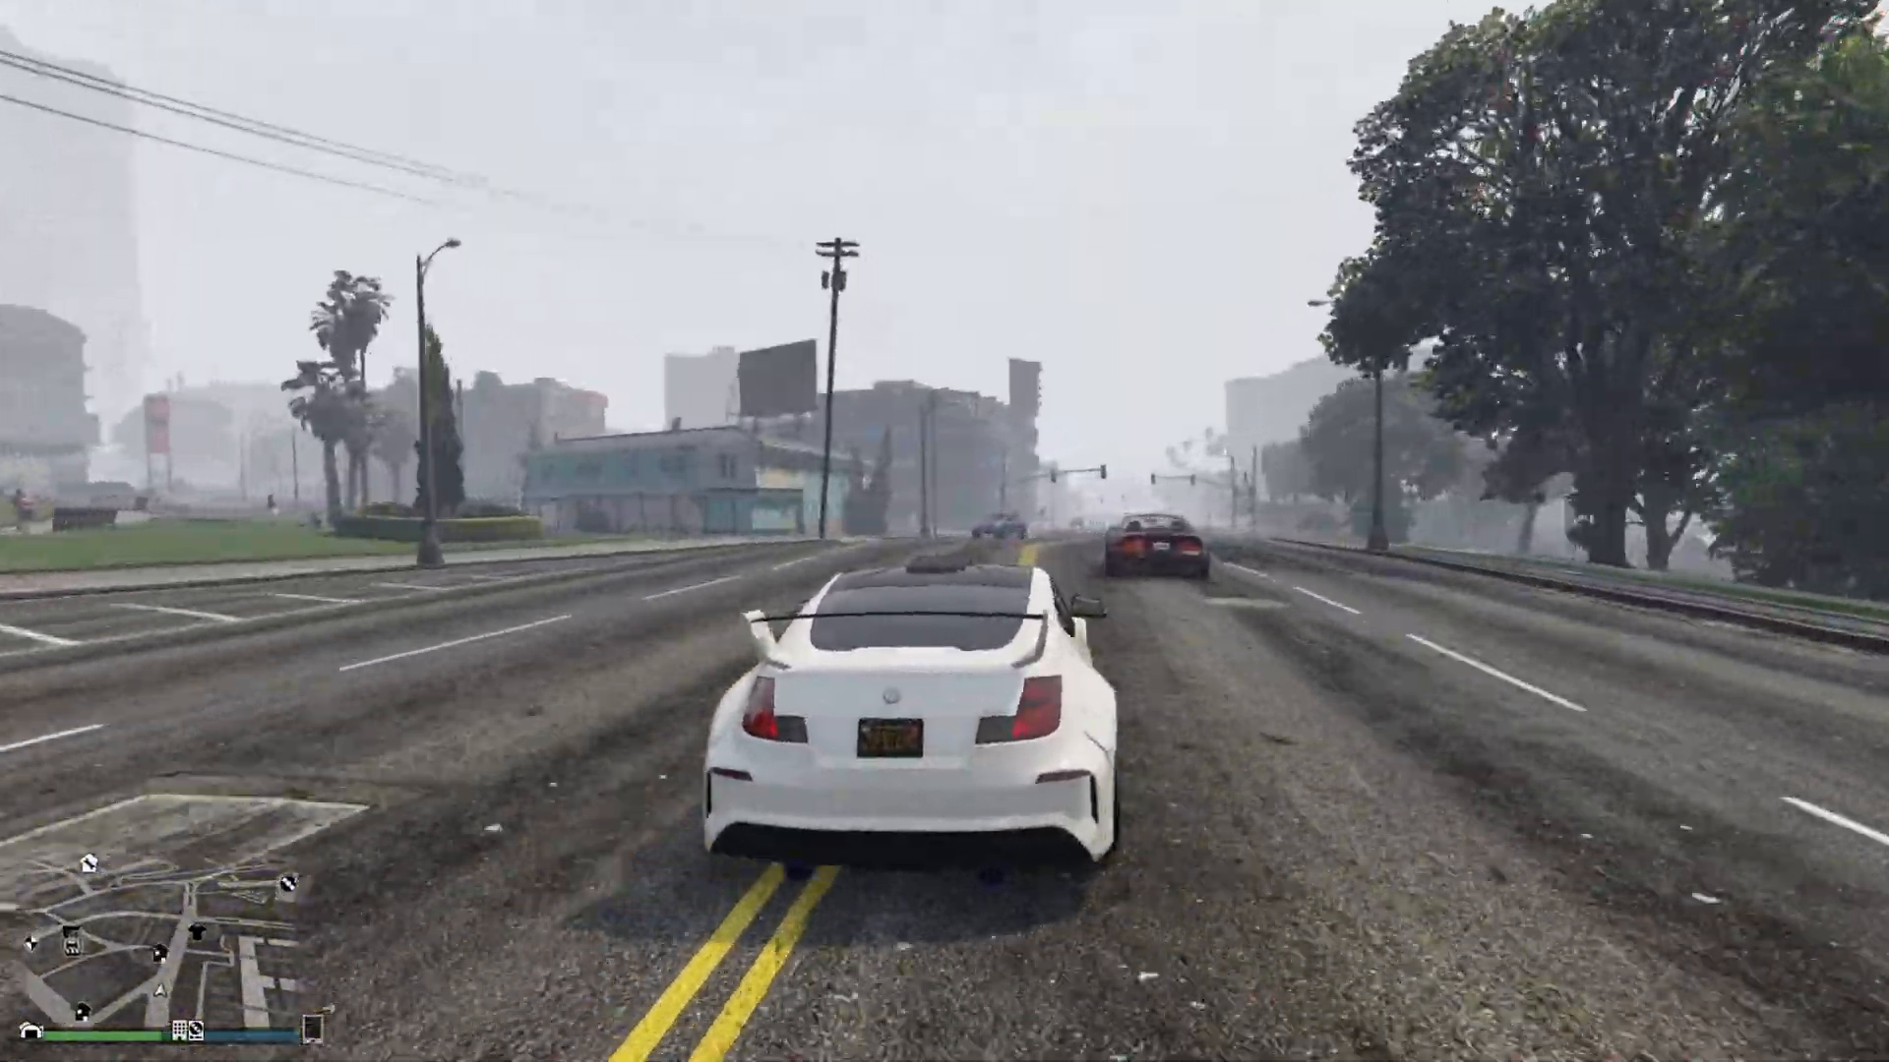
key(w)
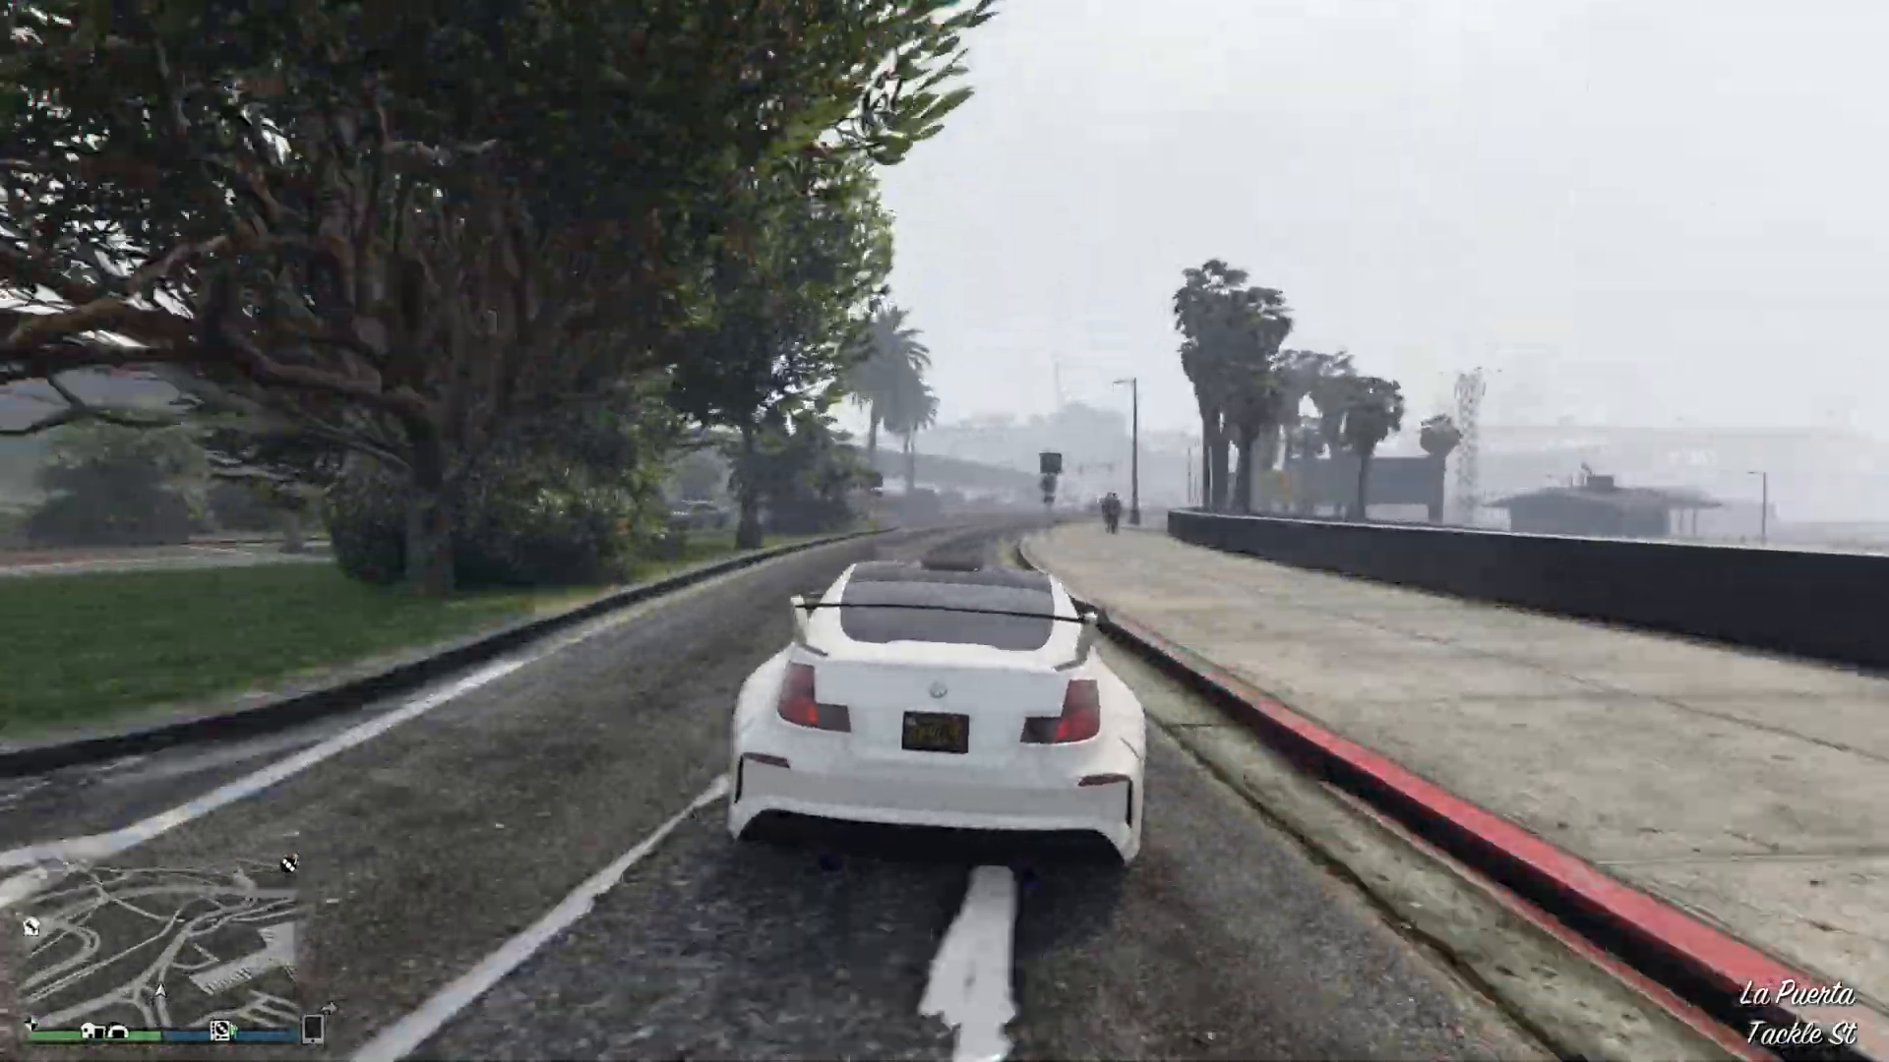
key(w)
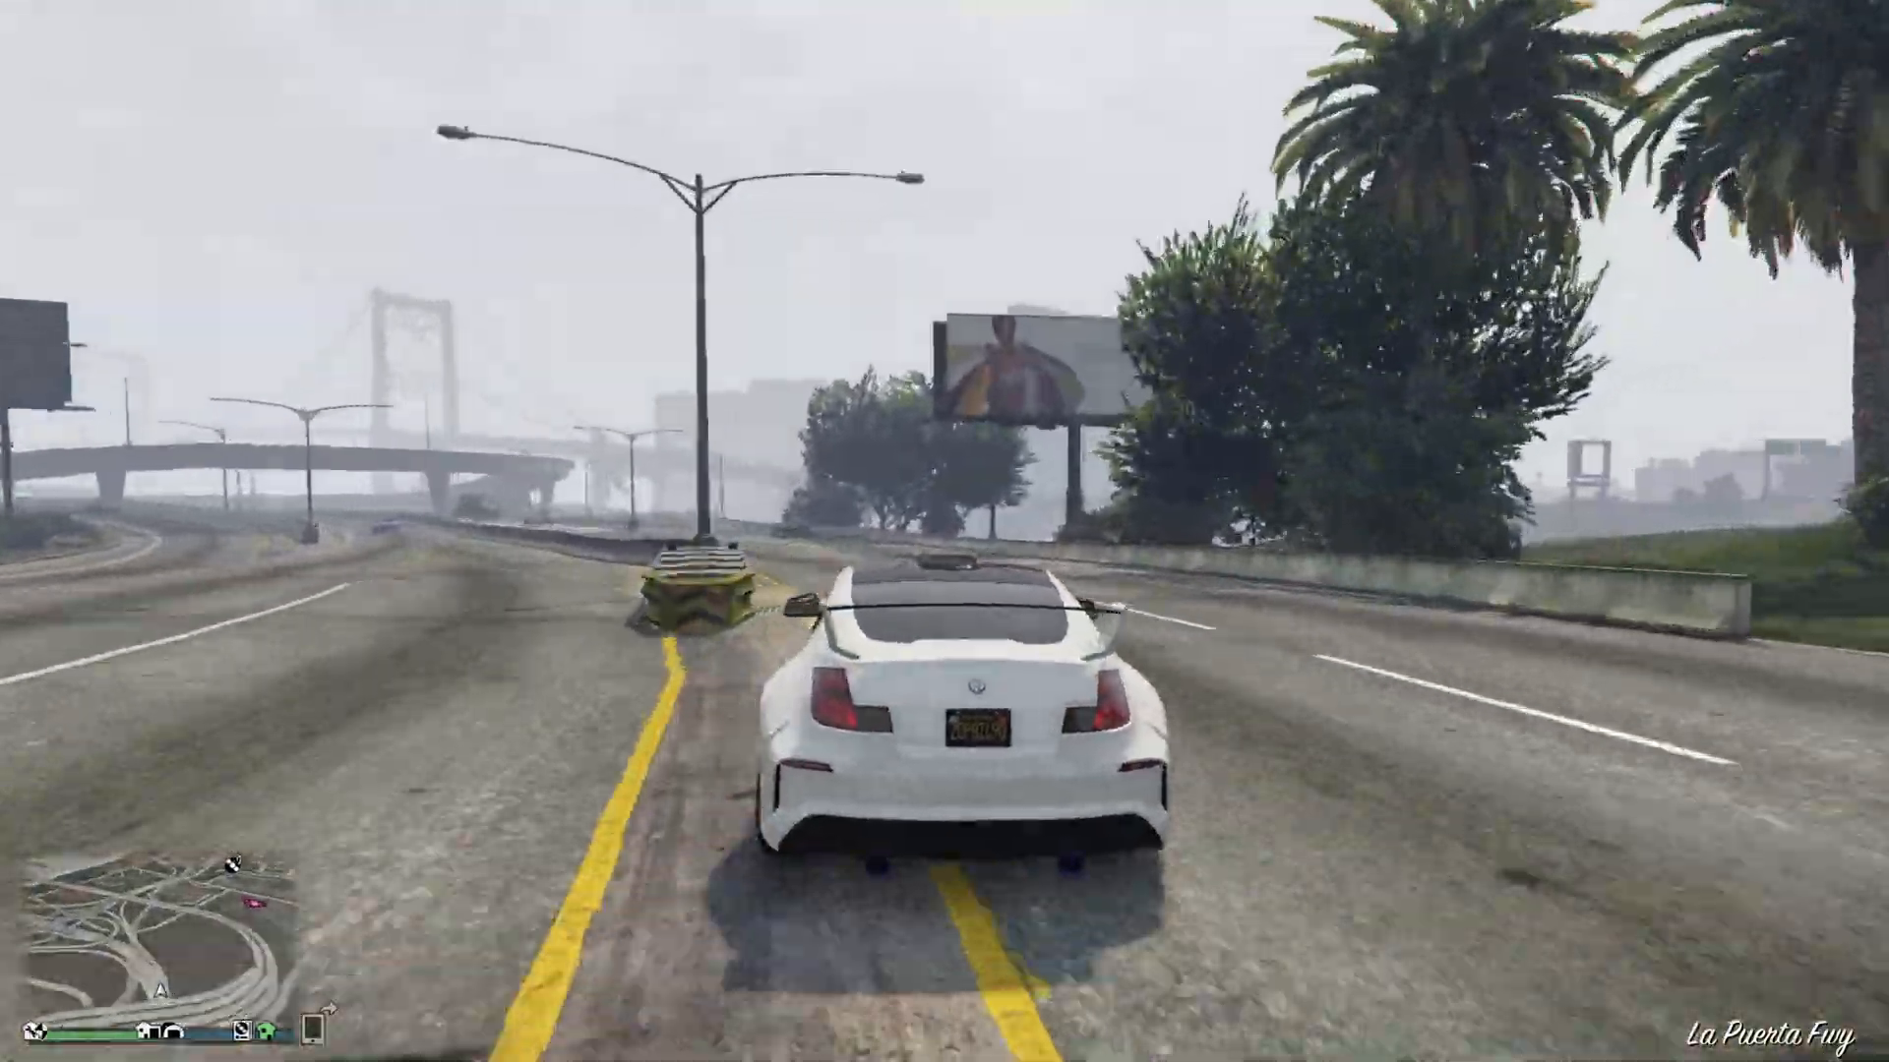
key(w)
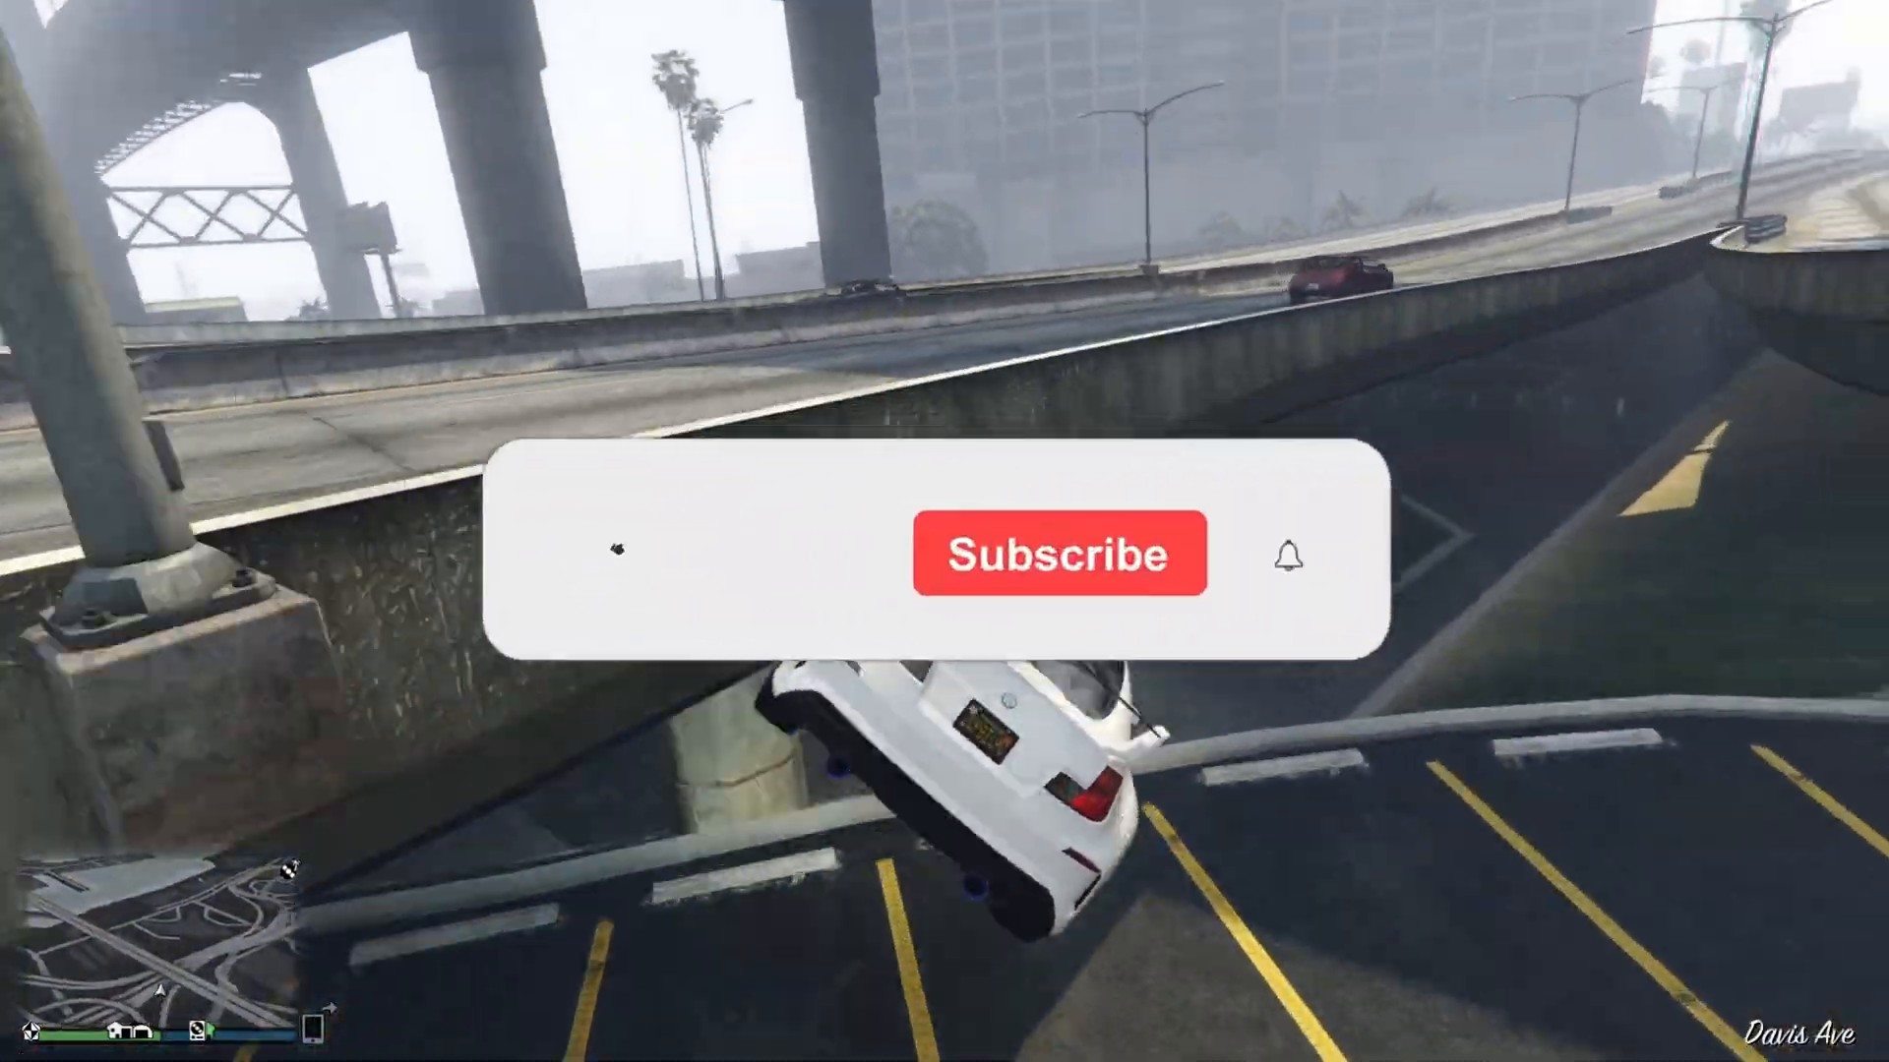
- Leave the driving intro and bring up the discord.js guide's Node.js installation page
click(1059, 555)
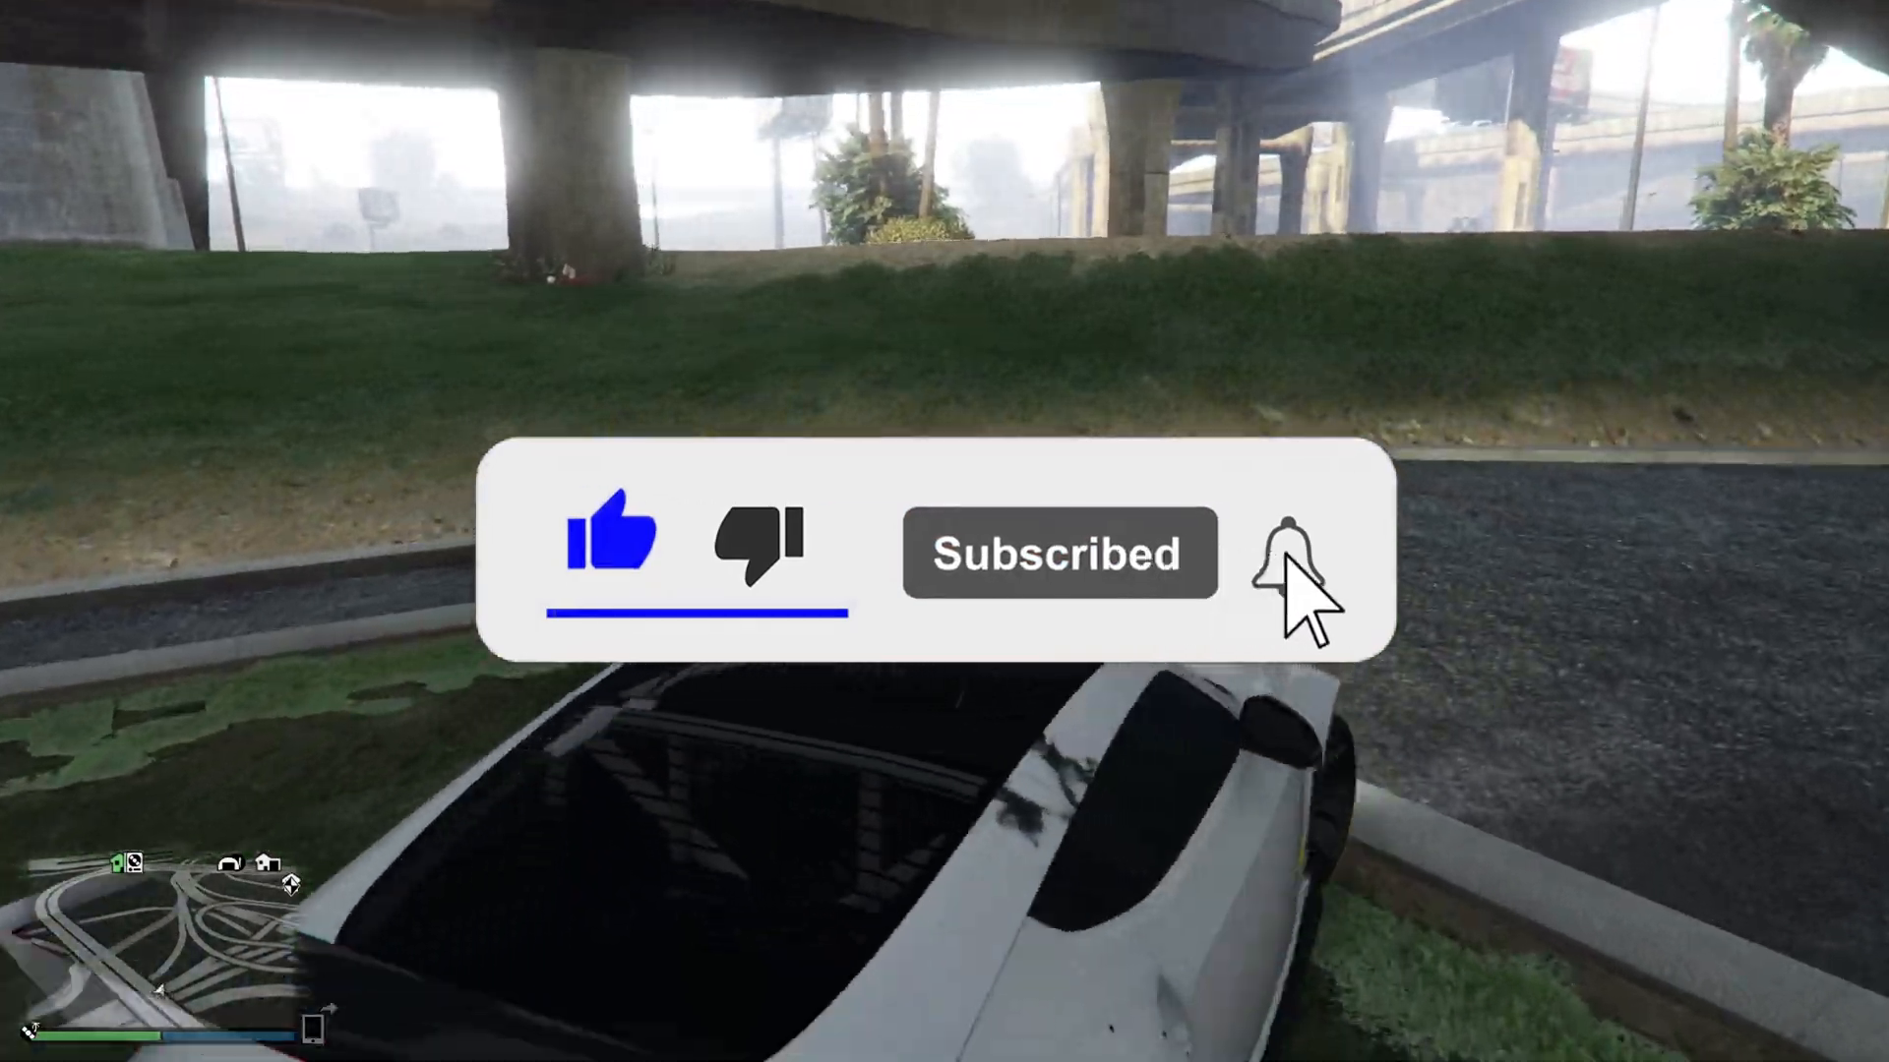
click(1289, 554)
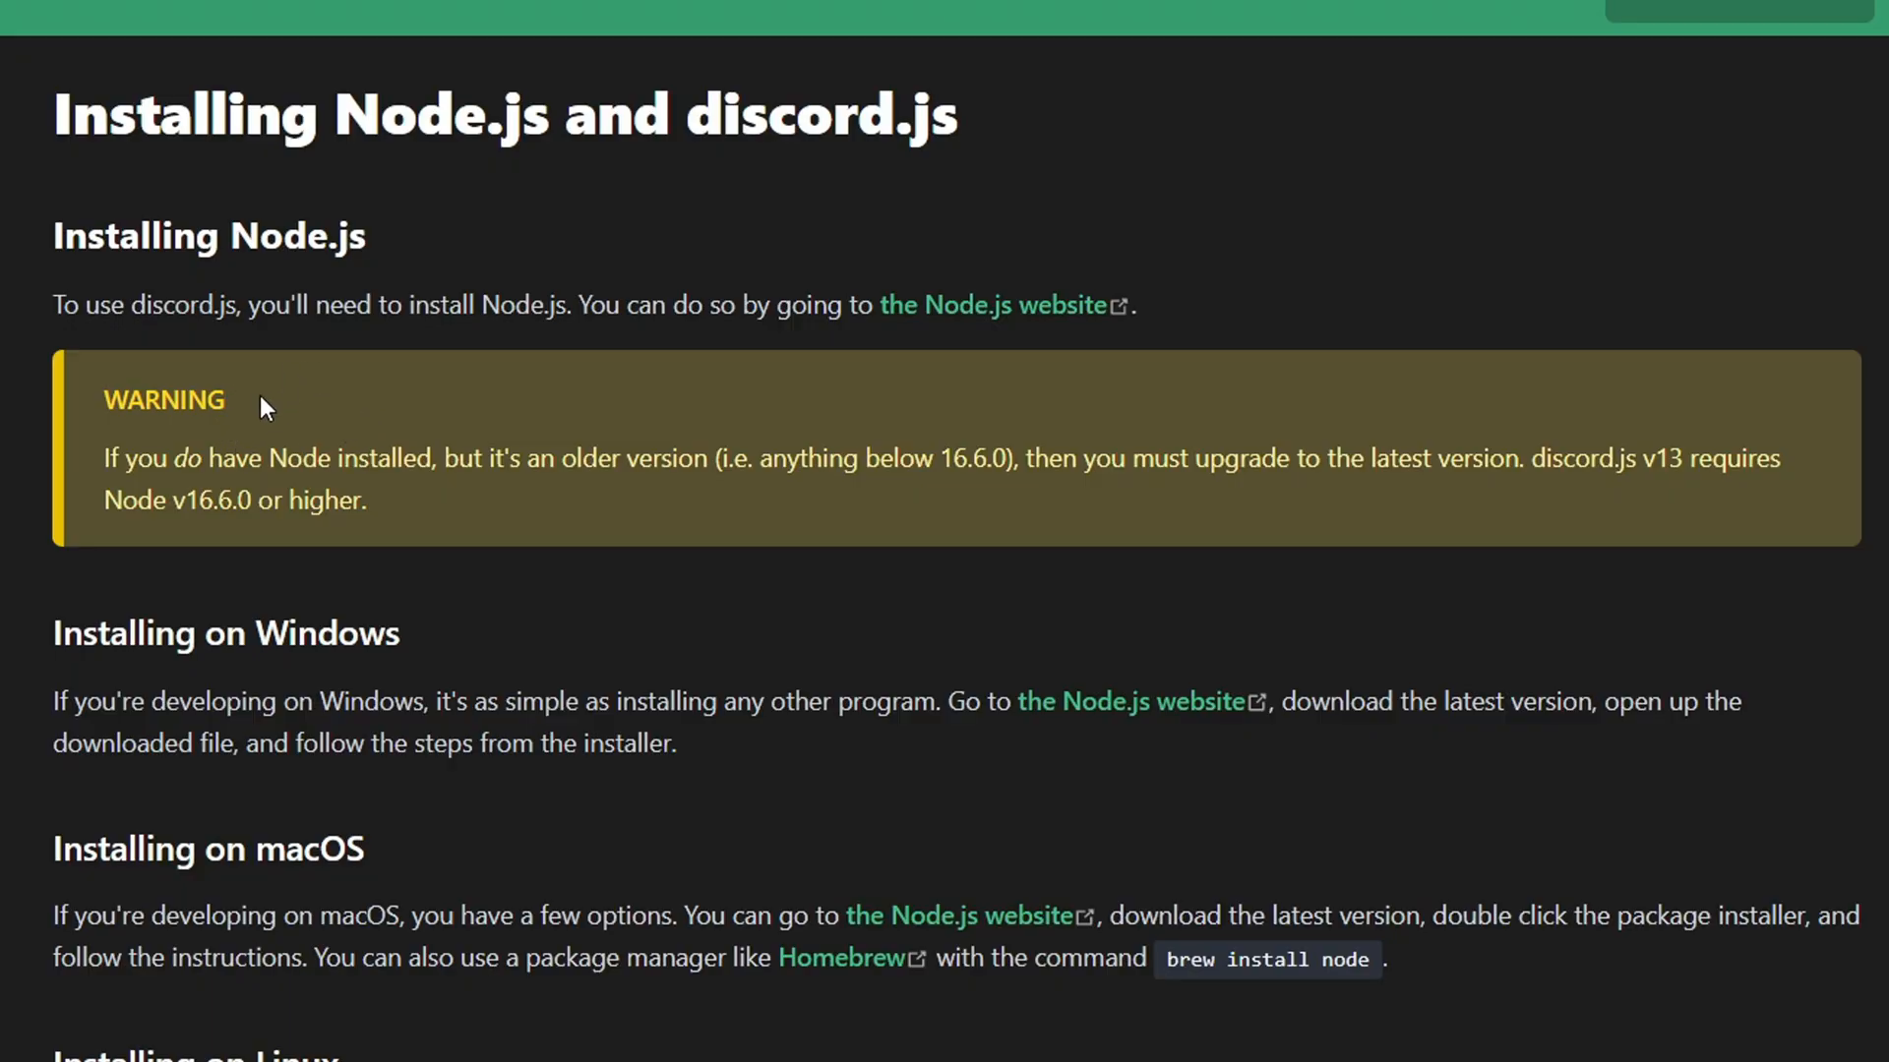
mouse_move(315, 397)
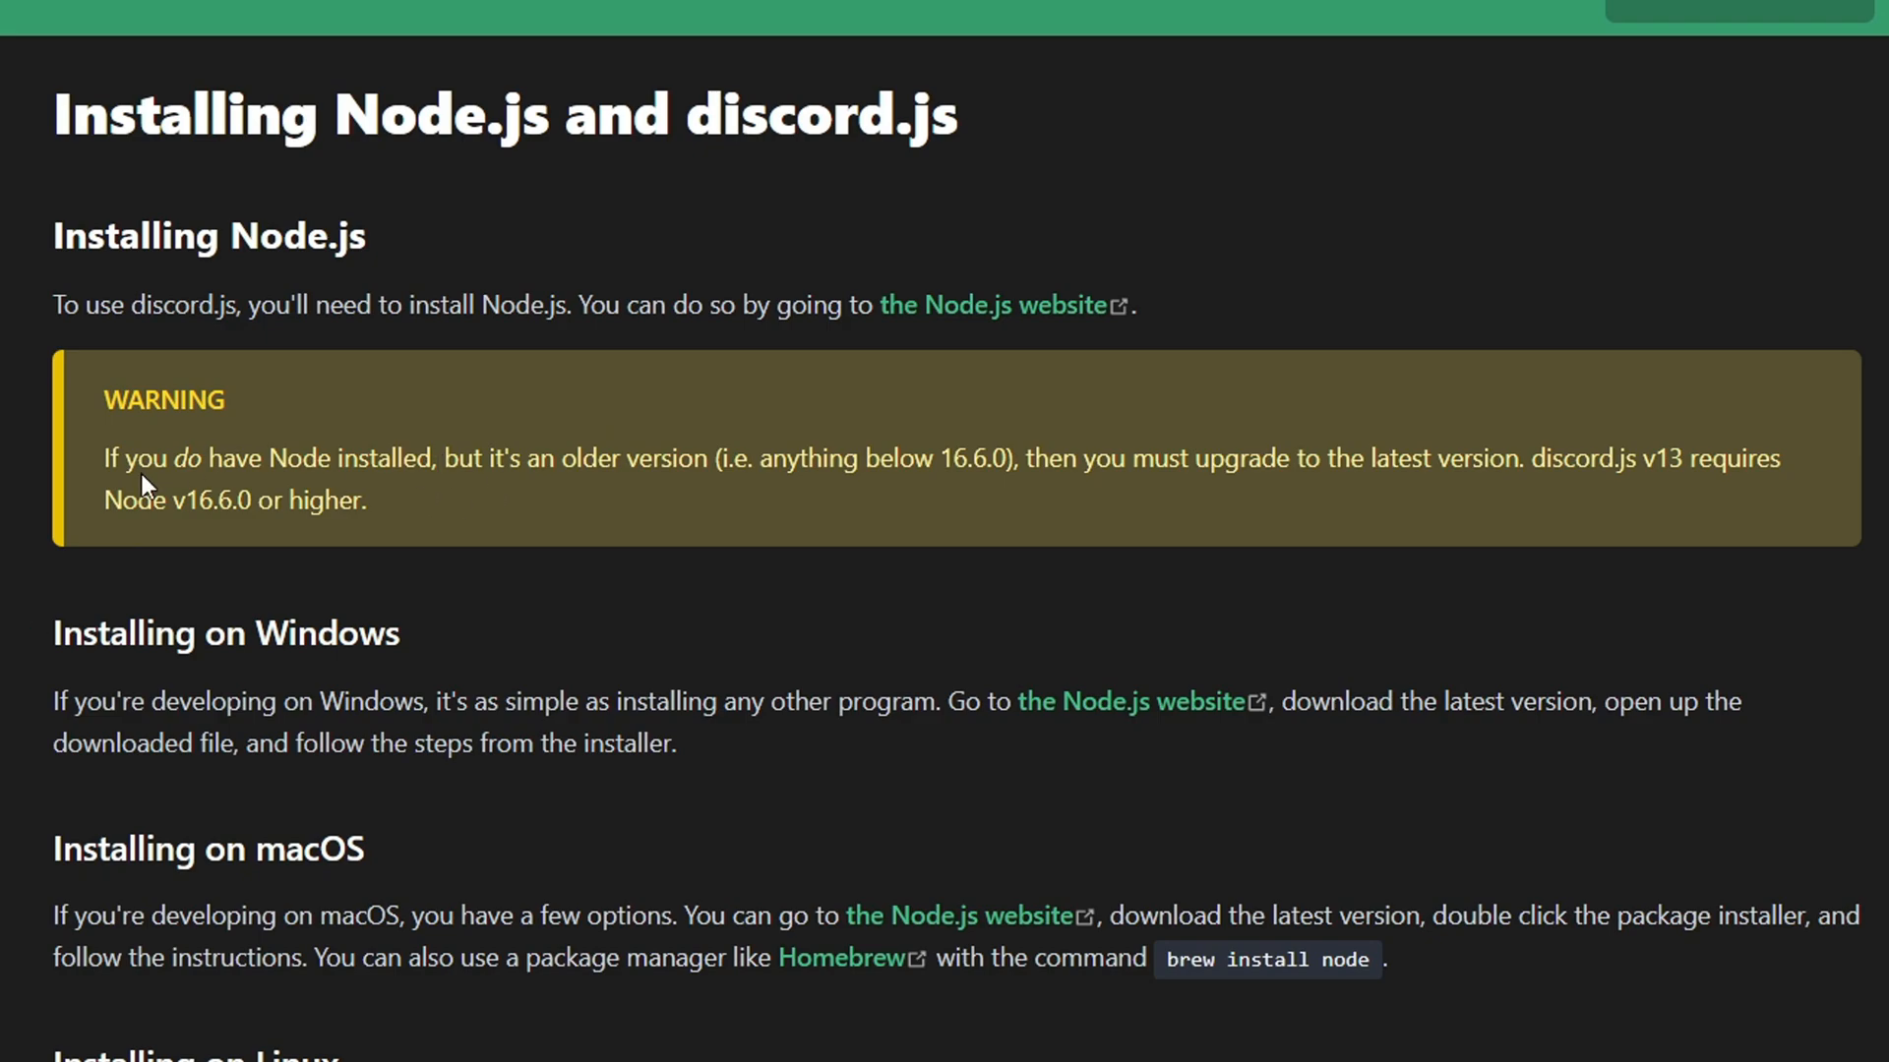
mouse_move(454, 527)
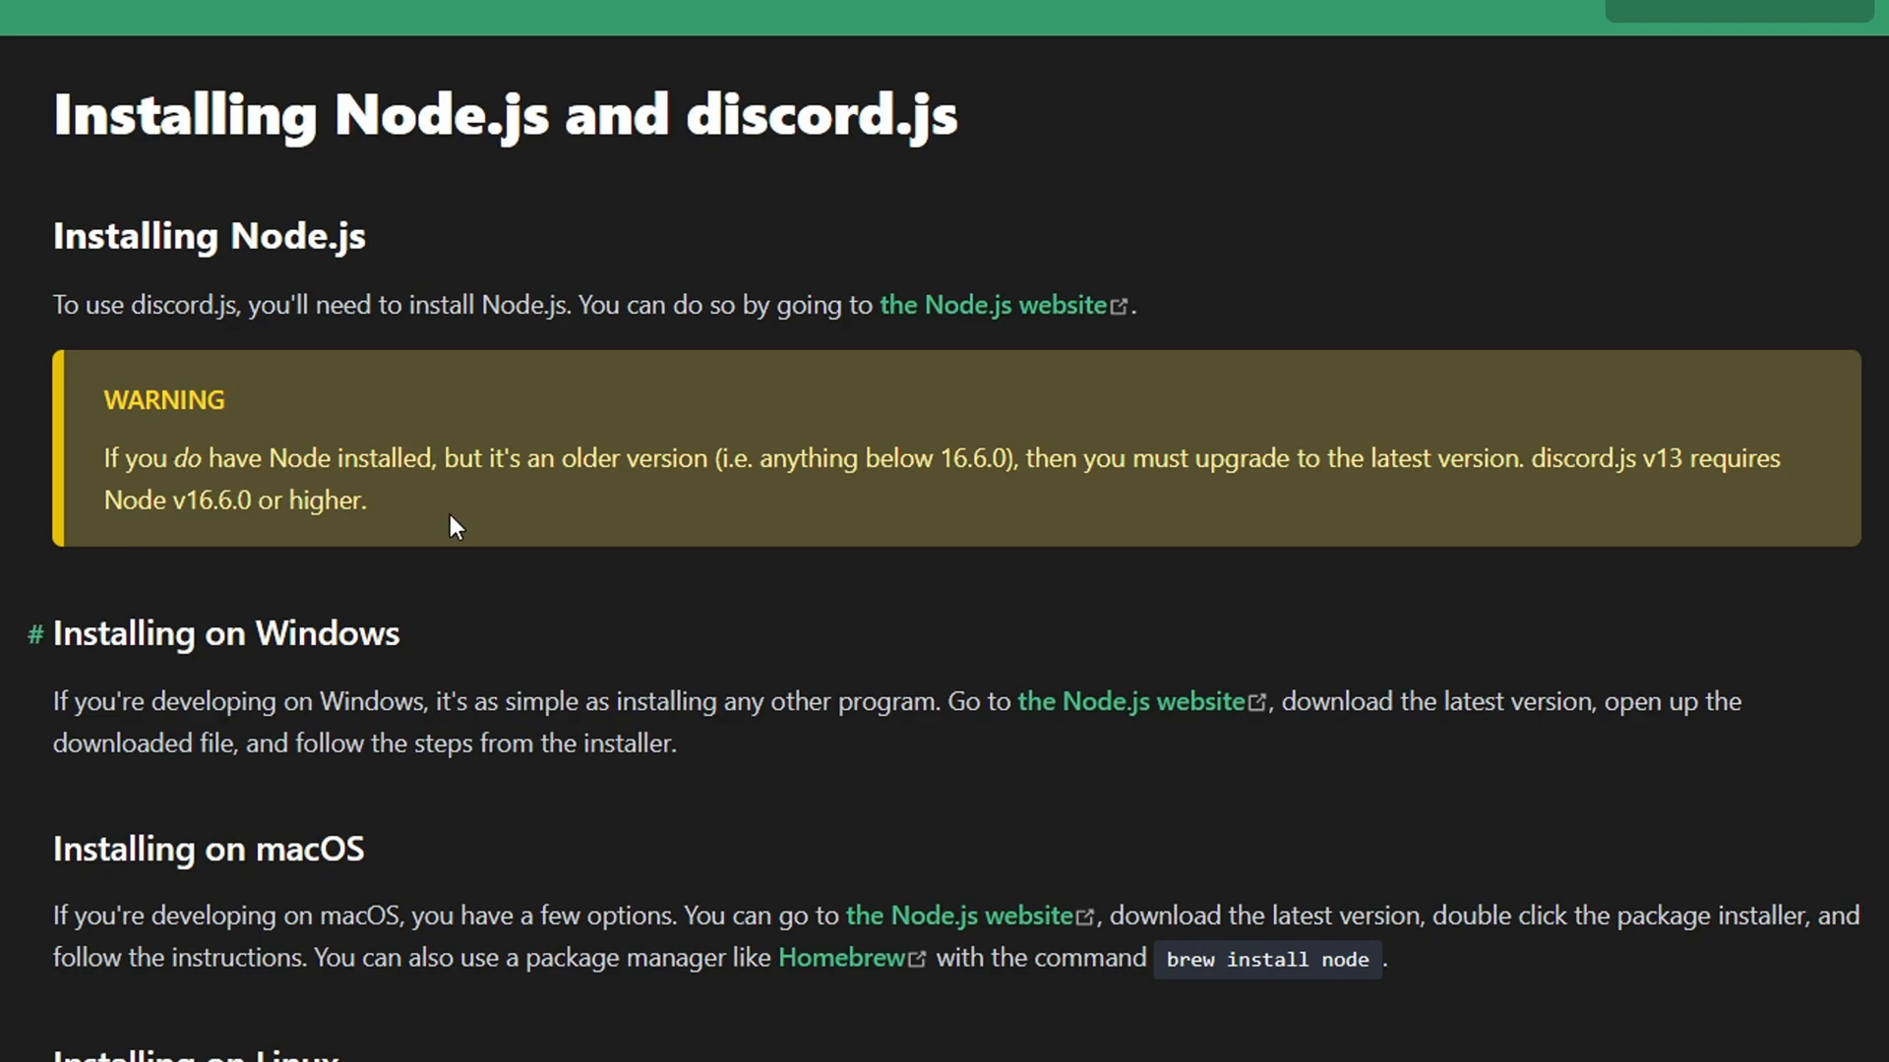
mouse_move(793, 469)
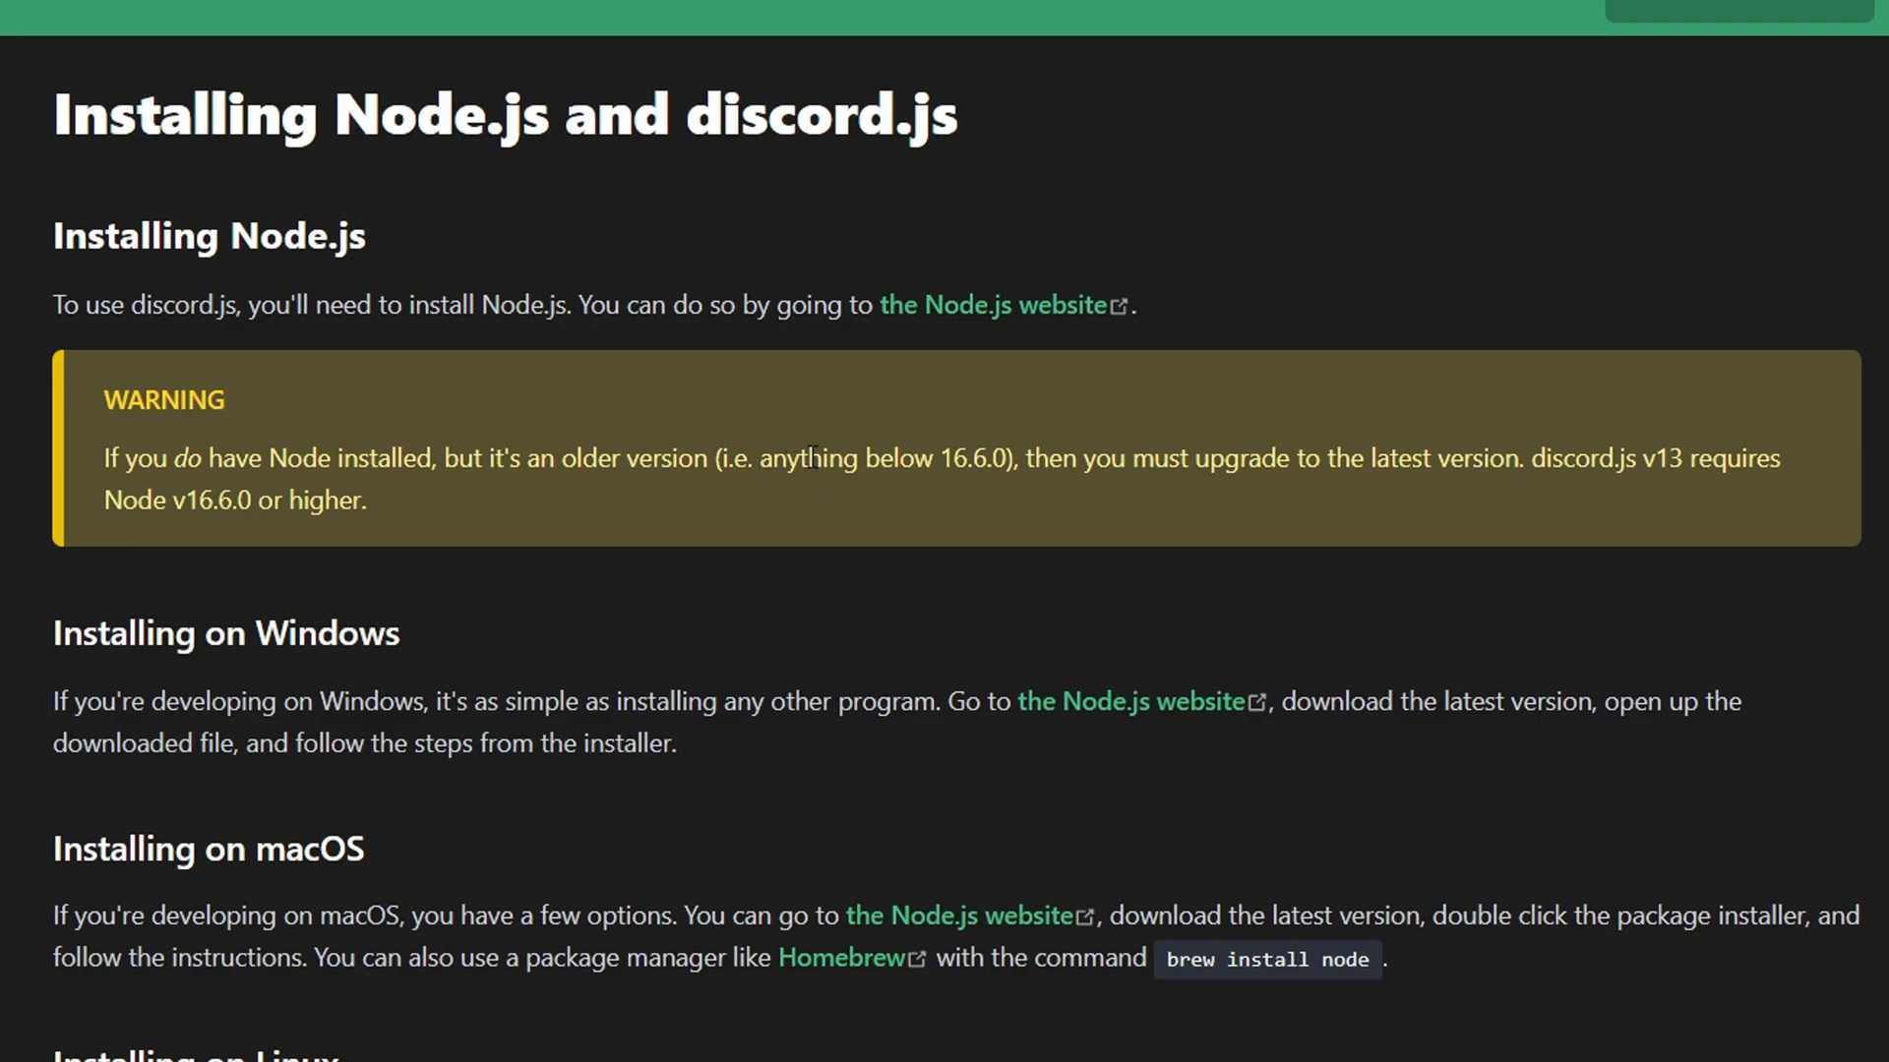
mouse_move(1285, 486)
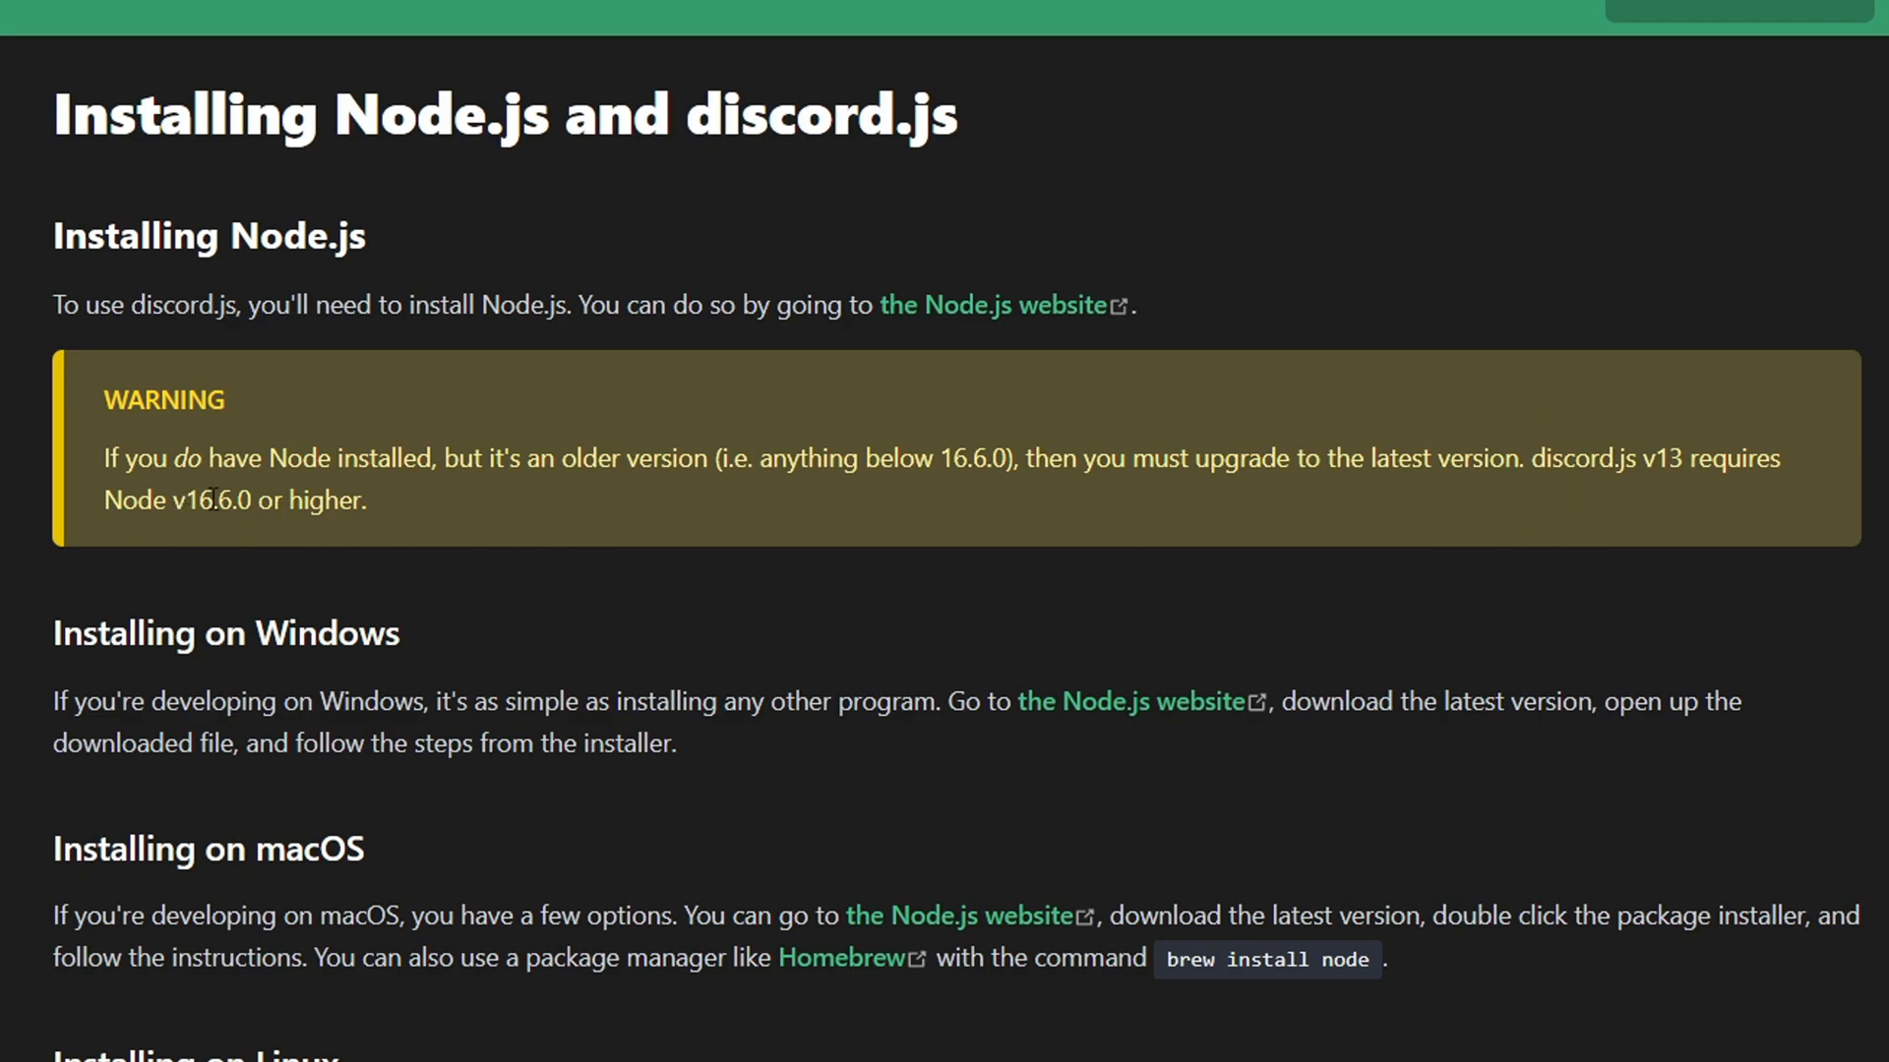
mouse_move(555, 439)
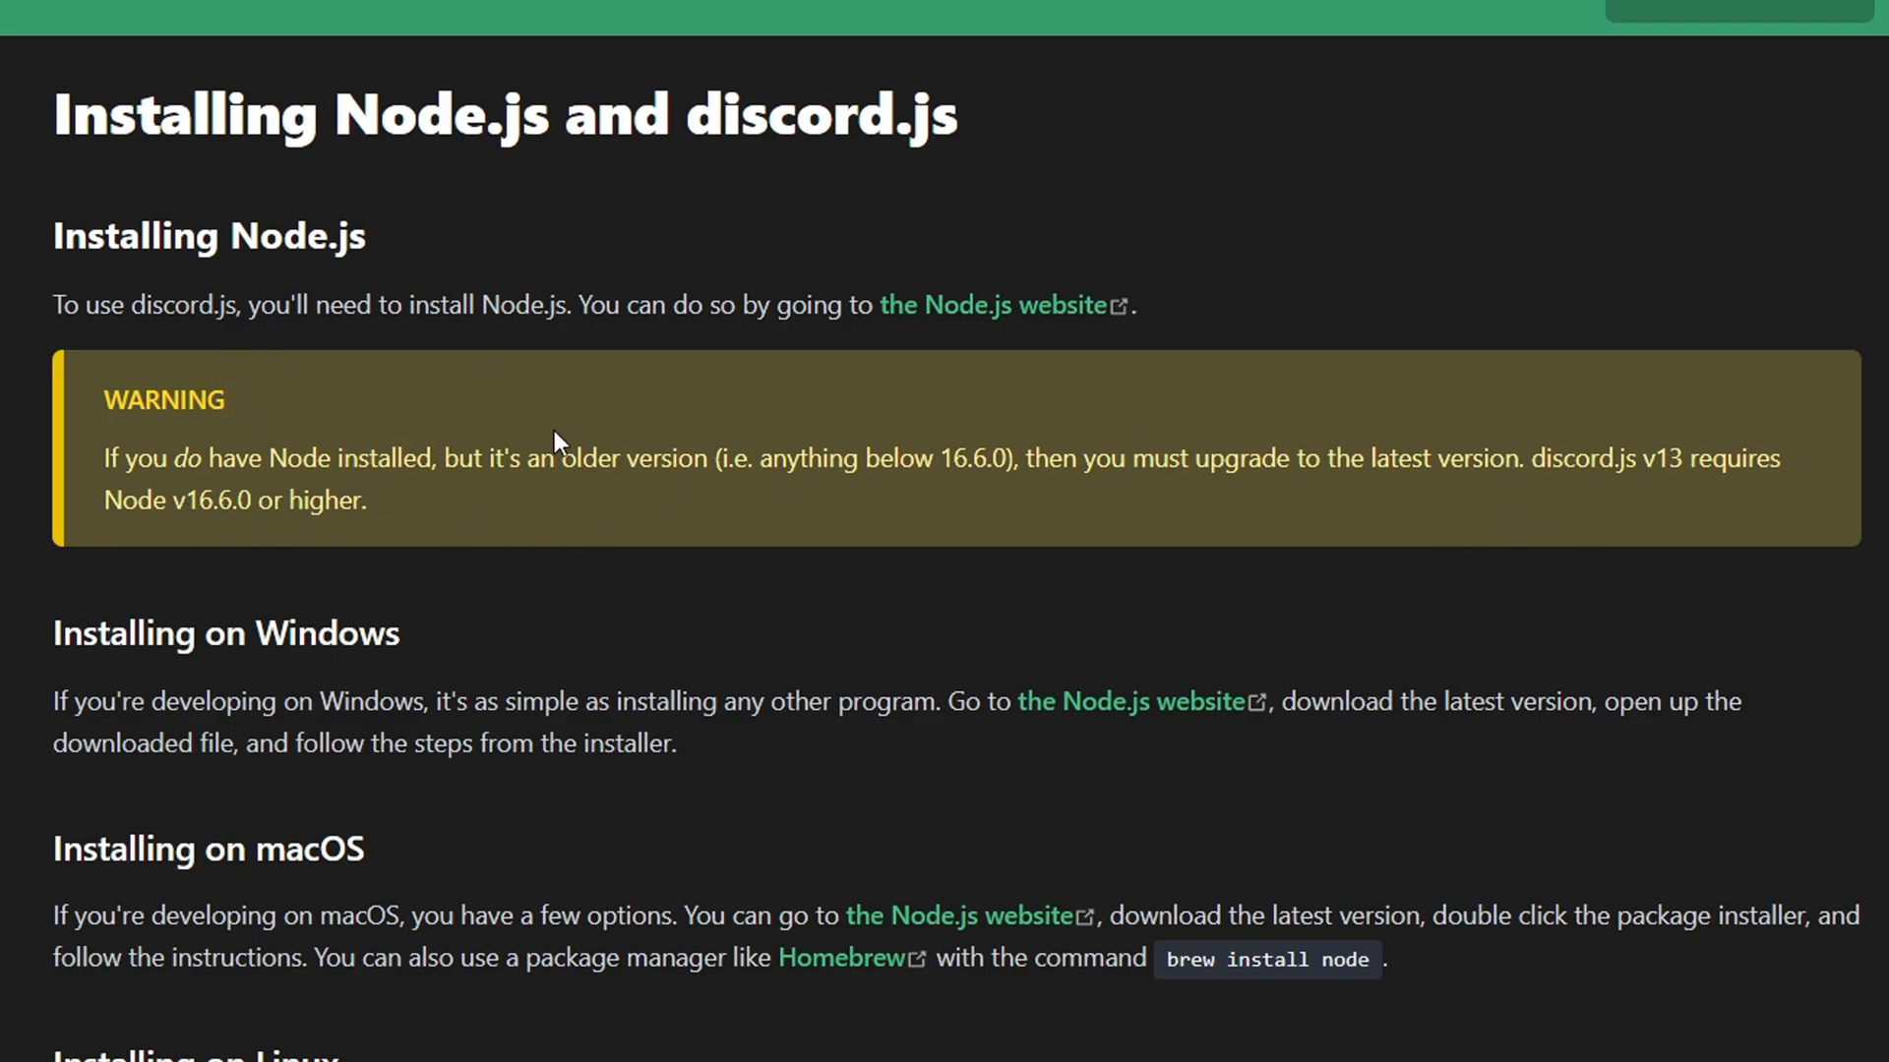
- Follow the guide's link to the Node.js site with the 14.17.5 LTS and 16.6.2 Current downloads
click(985, 303)
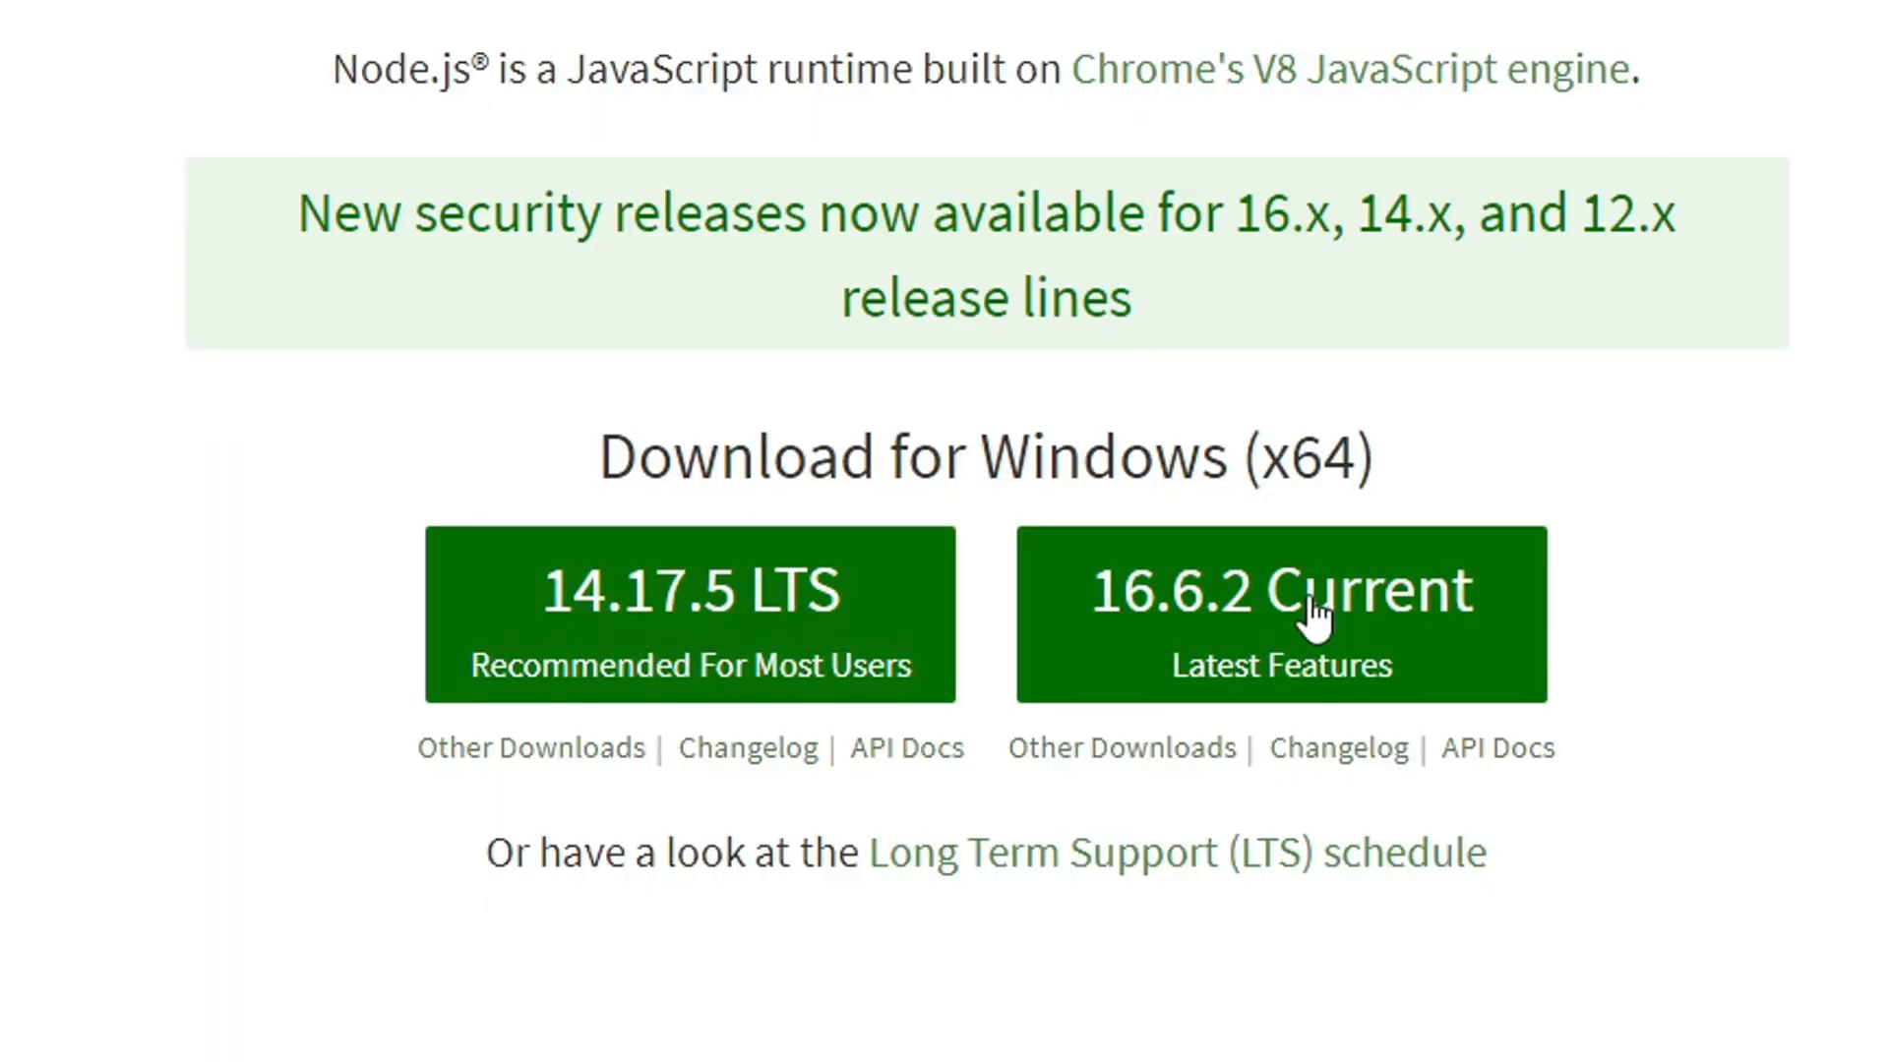
mouse_move(1289, 669)
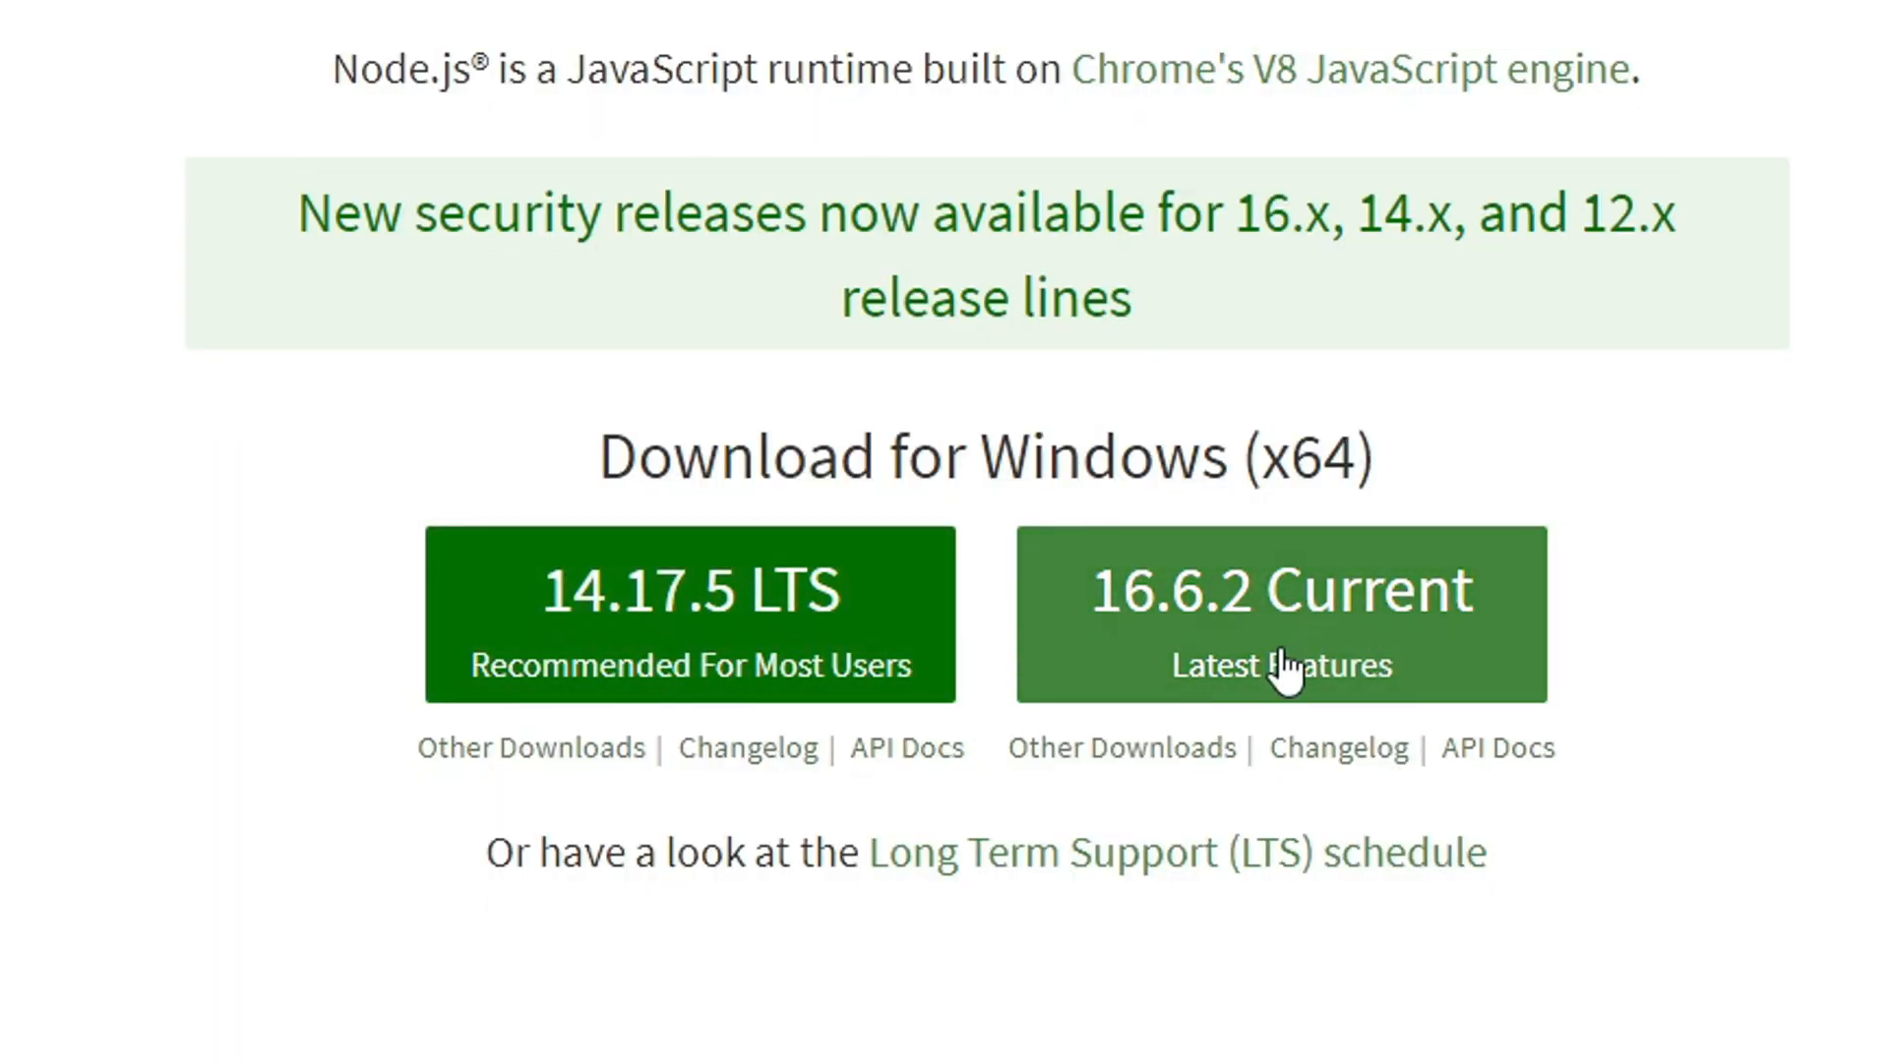
mouse_move(661, 636)
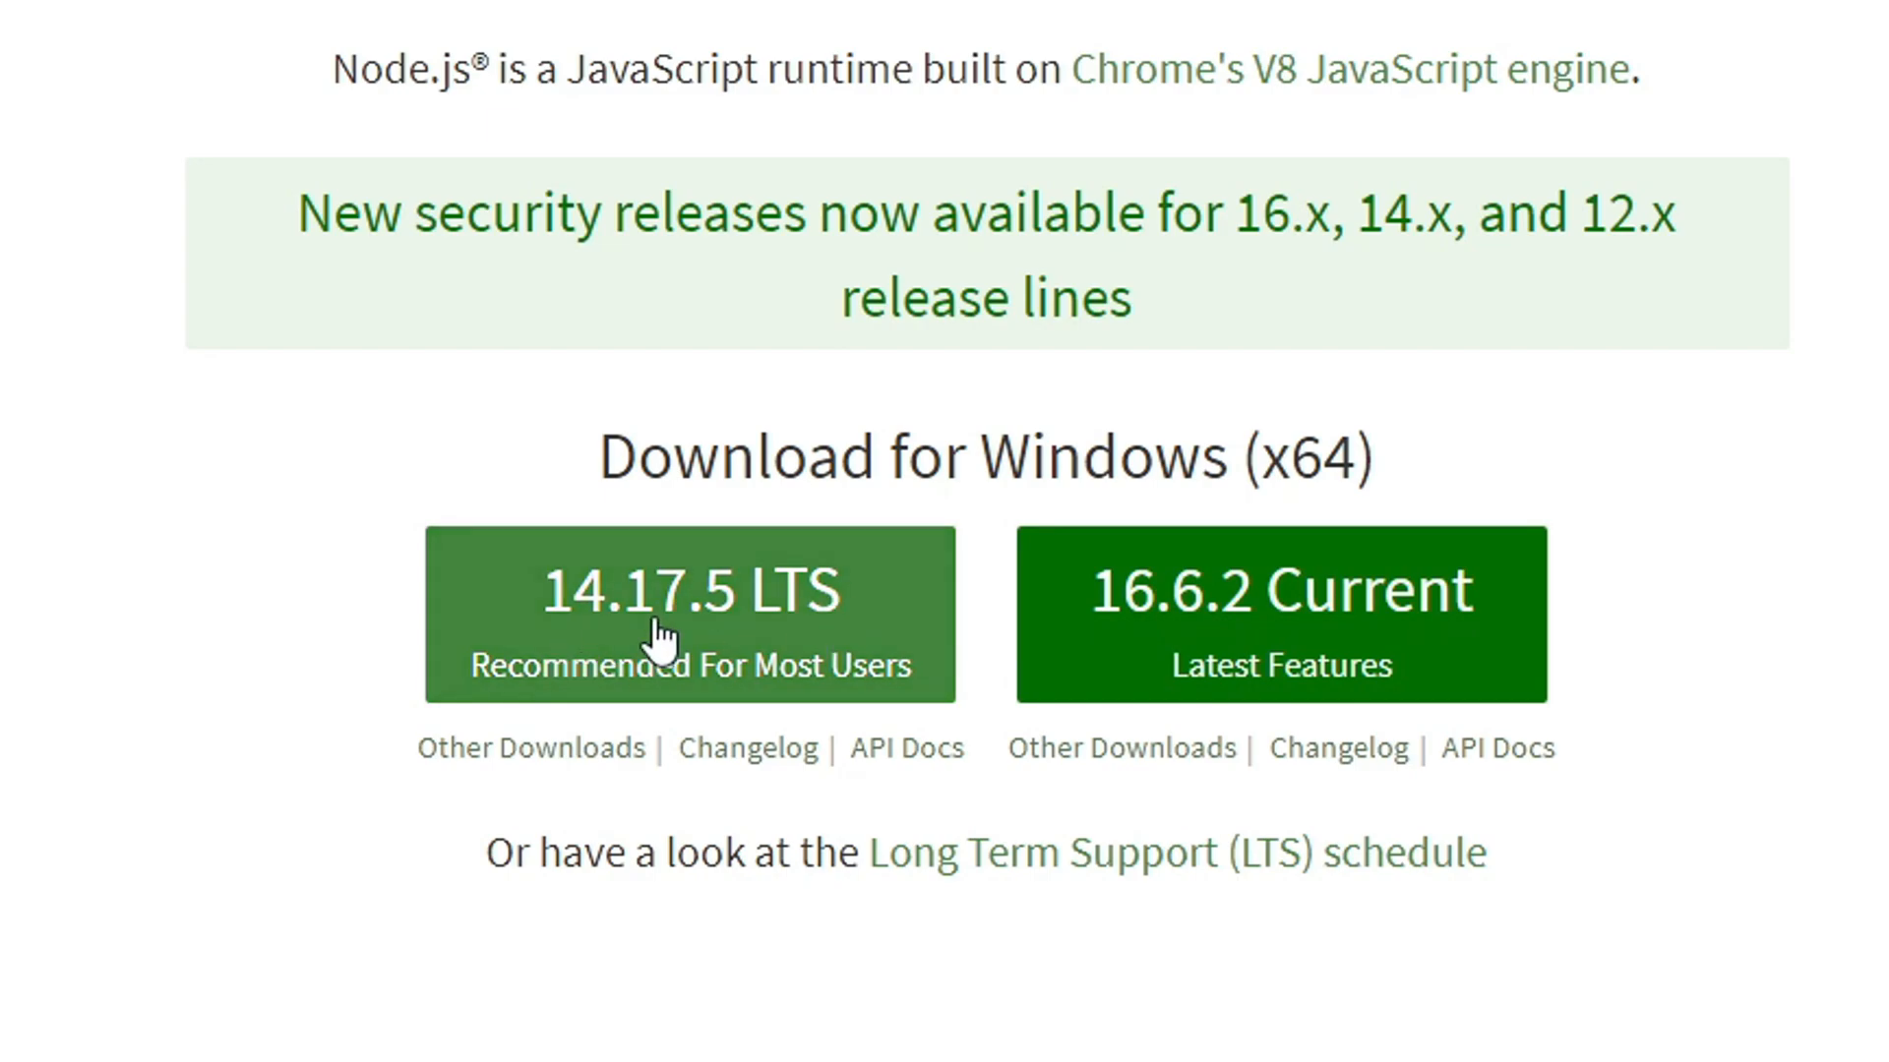
mouse_move(709, 577)
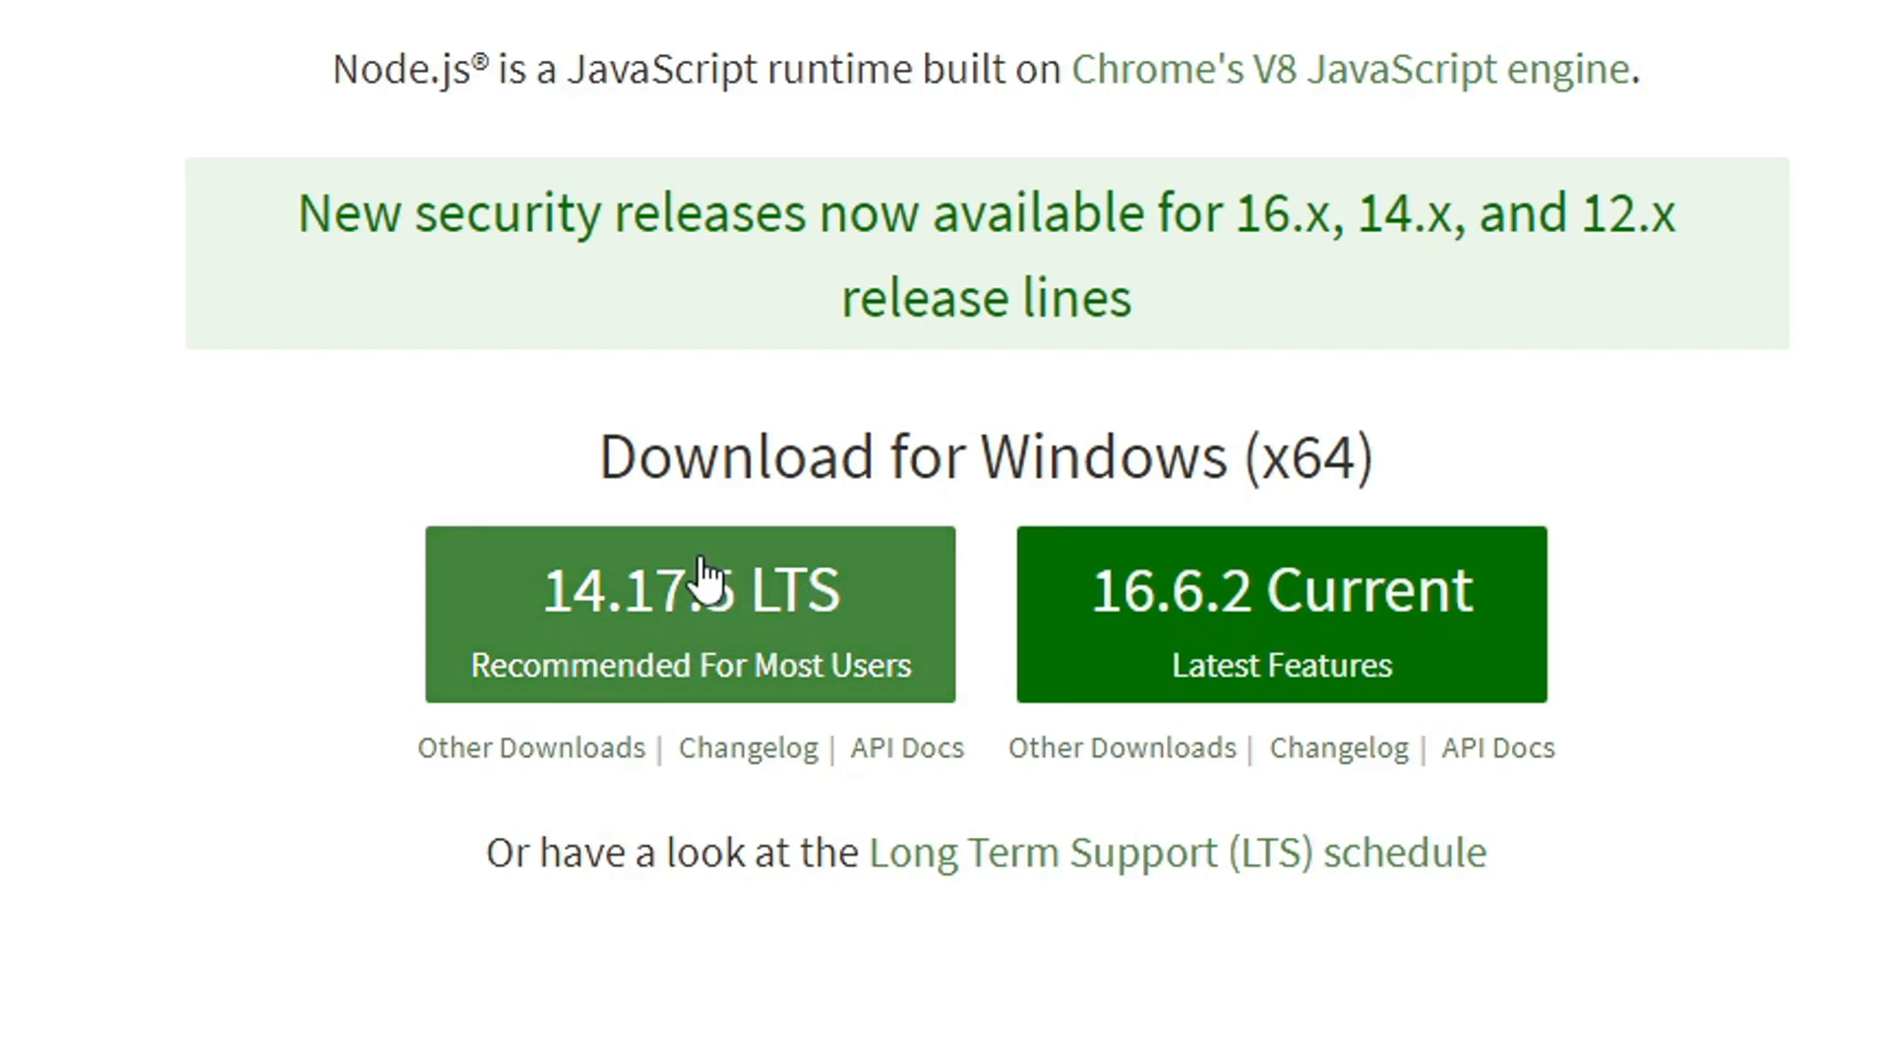
mouse_move(1458, 652)
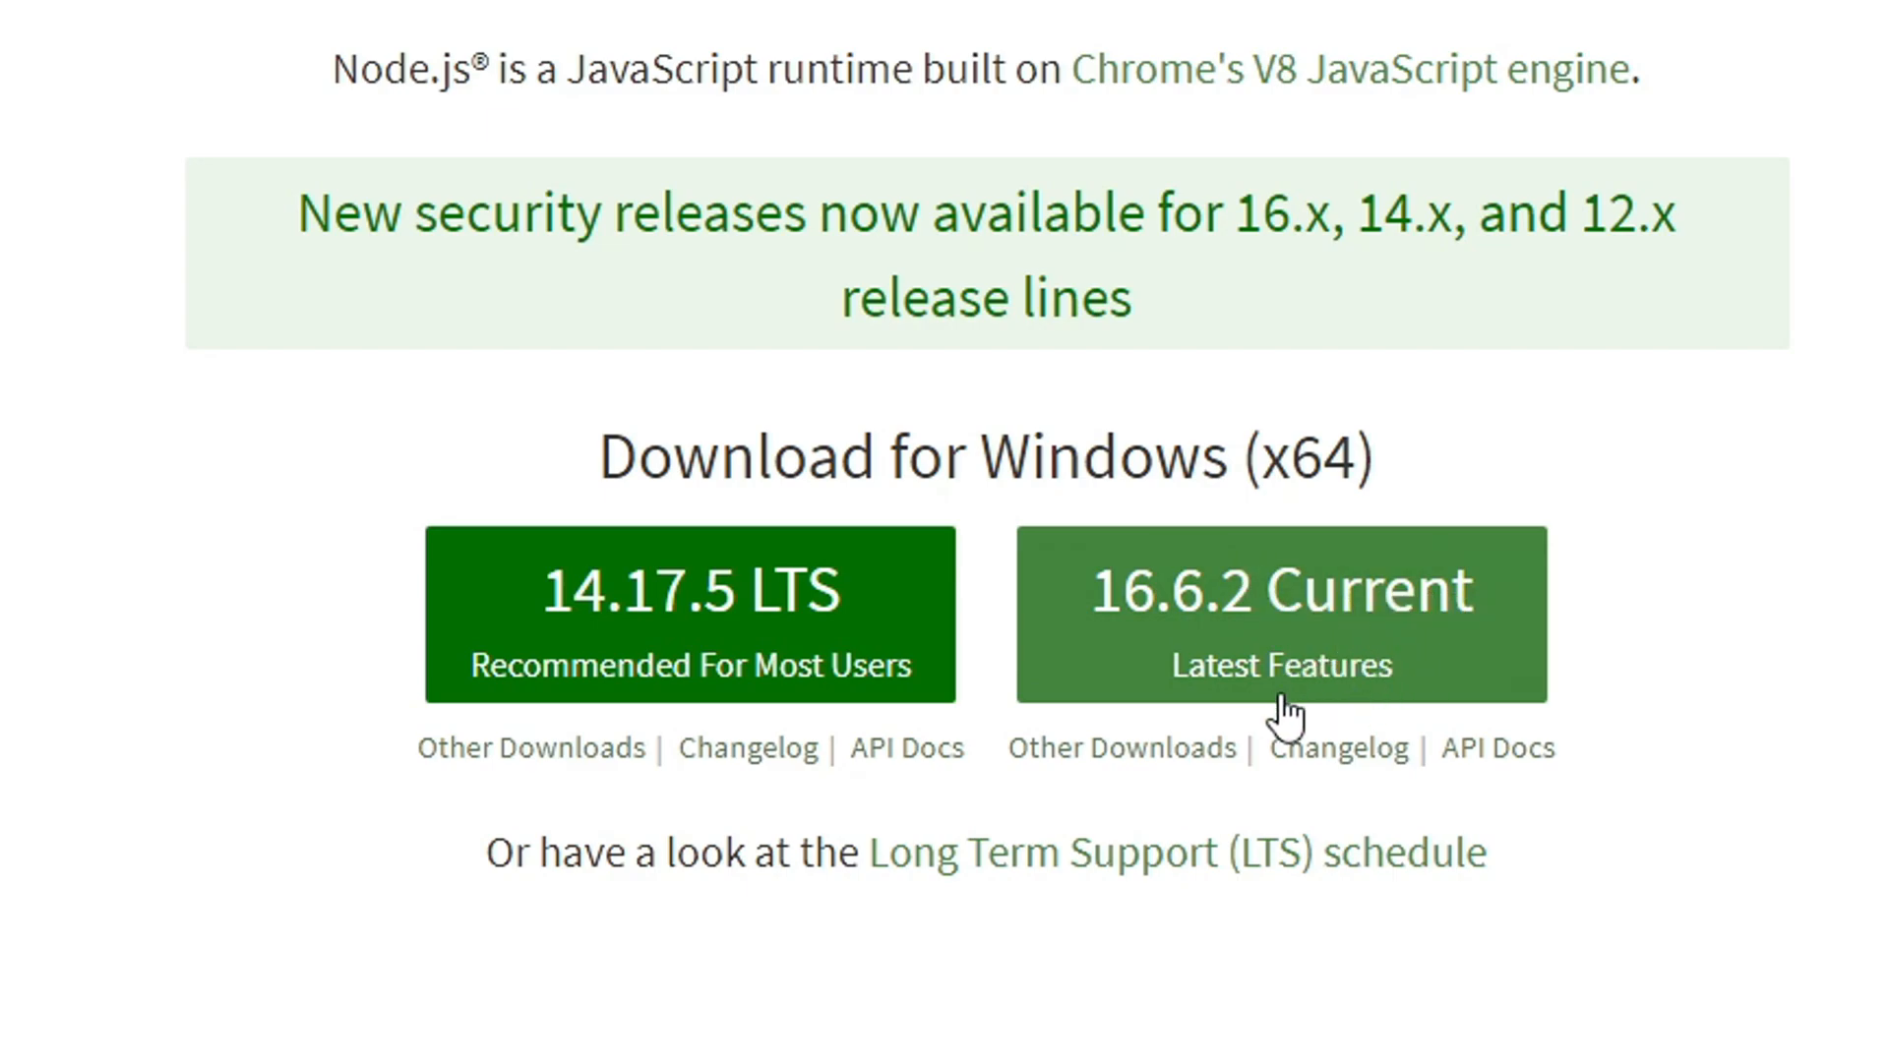
mouse_move(1187, 572)
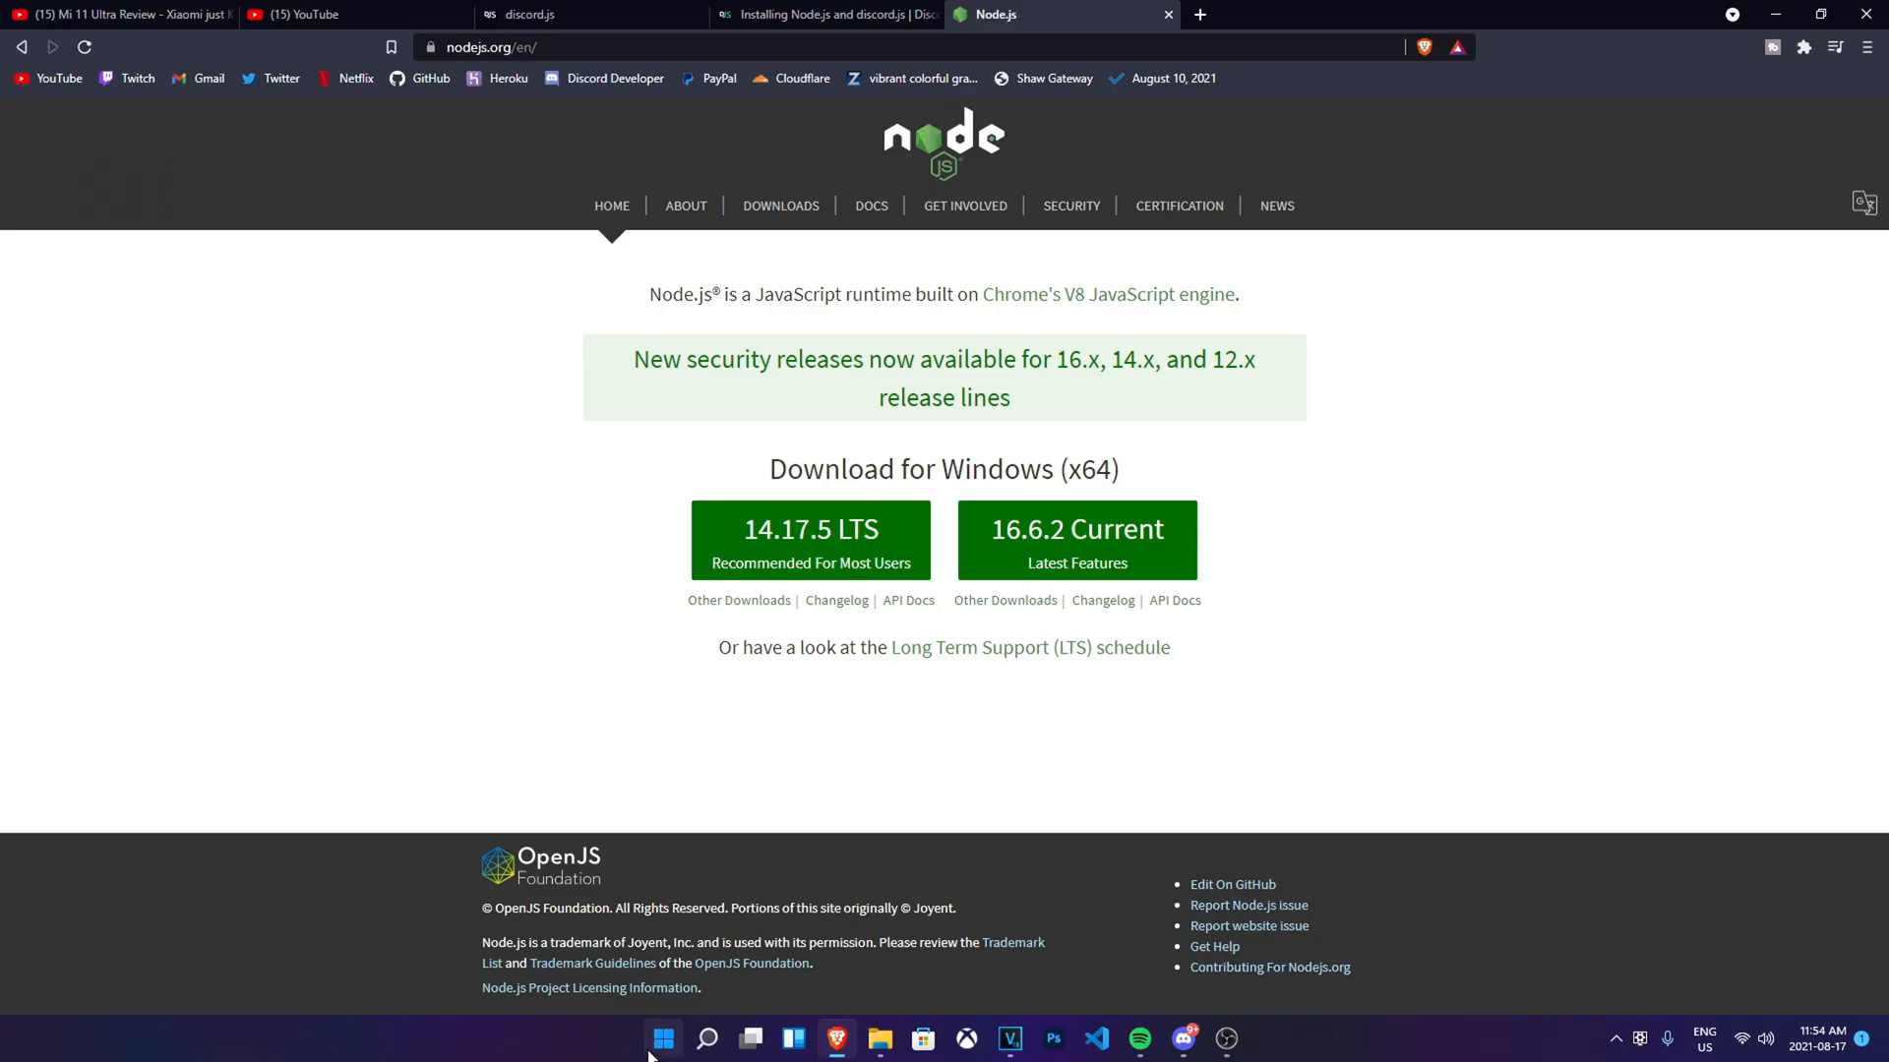
- Launch Command Prompt from a Start search for 'cmd' and move it to the right
click(661, 1039)
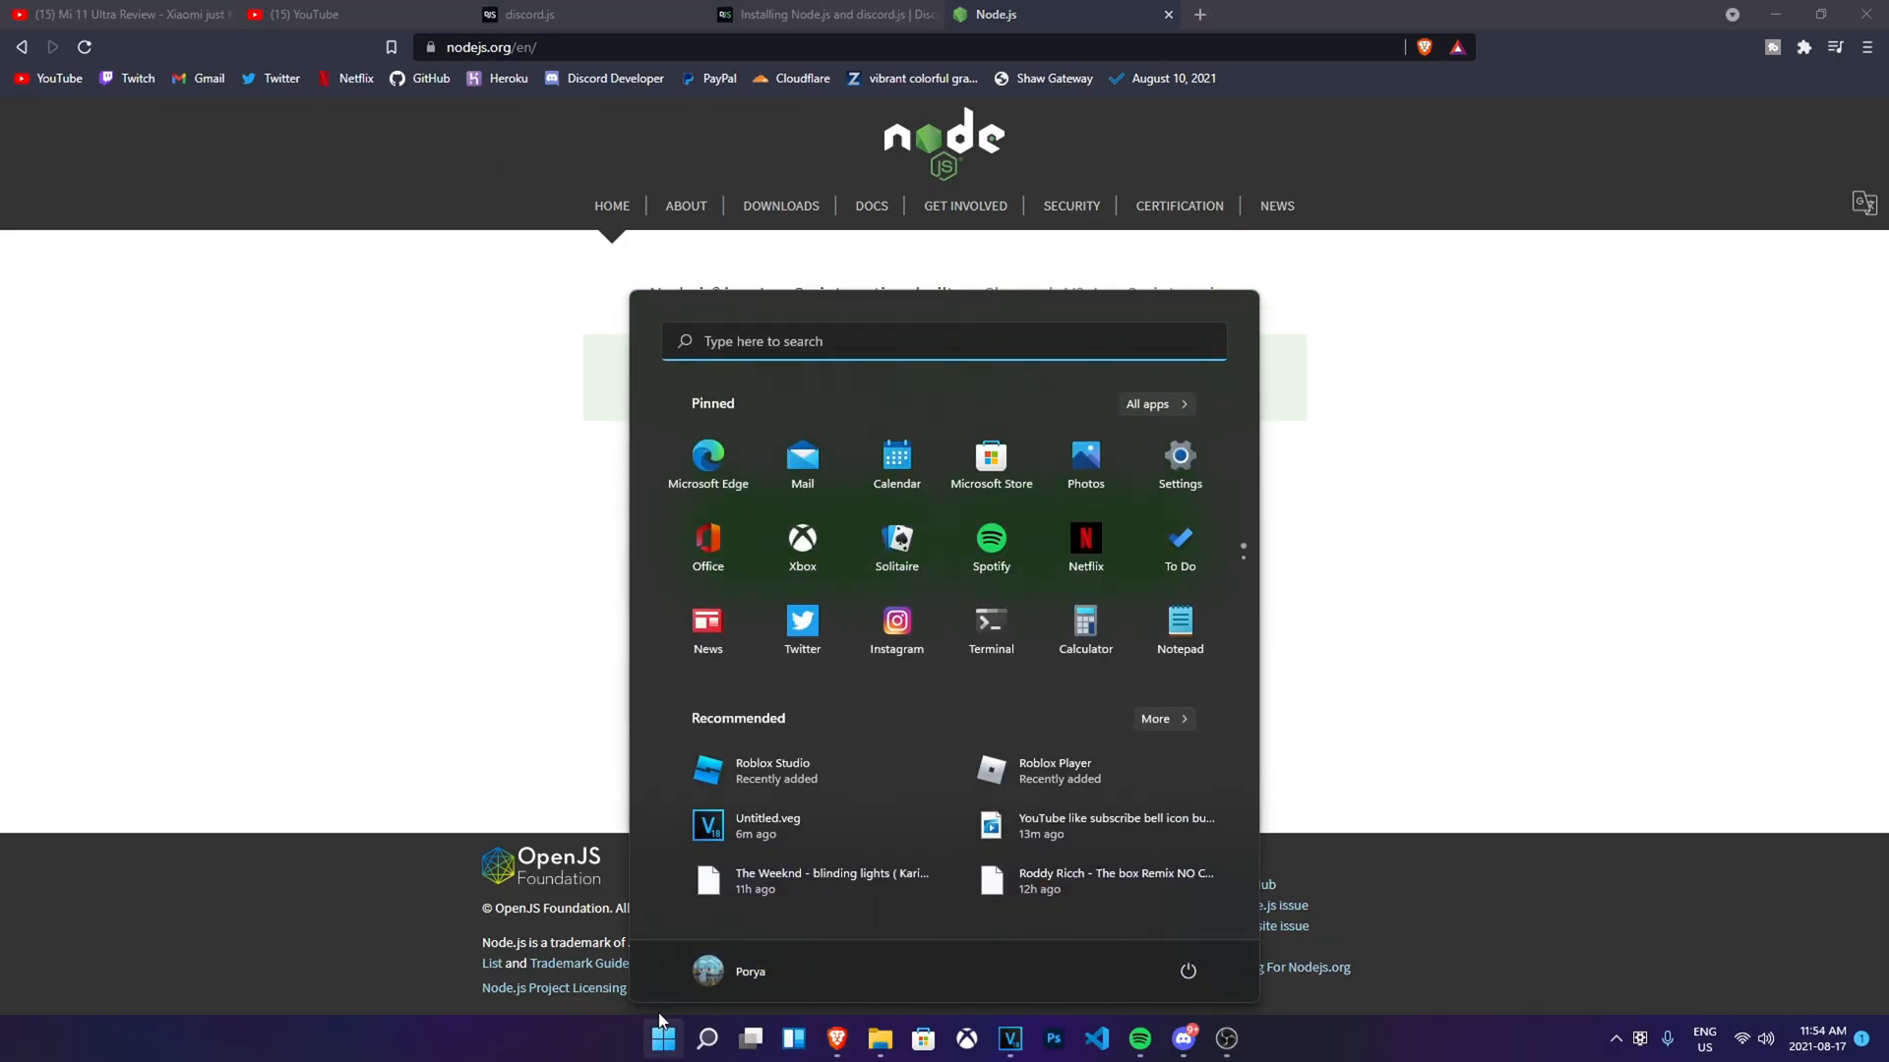
text(cmd)
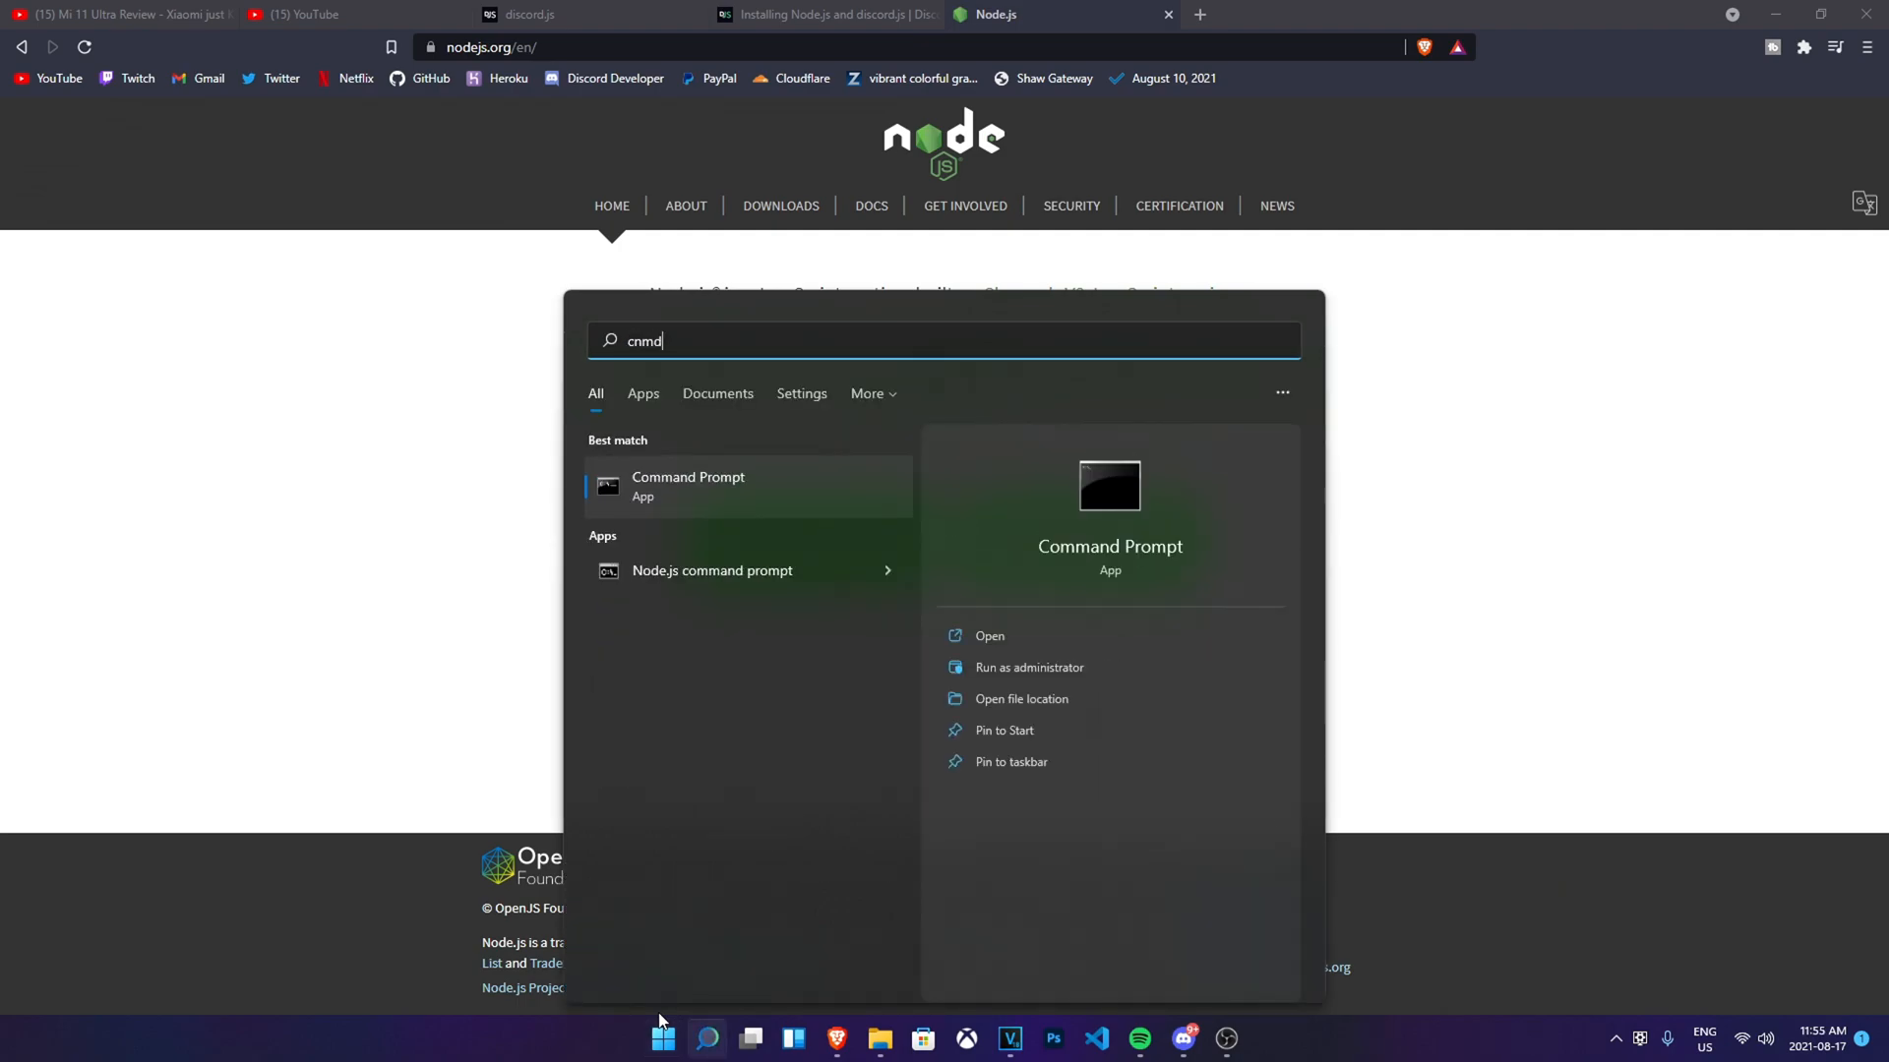
click(687, 486)
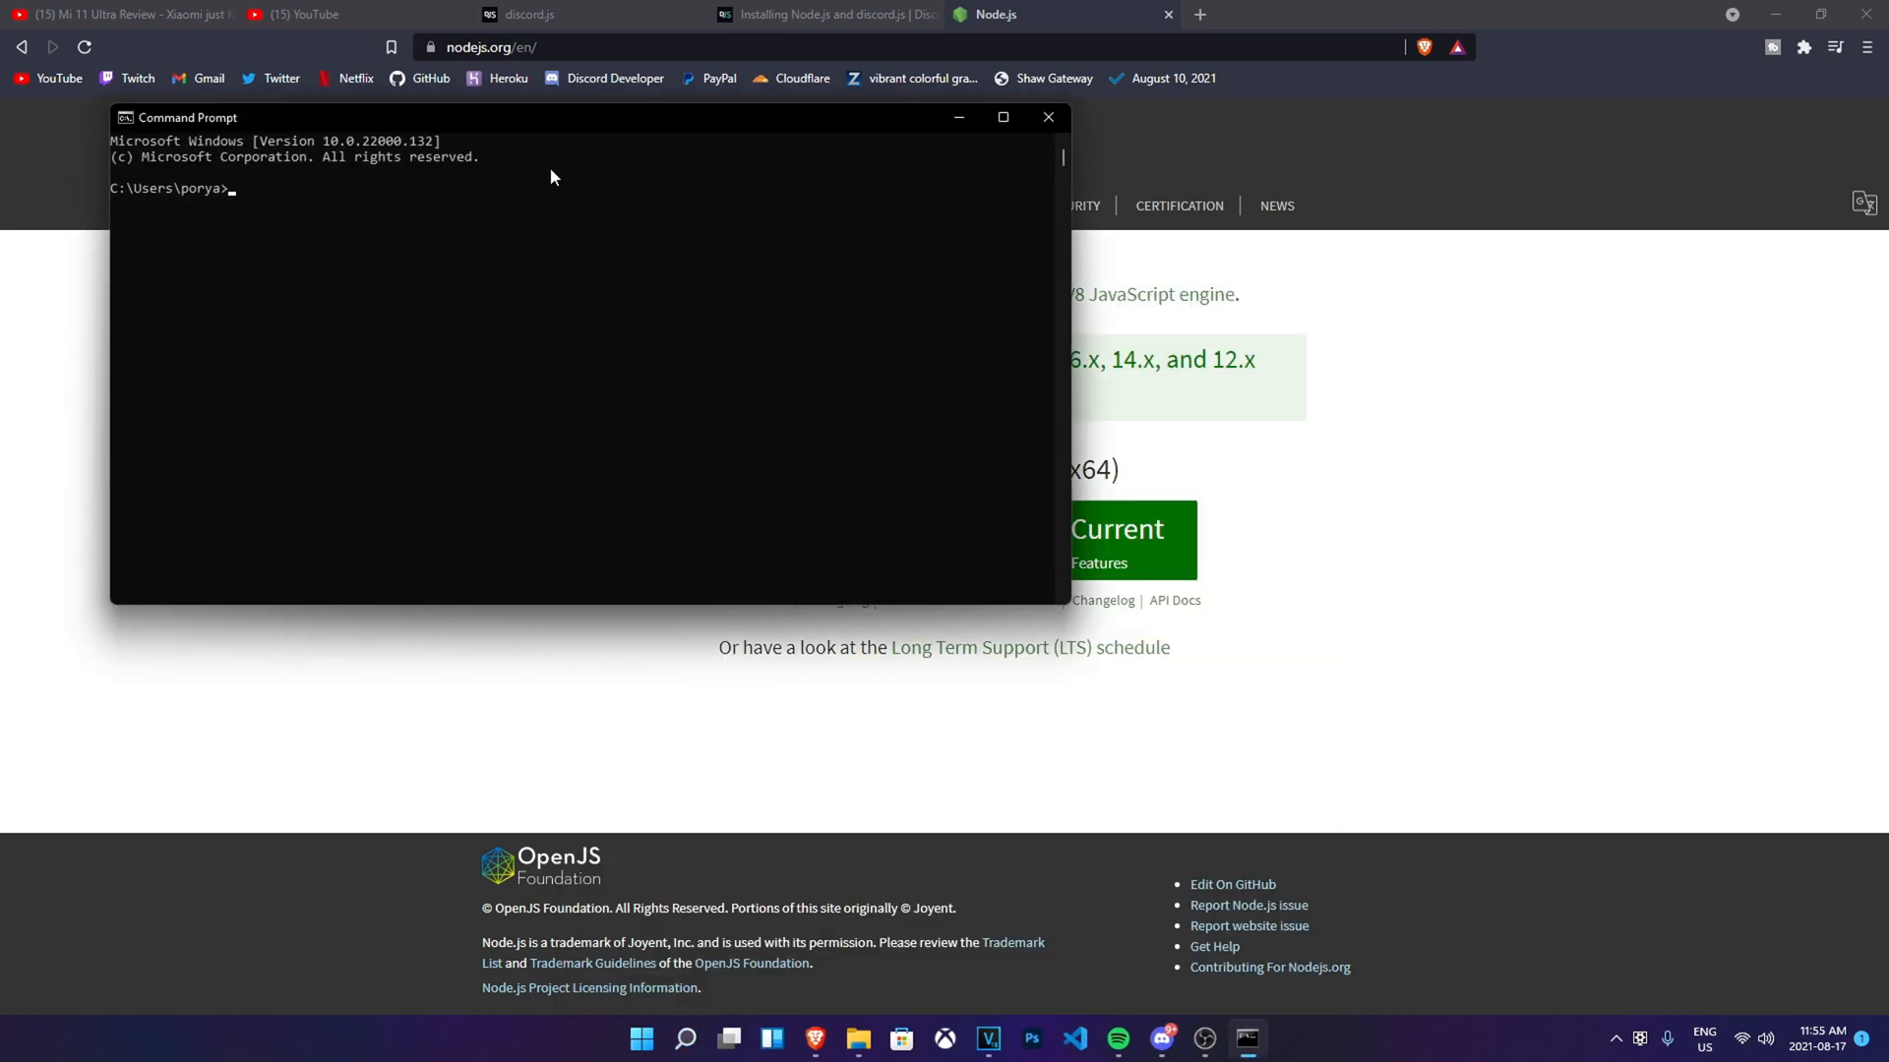
drag(187, 116, 850, 350)
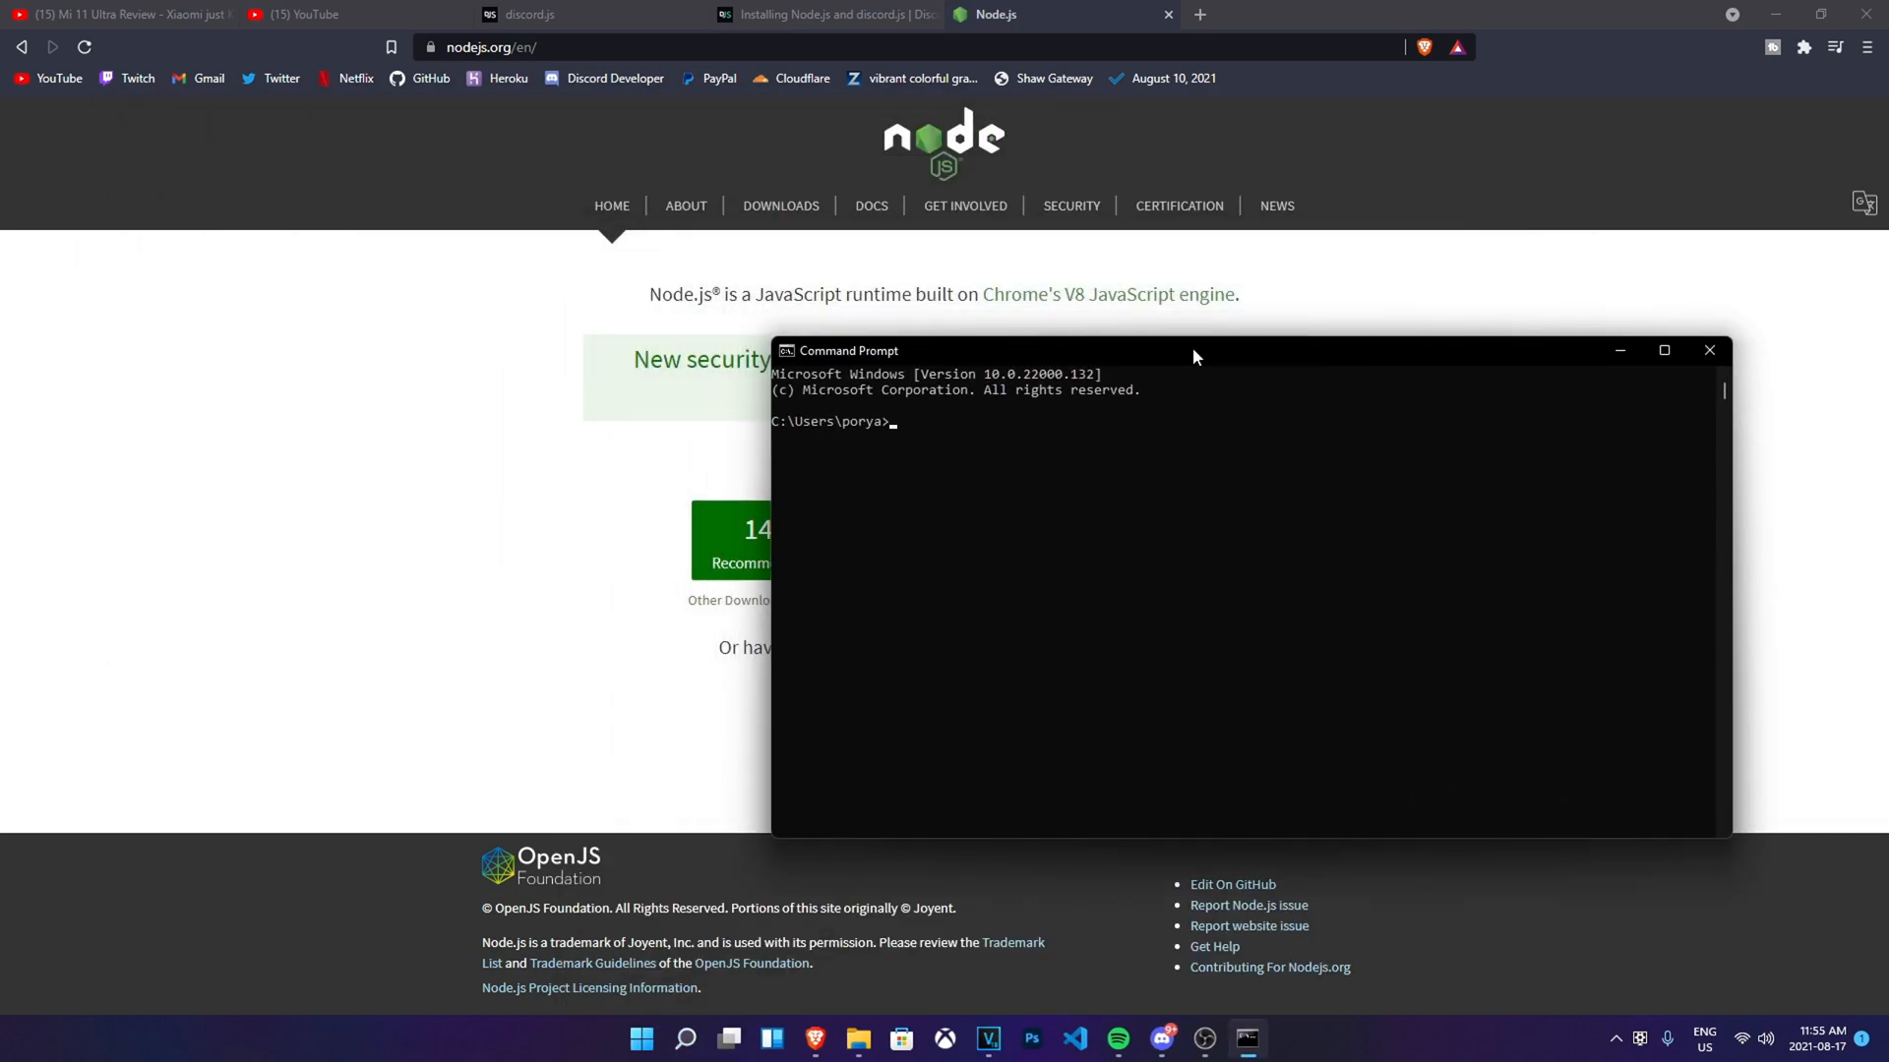
- Enter node -version in the terminal to check the installed Node.js version
text(node -versio)
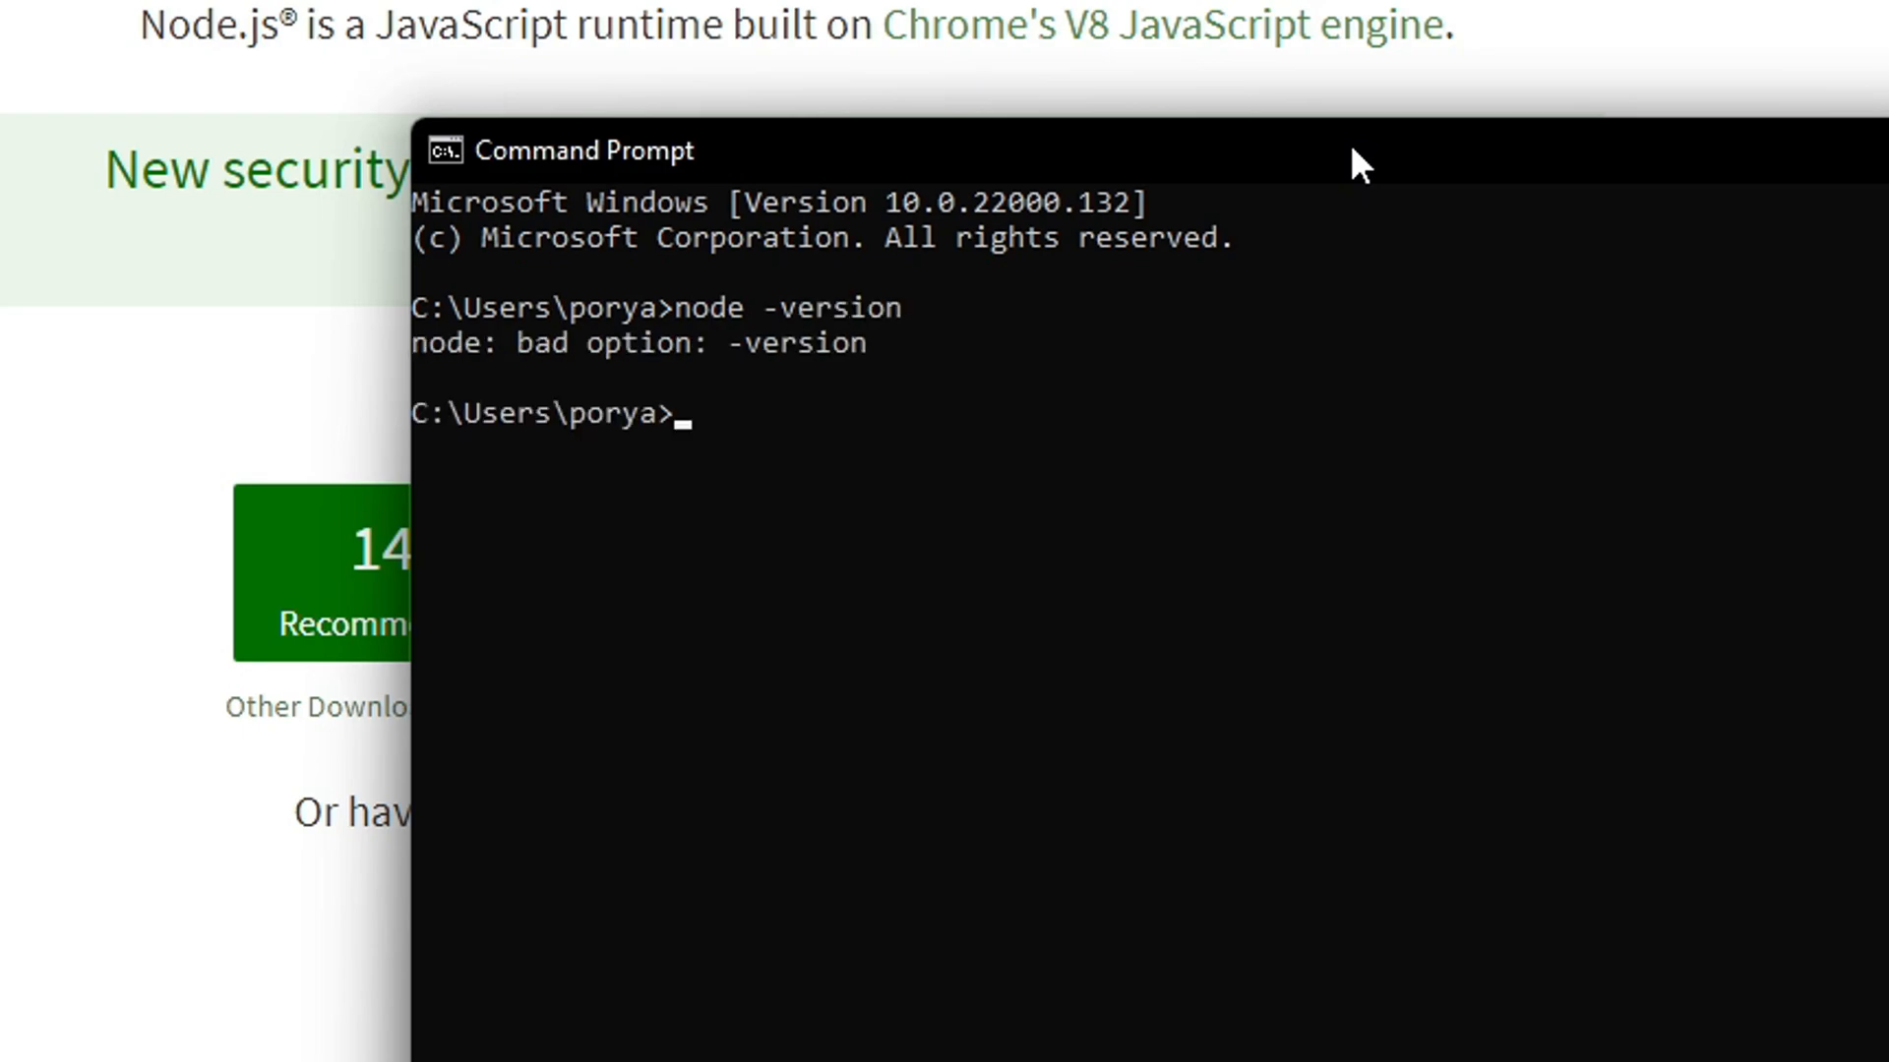
text(node -ver)
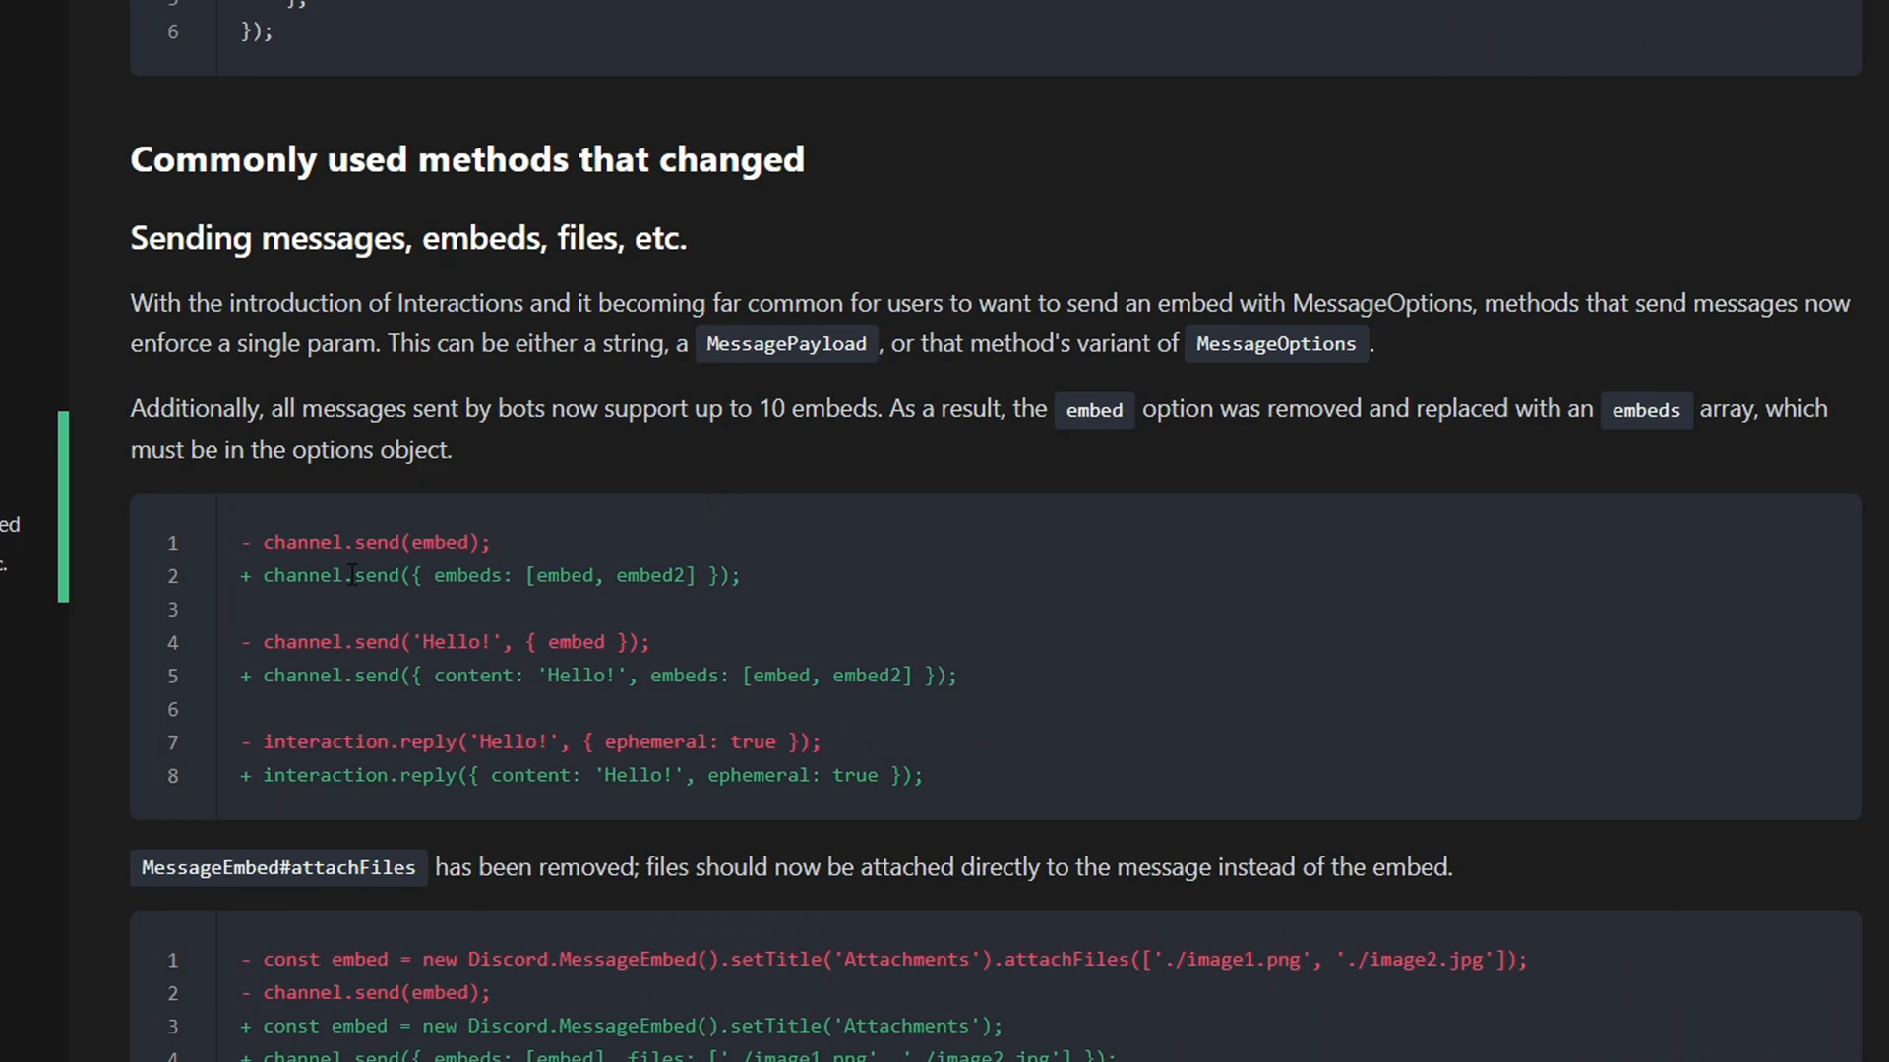
mouse_move(511, 626)
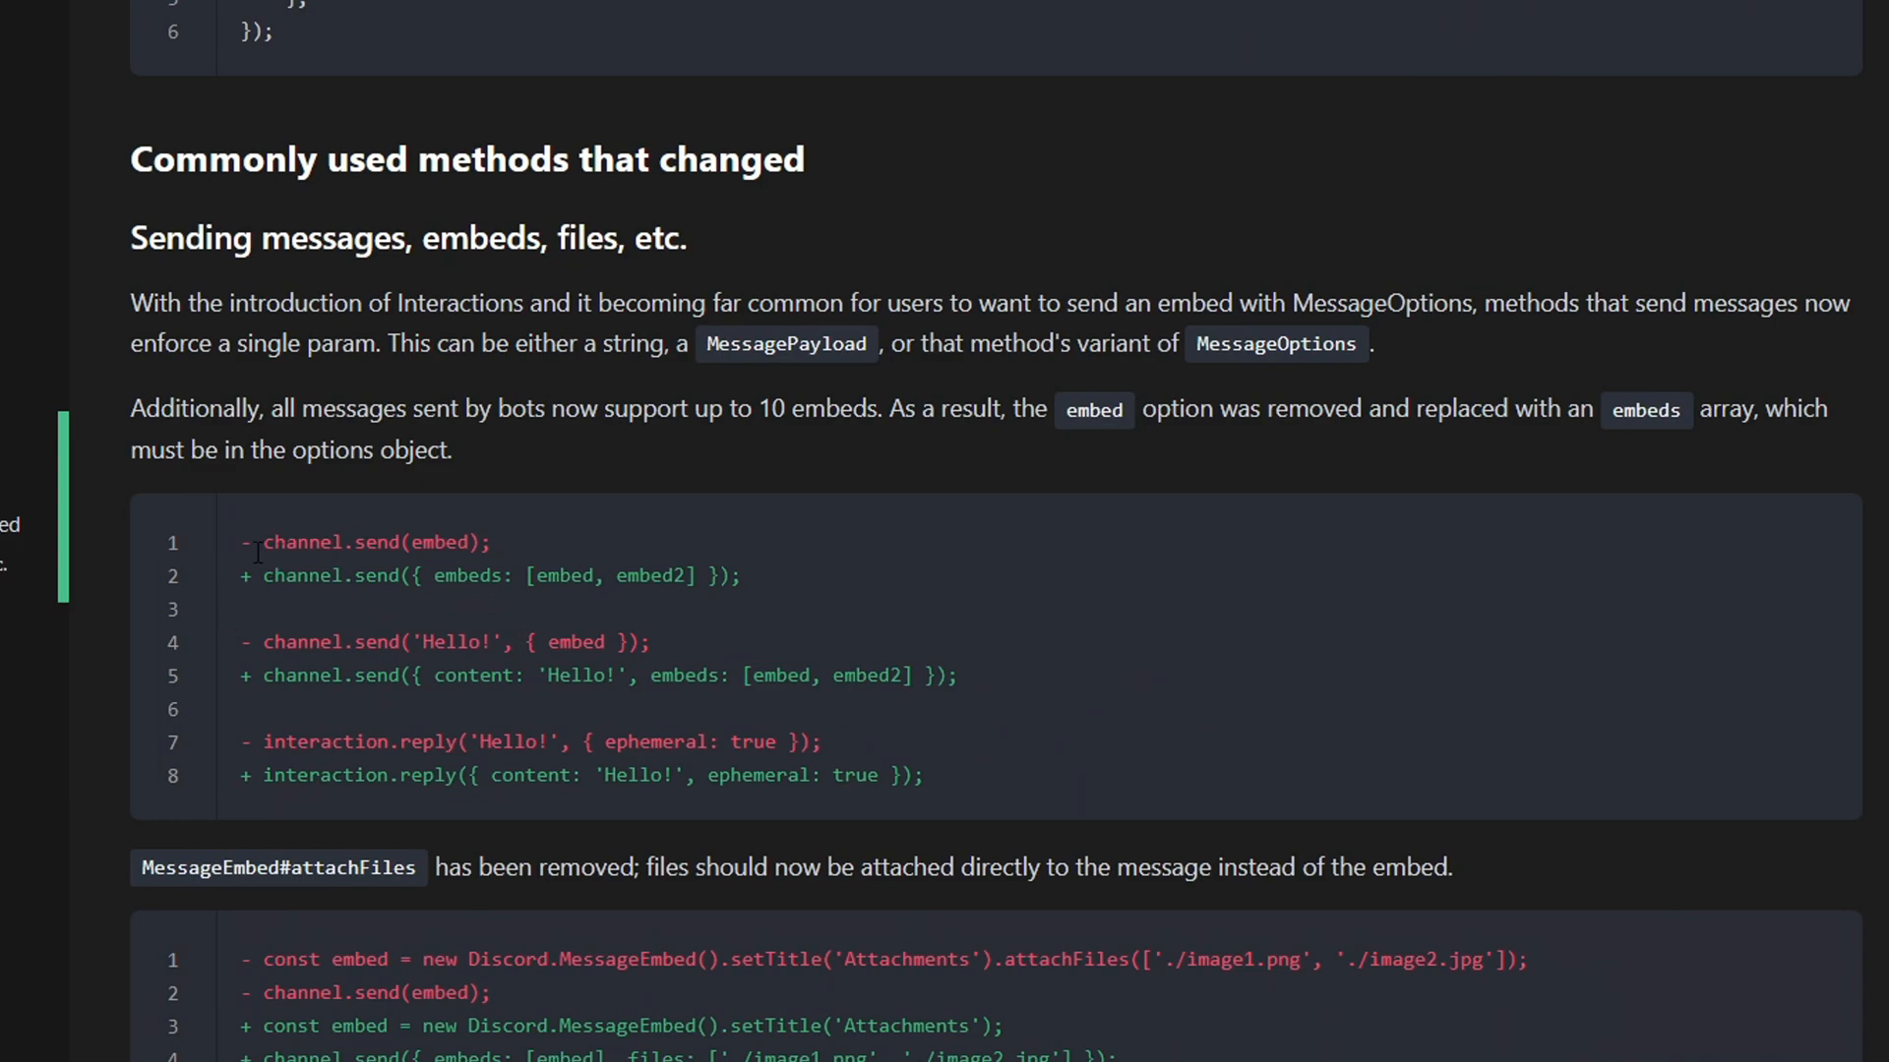
- Select part of the new embeds-array example in the 'Sending messages, embeds, files' section
drag(262, 543, 490, 576)
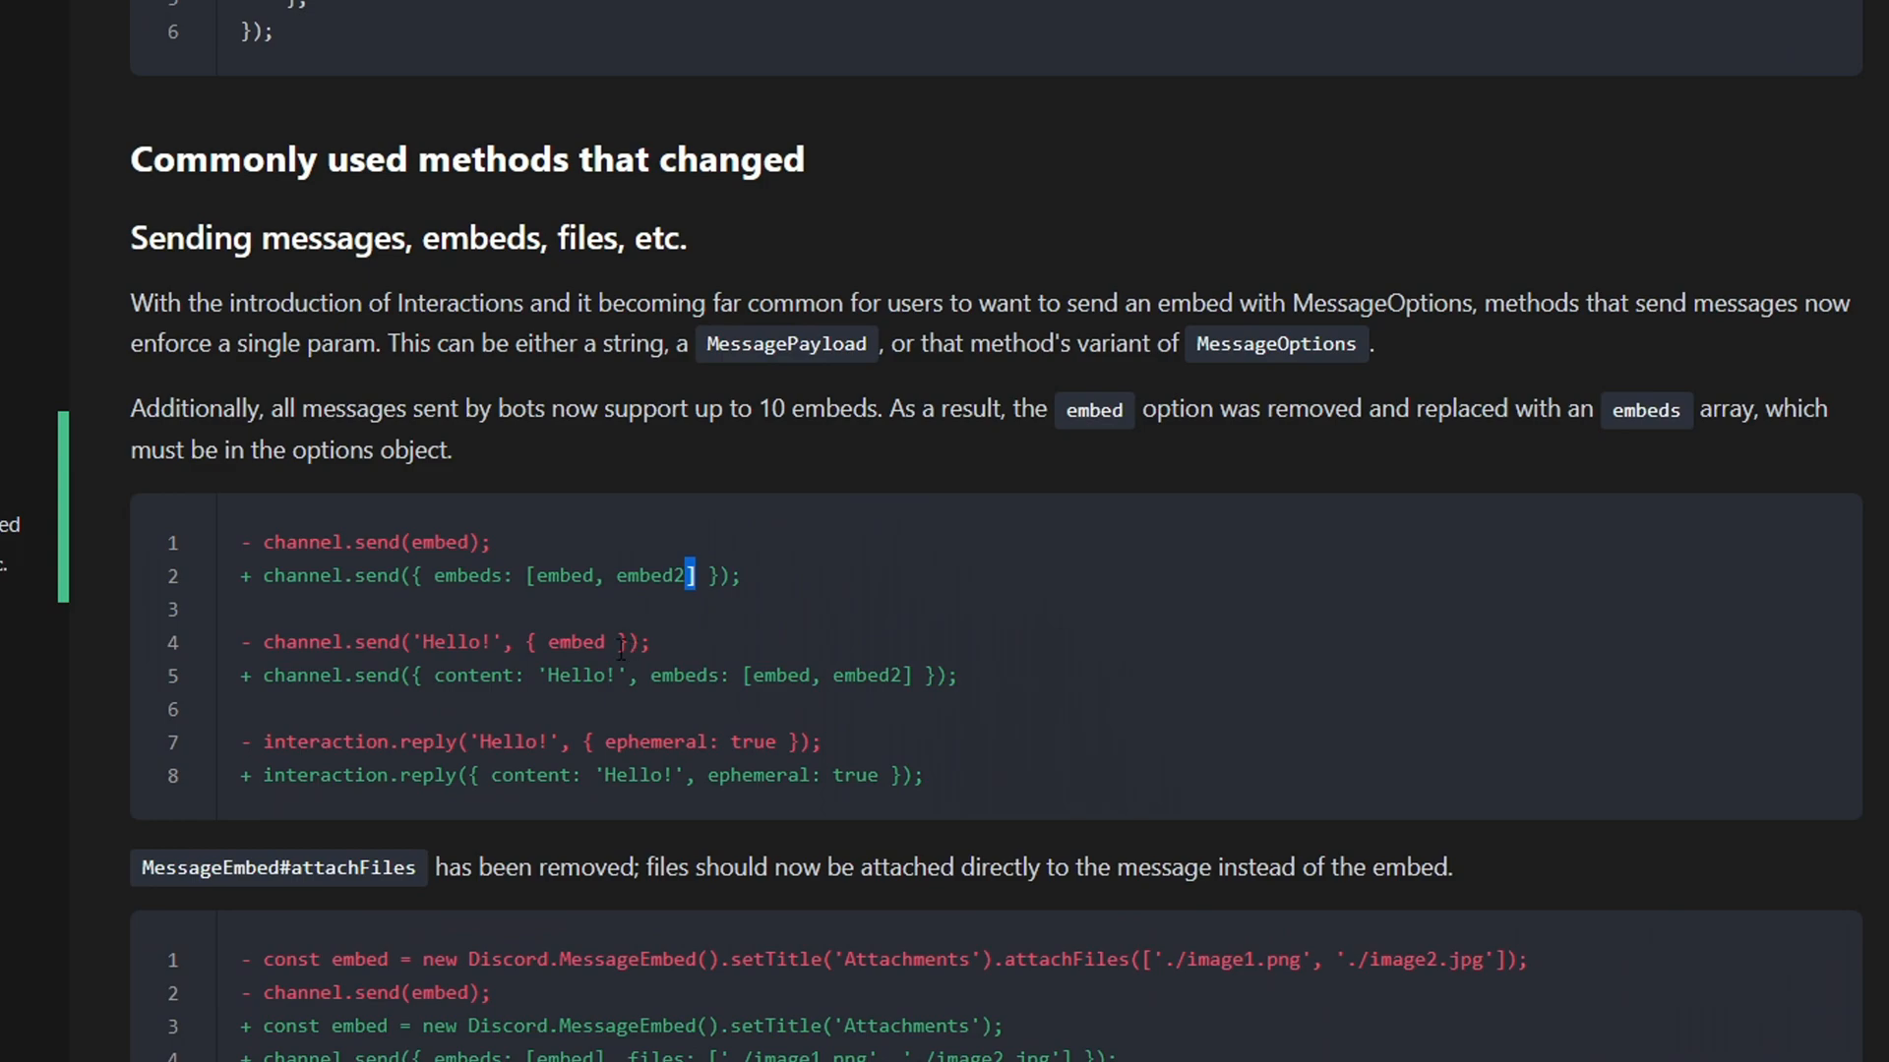
mouse_move(480, 708)
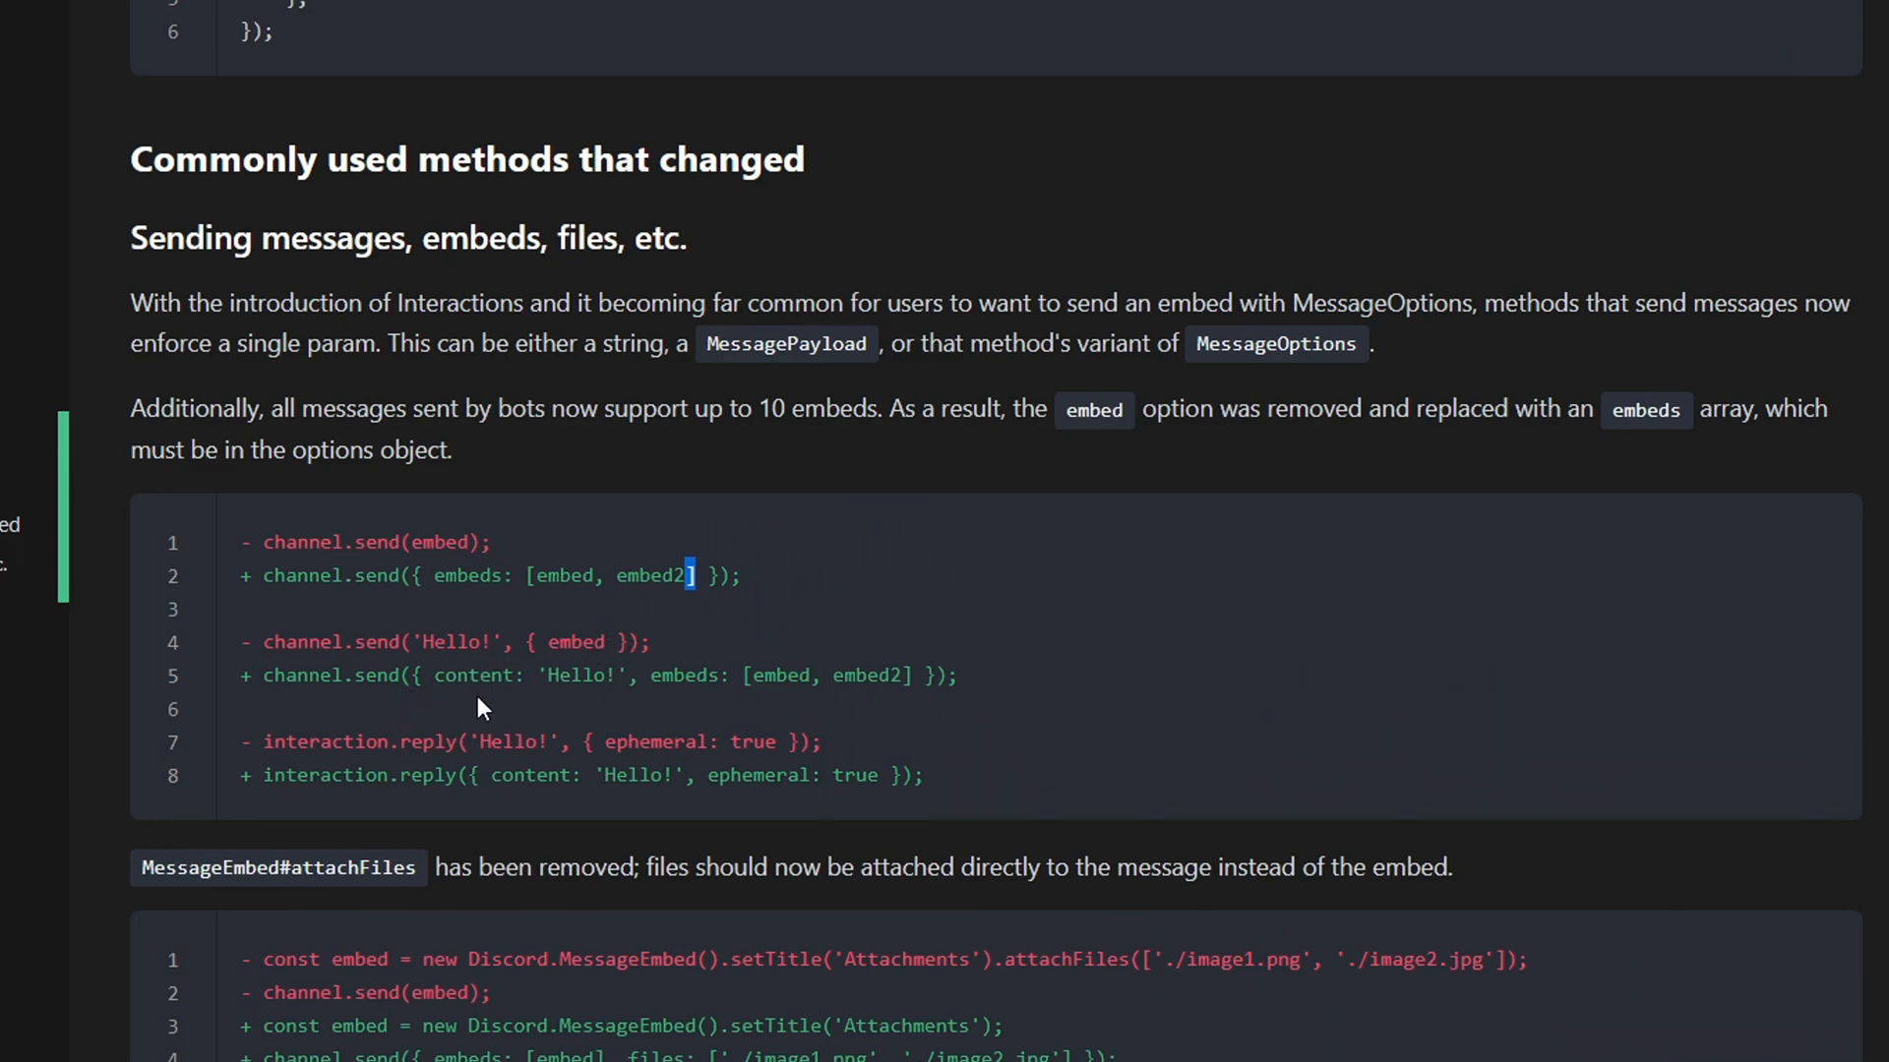
mouse_move(566, 720)
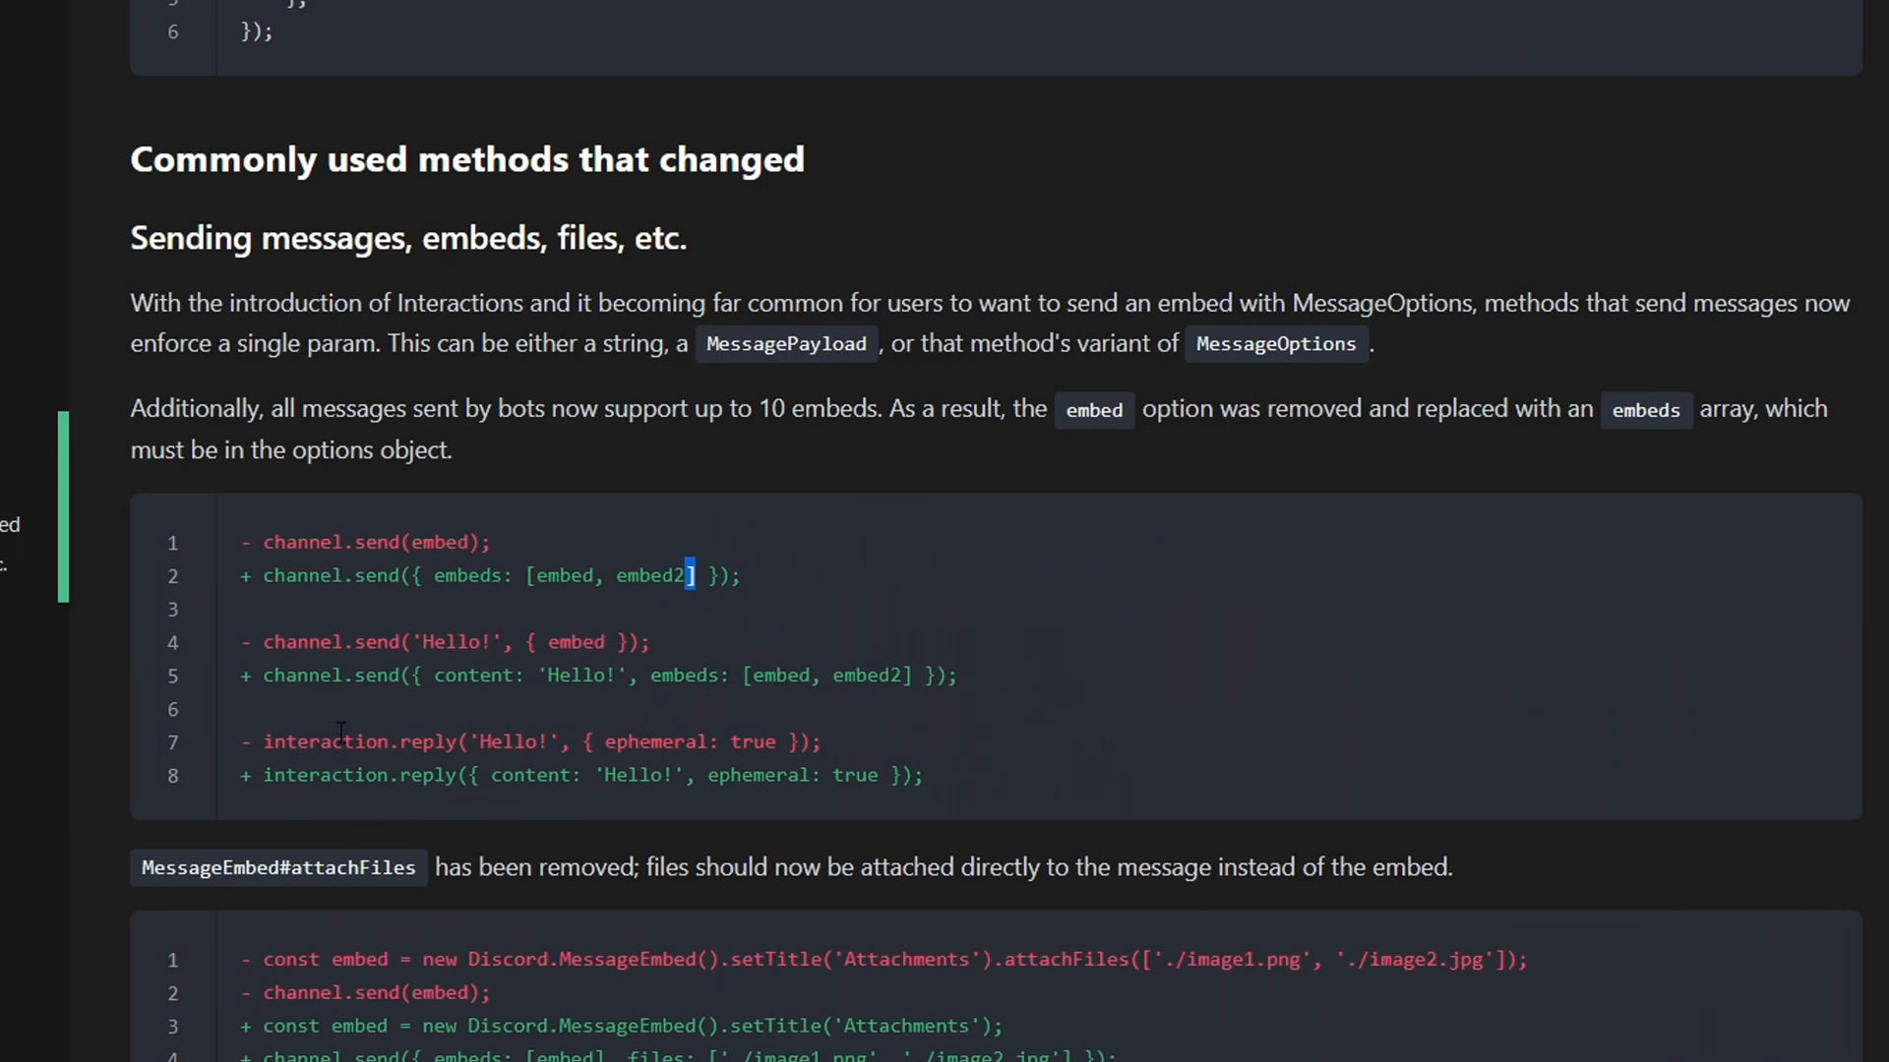
mouse_move(637, 759)
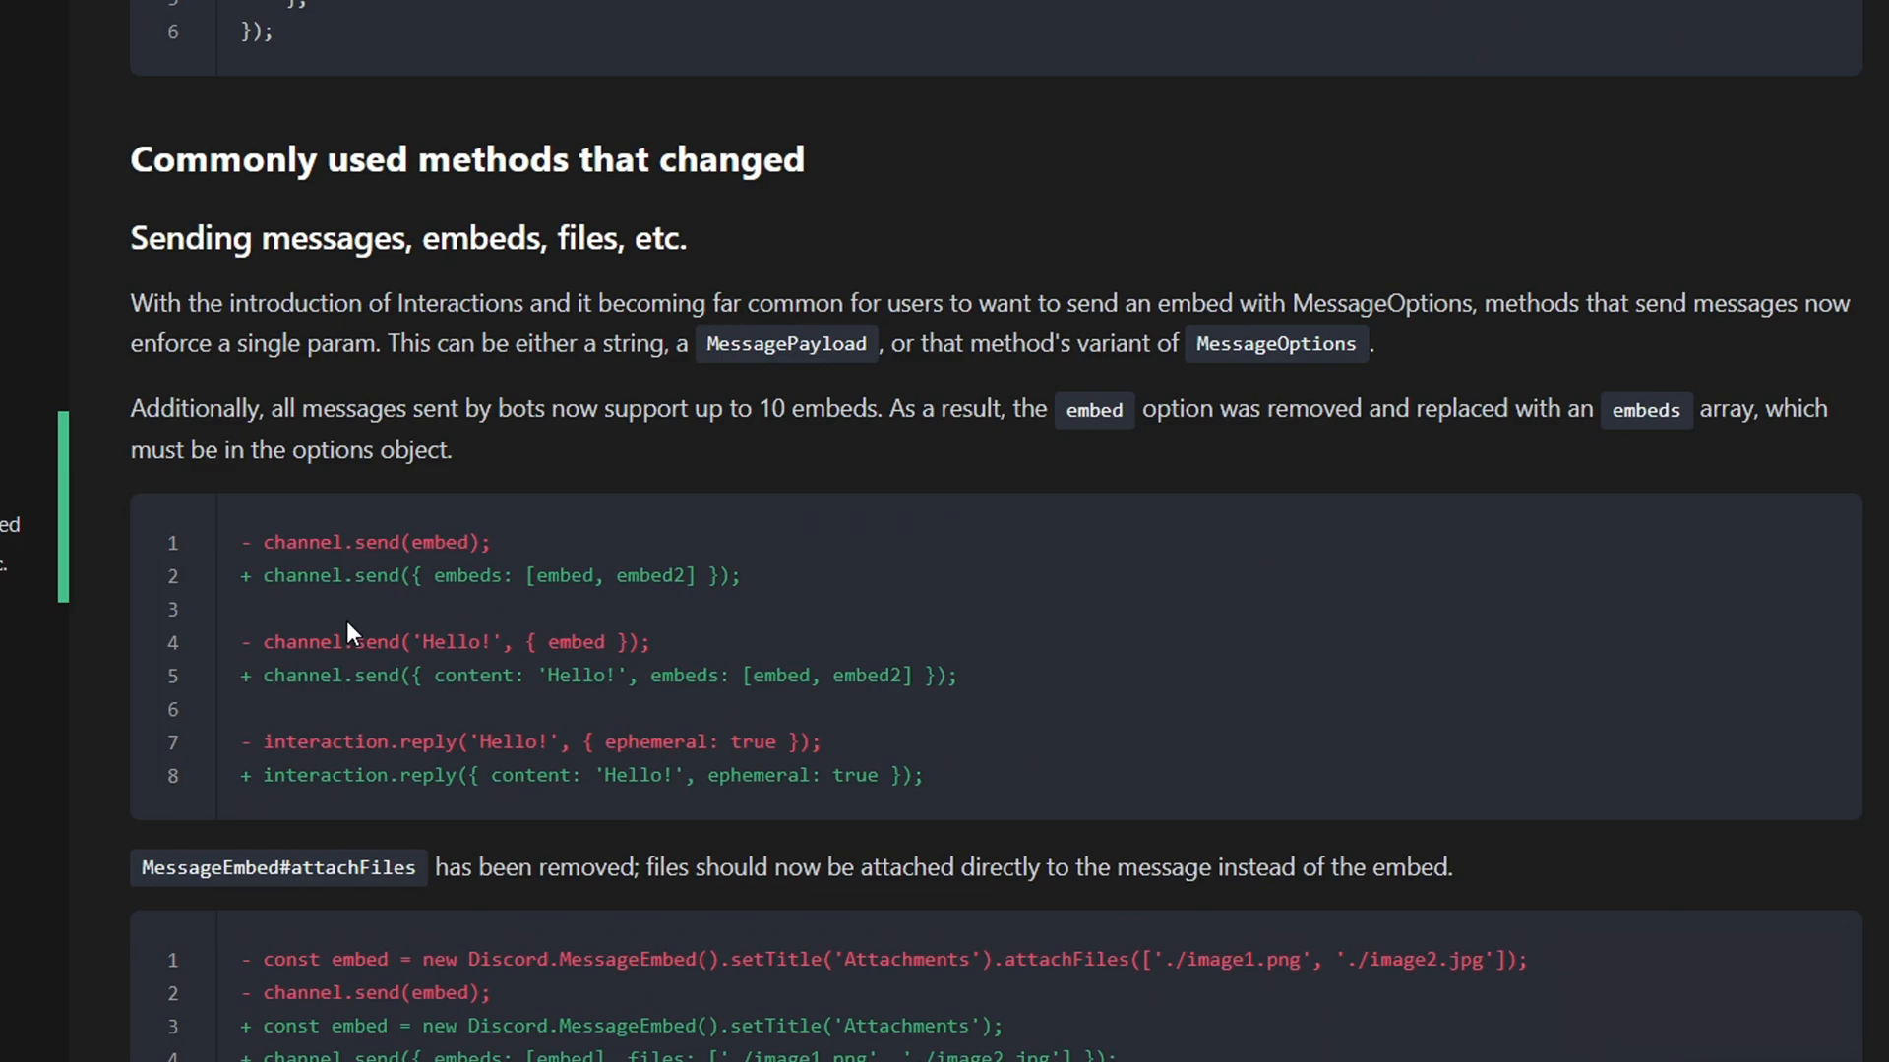
- Scroll to the Intents section and highlight the new top-level intents option in the Client constructor
scroll(down, 3)
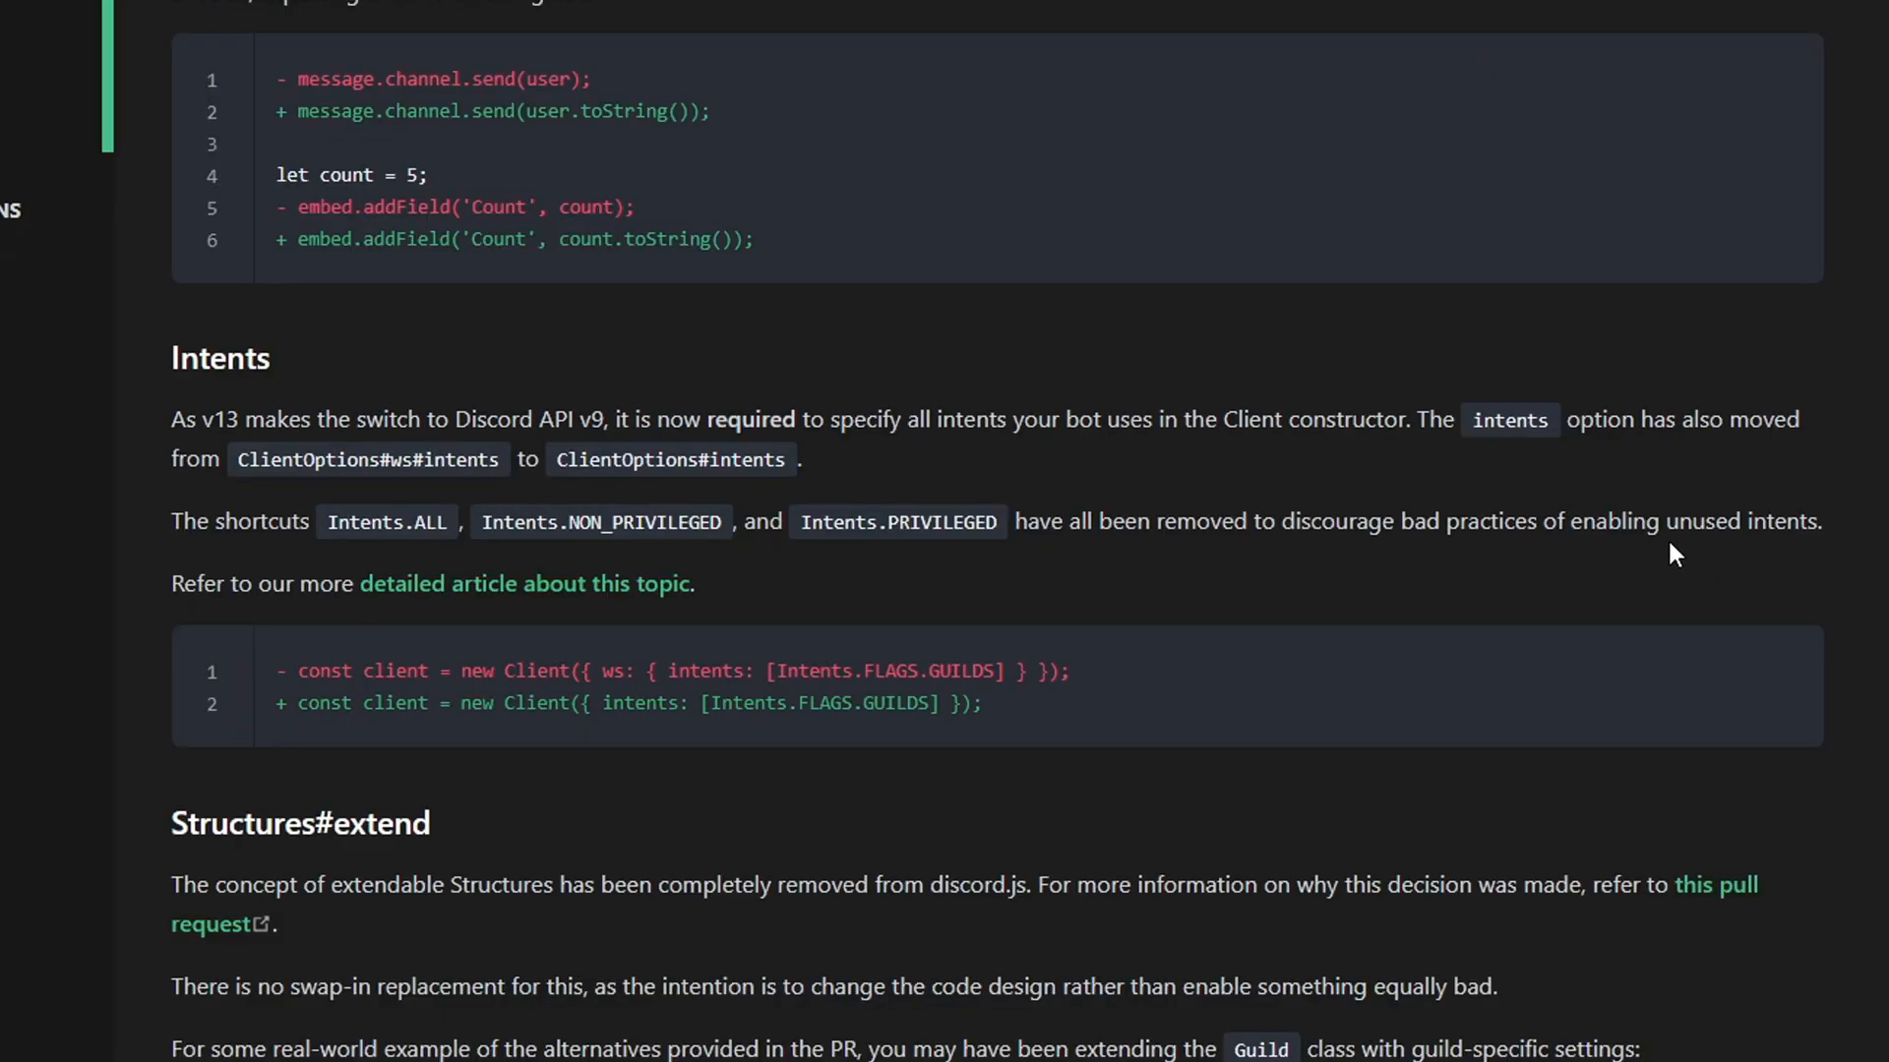
mouse_move(367, 651)
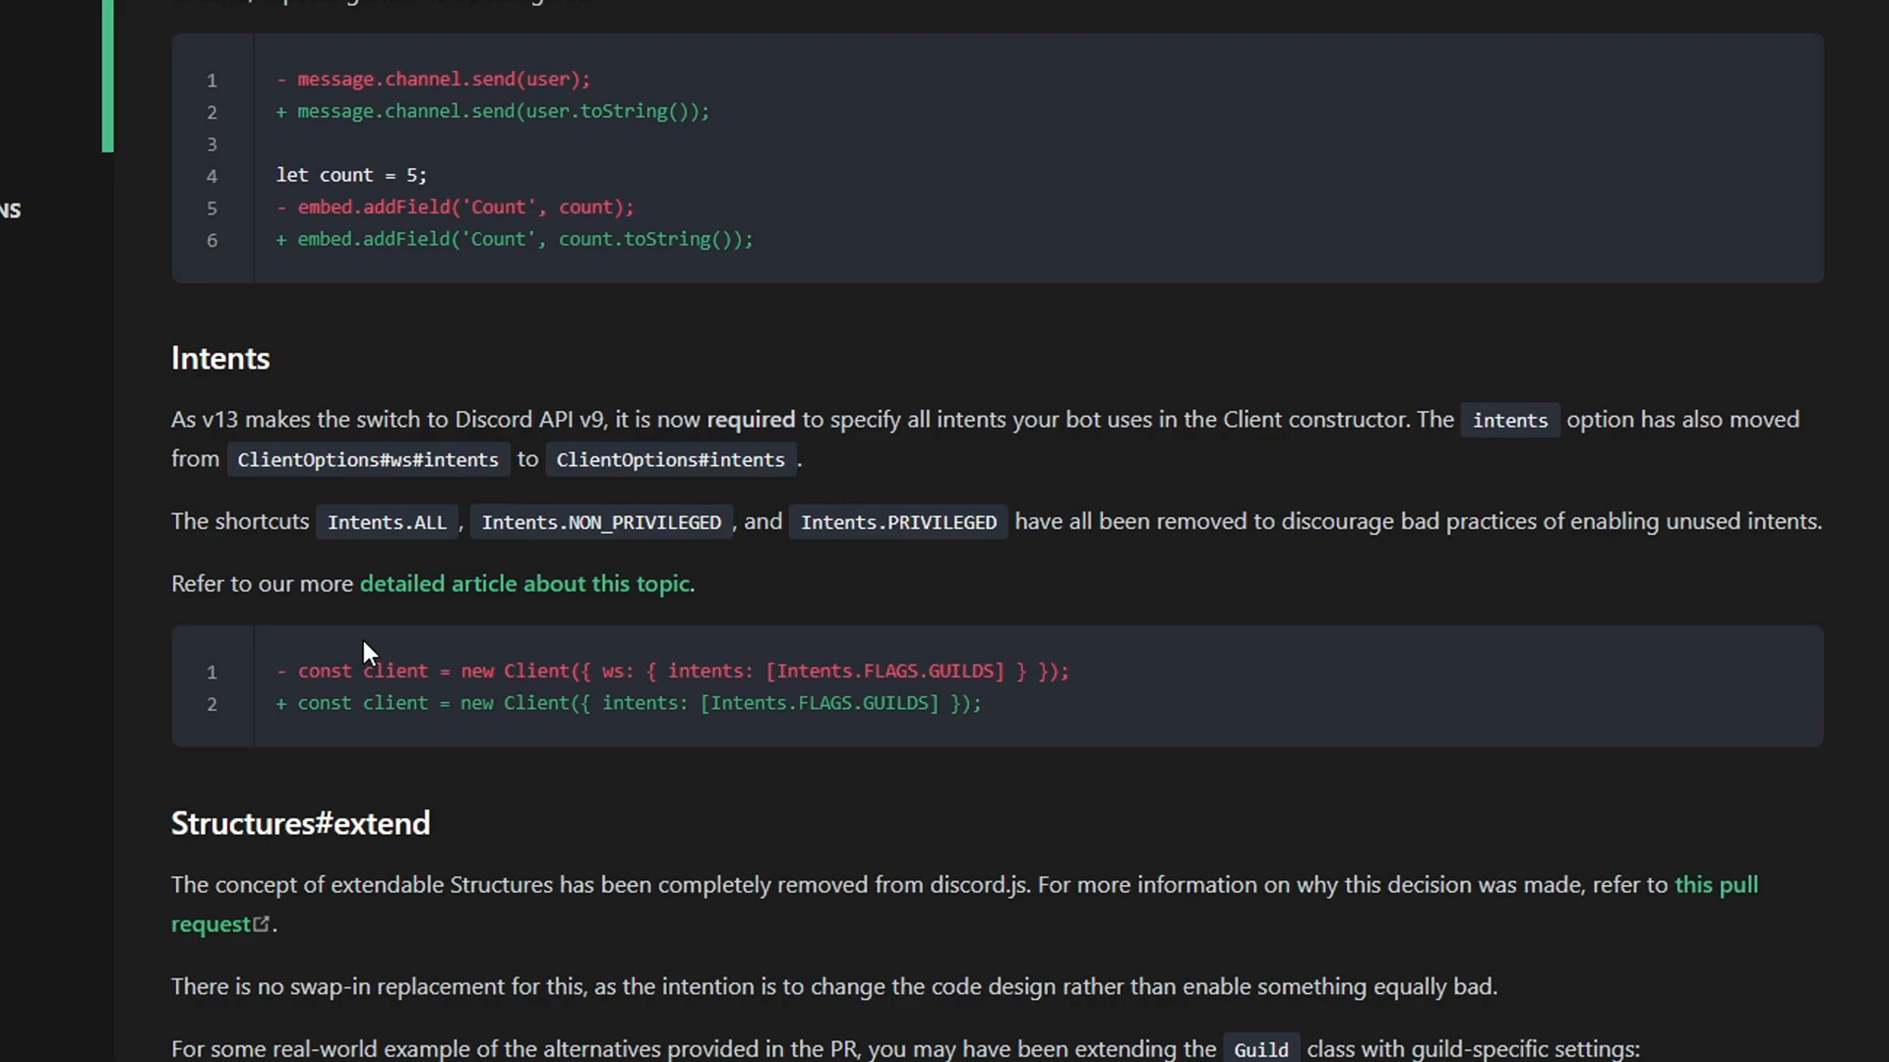
mouse_move(352, 45)
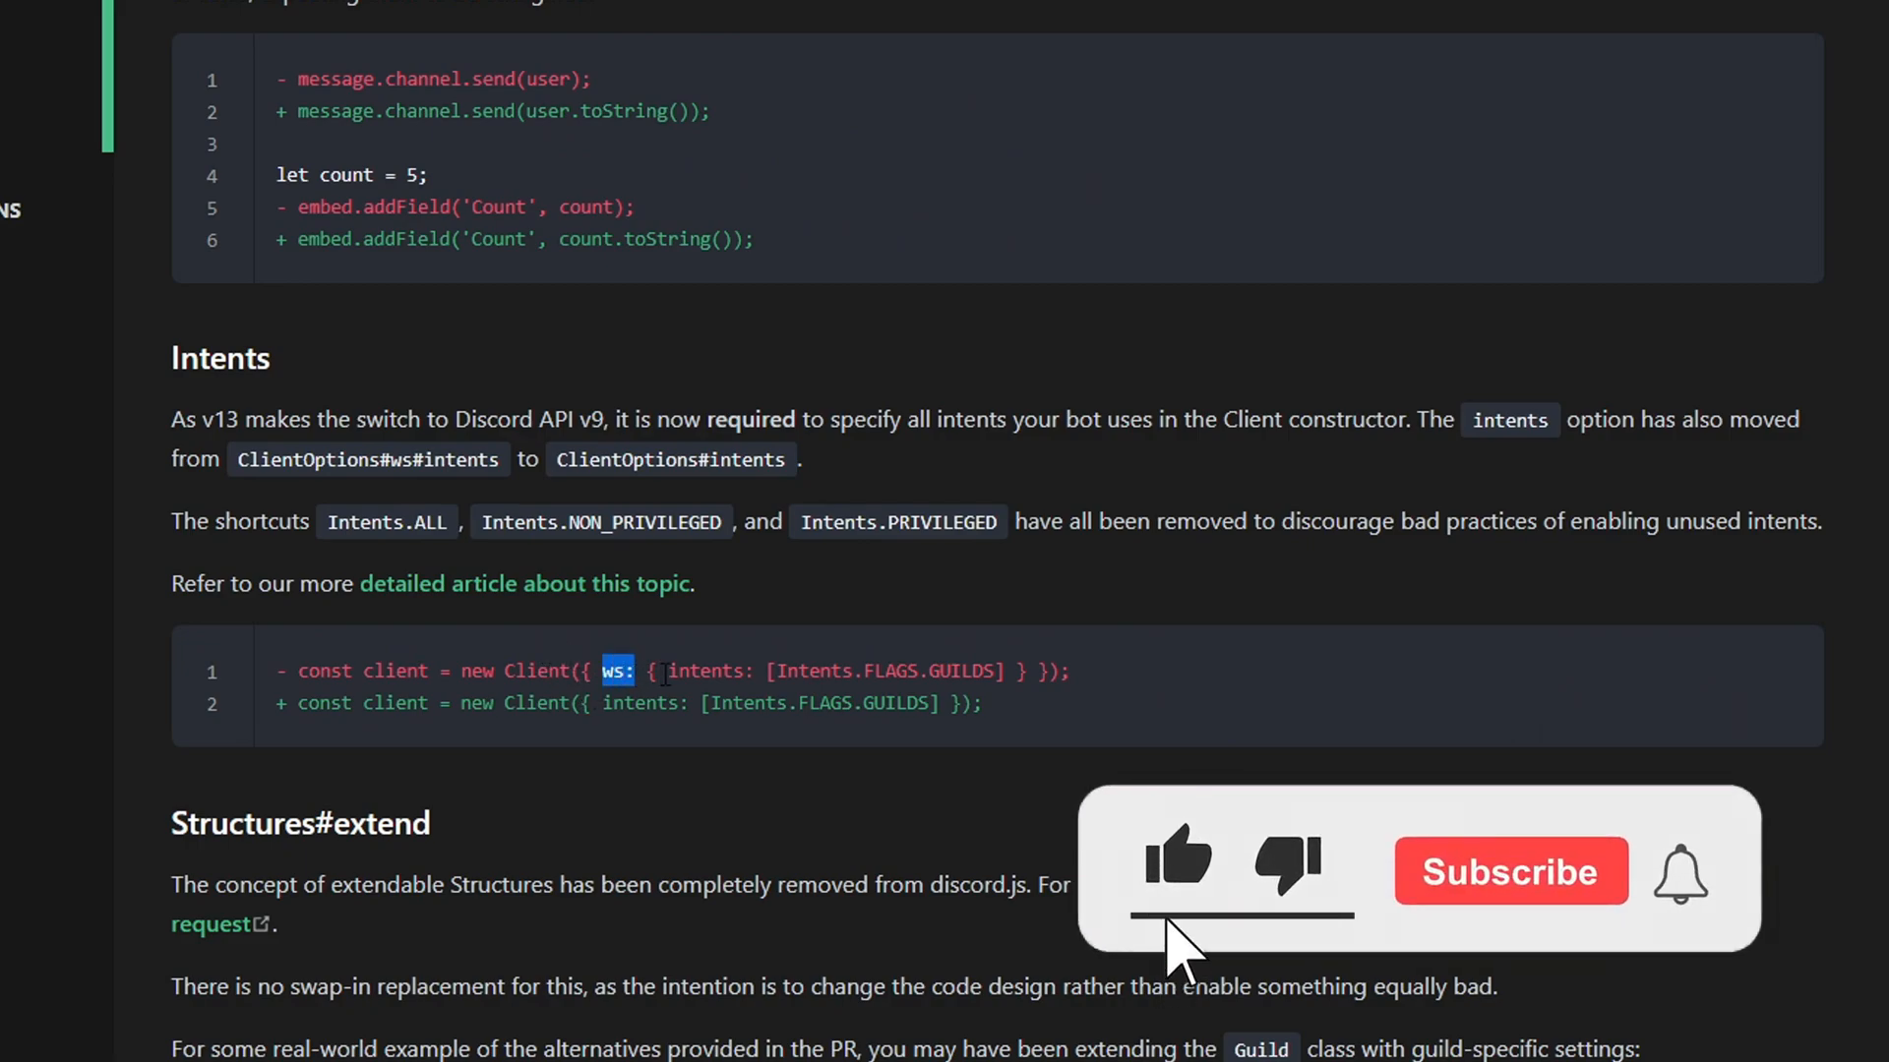
click(1509, 872)
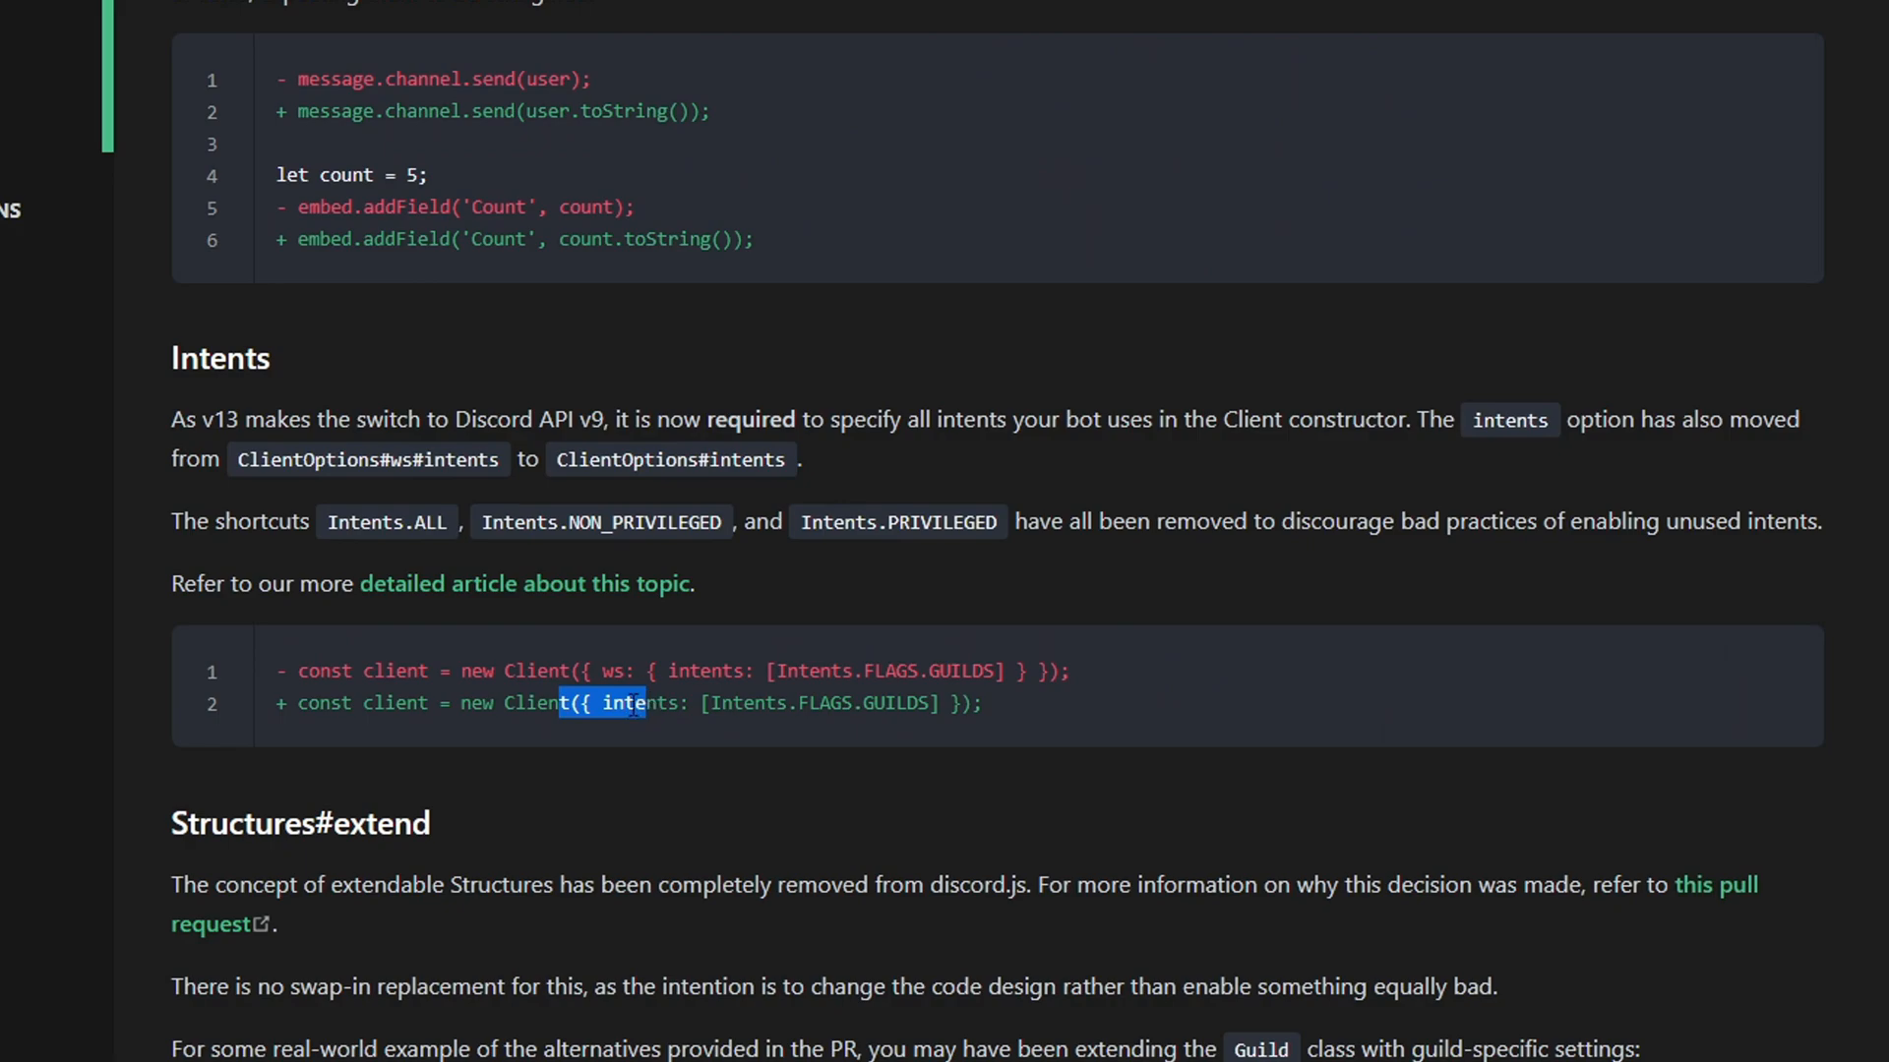
drag(602, 704, 897, 704)
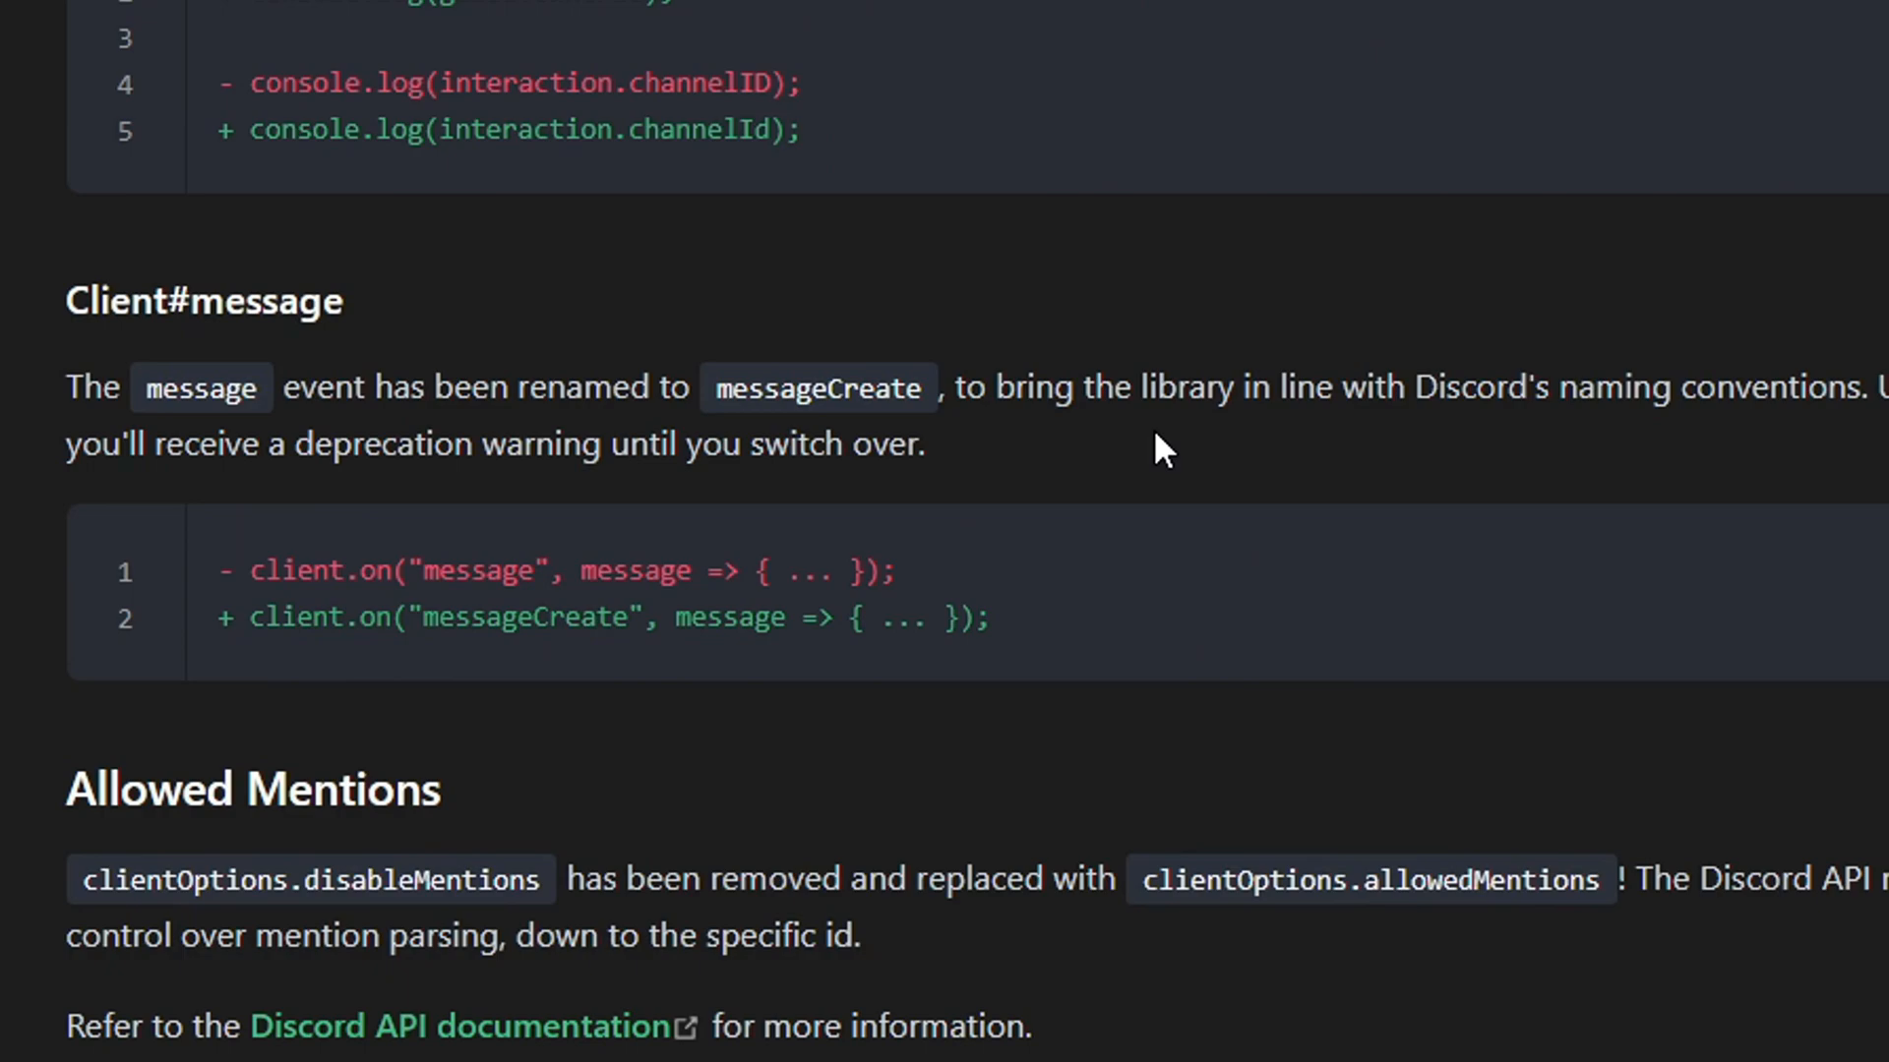
- Highlight the old message event and the new messageCreate event in the listener diff
double_click(476, 571)
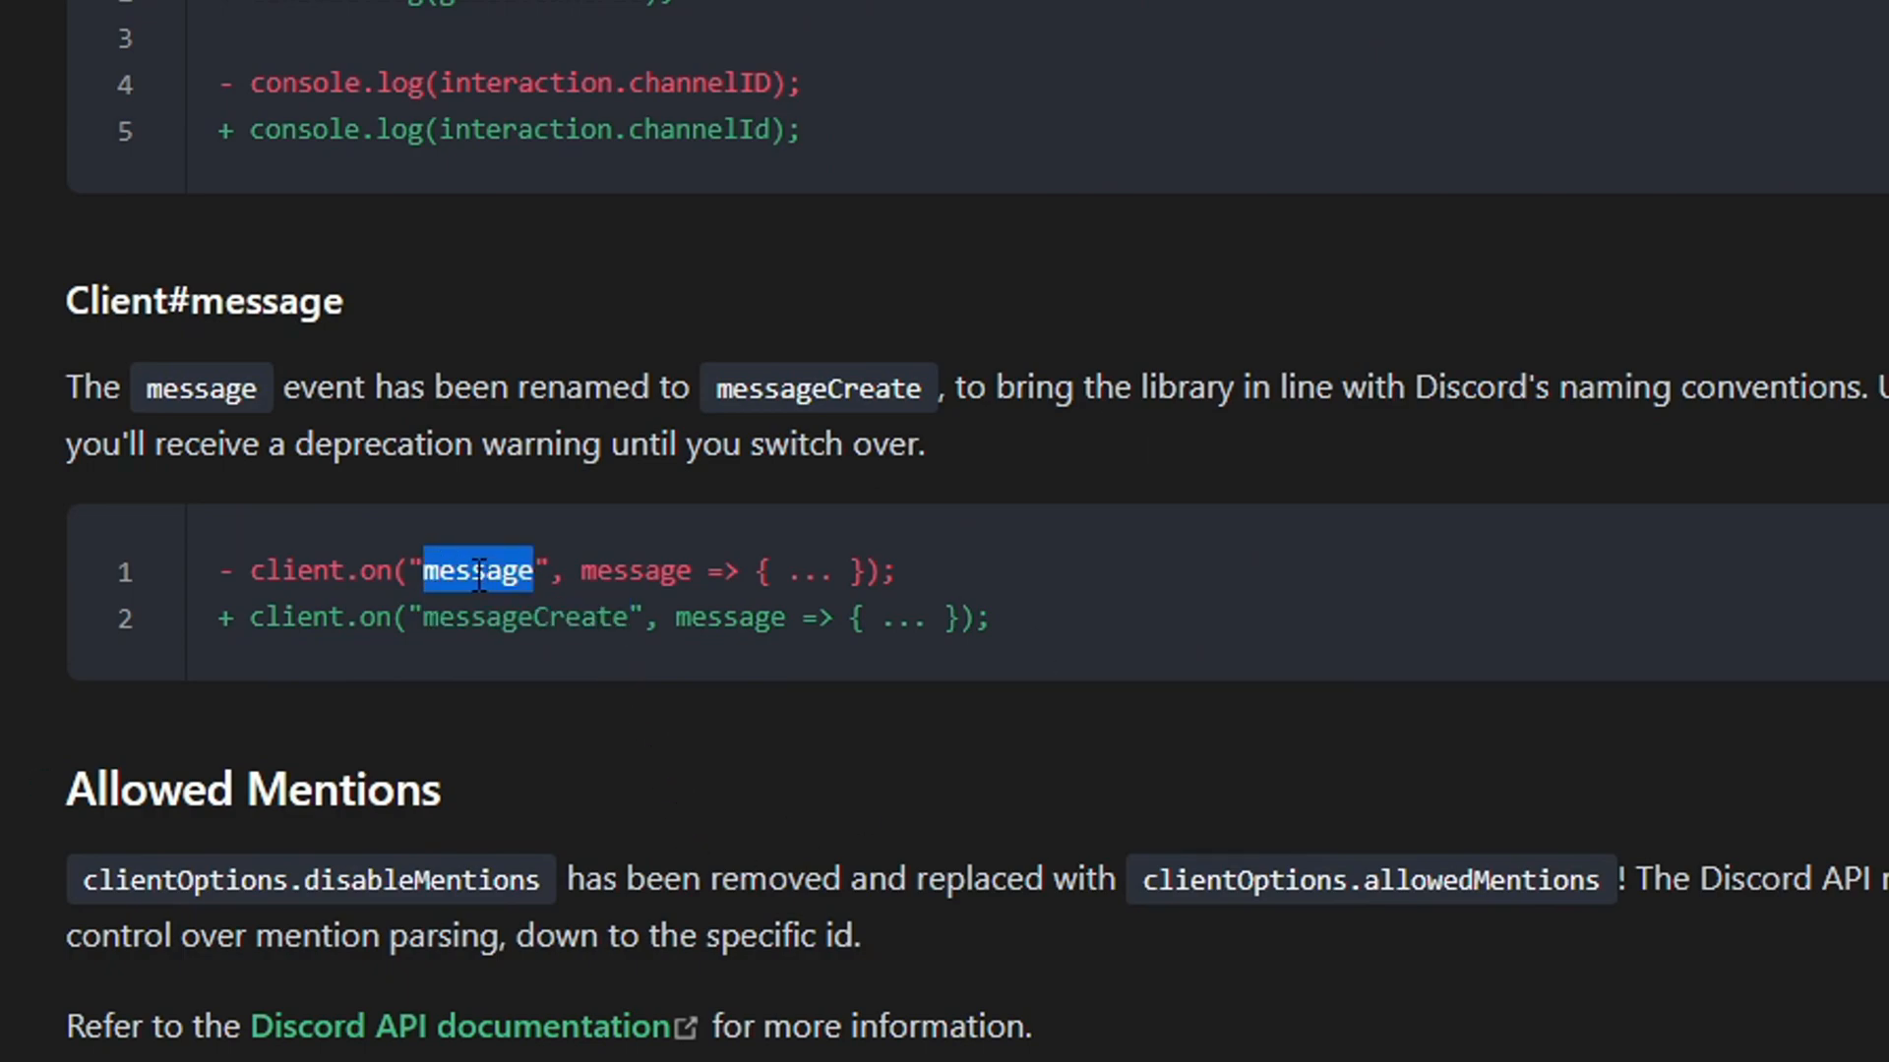
double_click(525, 618)
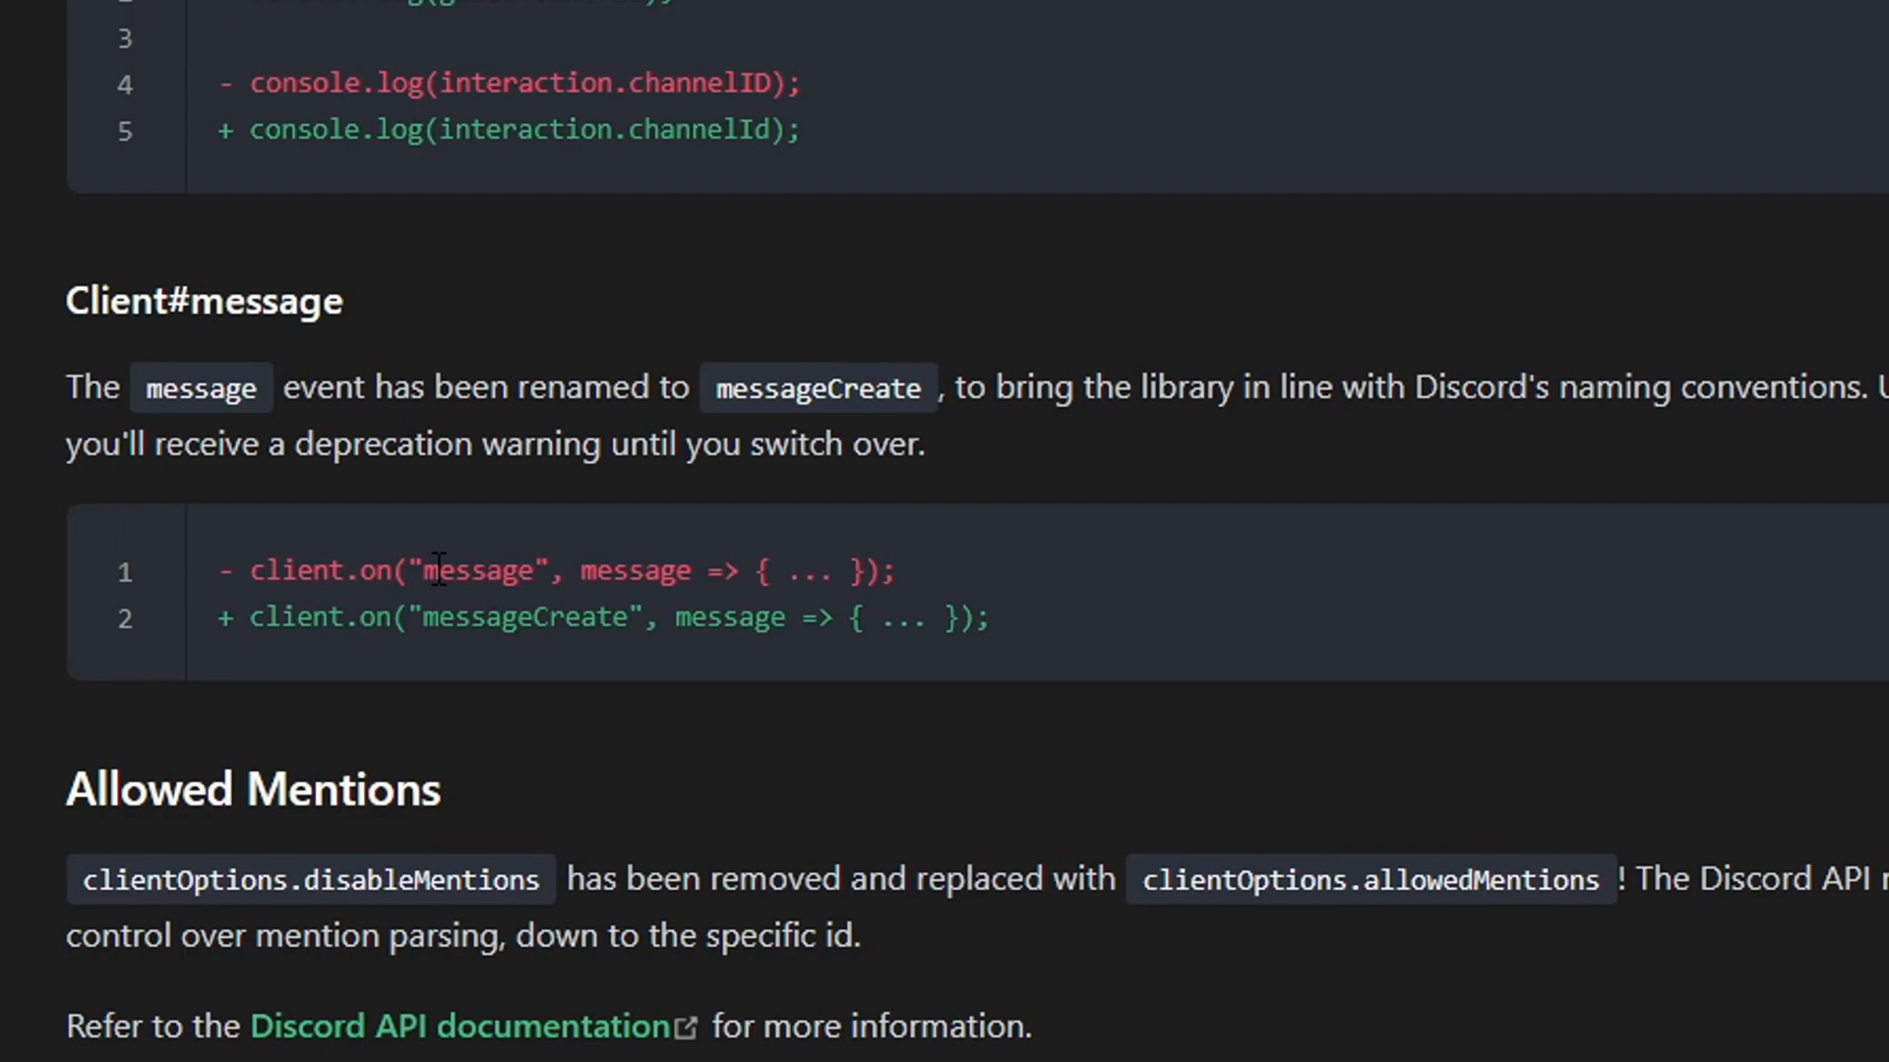
double_click(476, 571)
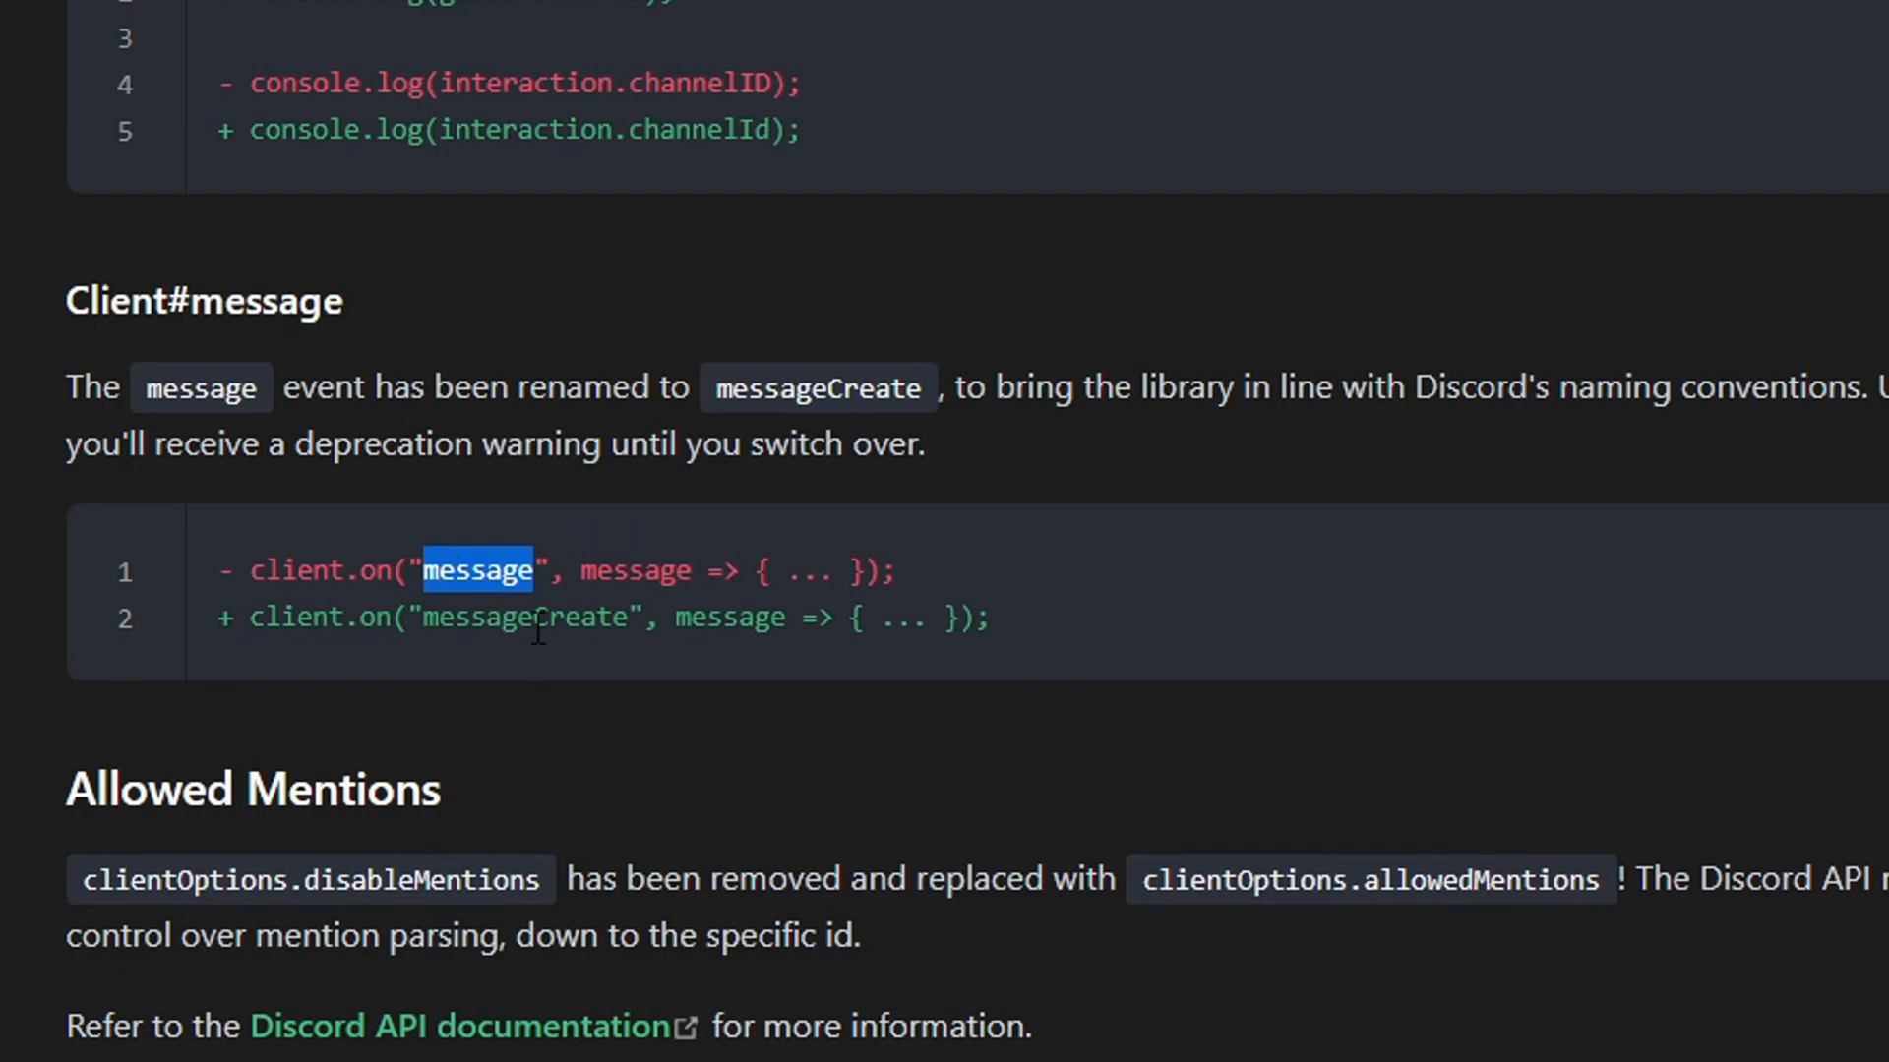
double_click(523, 618)
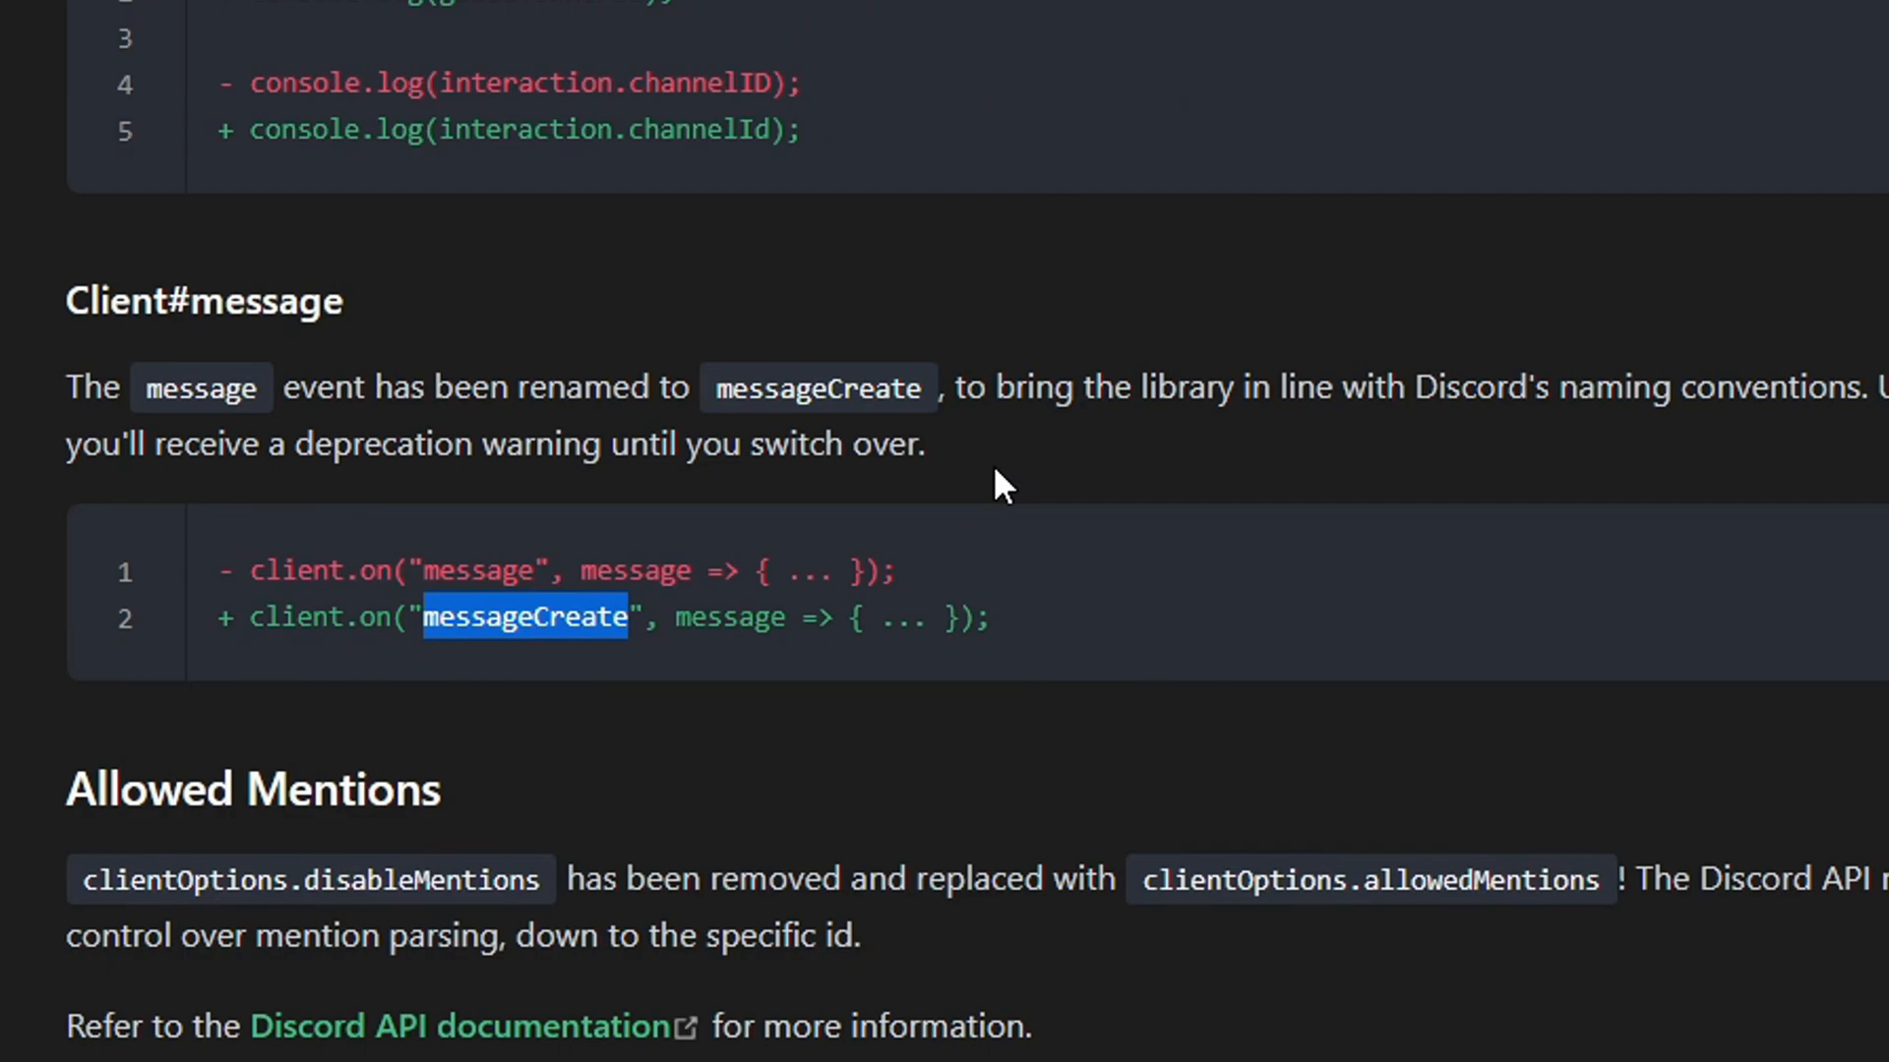
- Scroll to ClientUser#setPresence showing activity replaced by an activities array
scroll(down, 3)
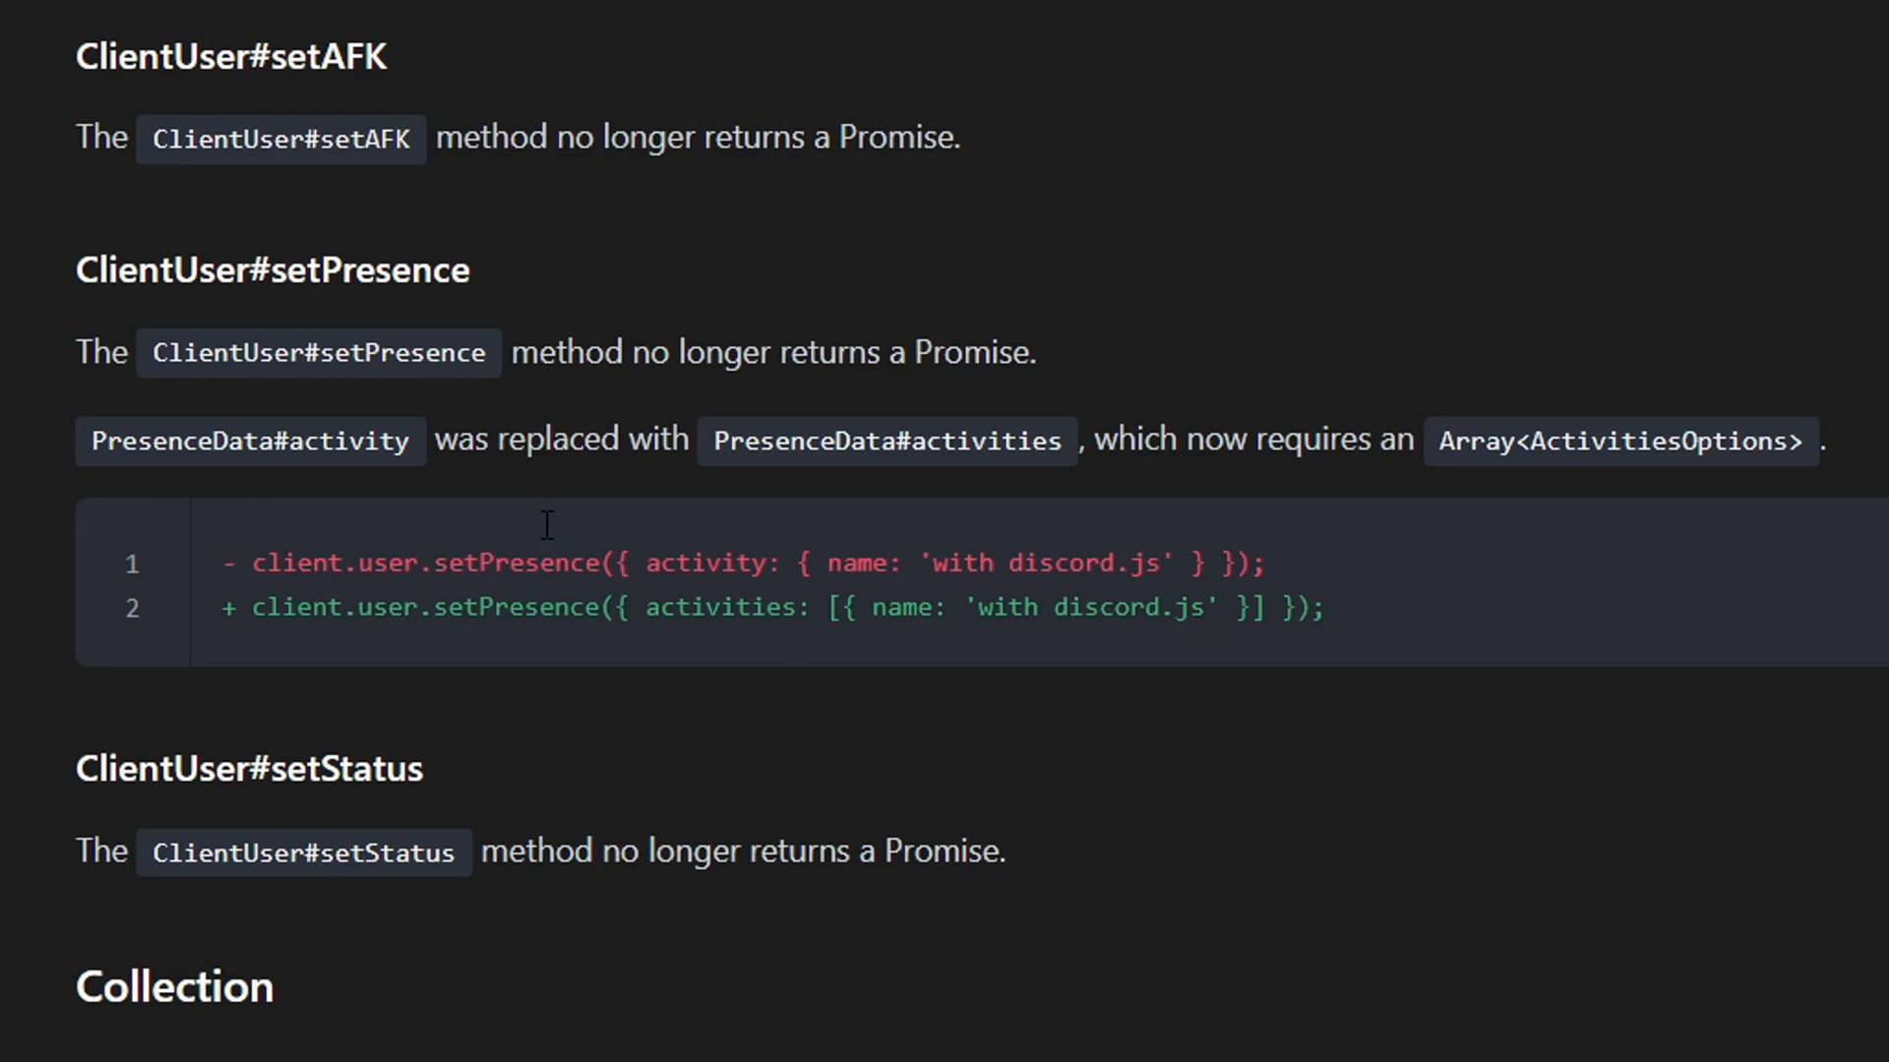
mouse_move(866, 447)
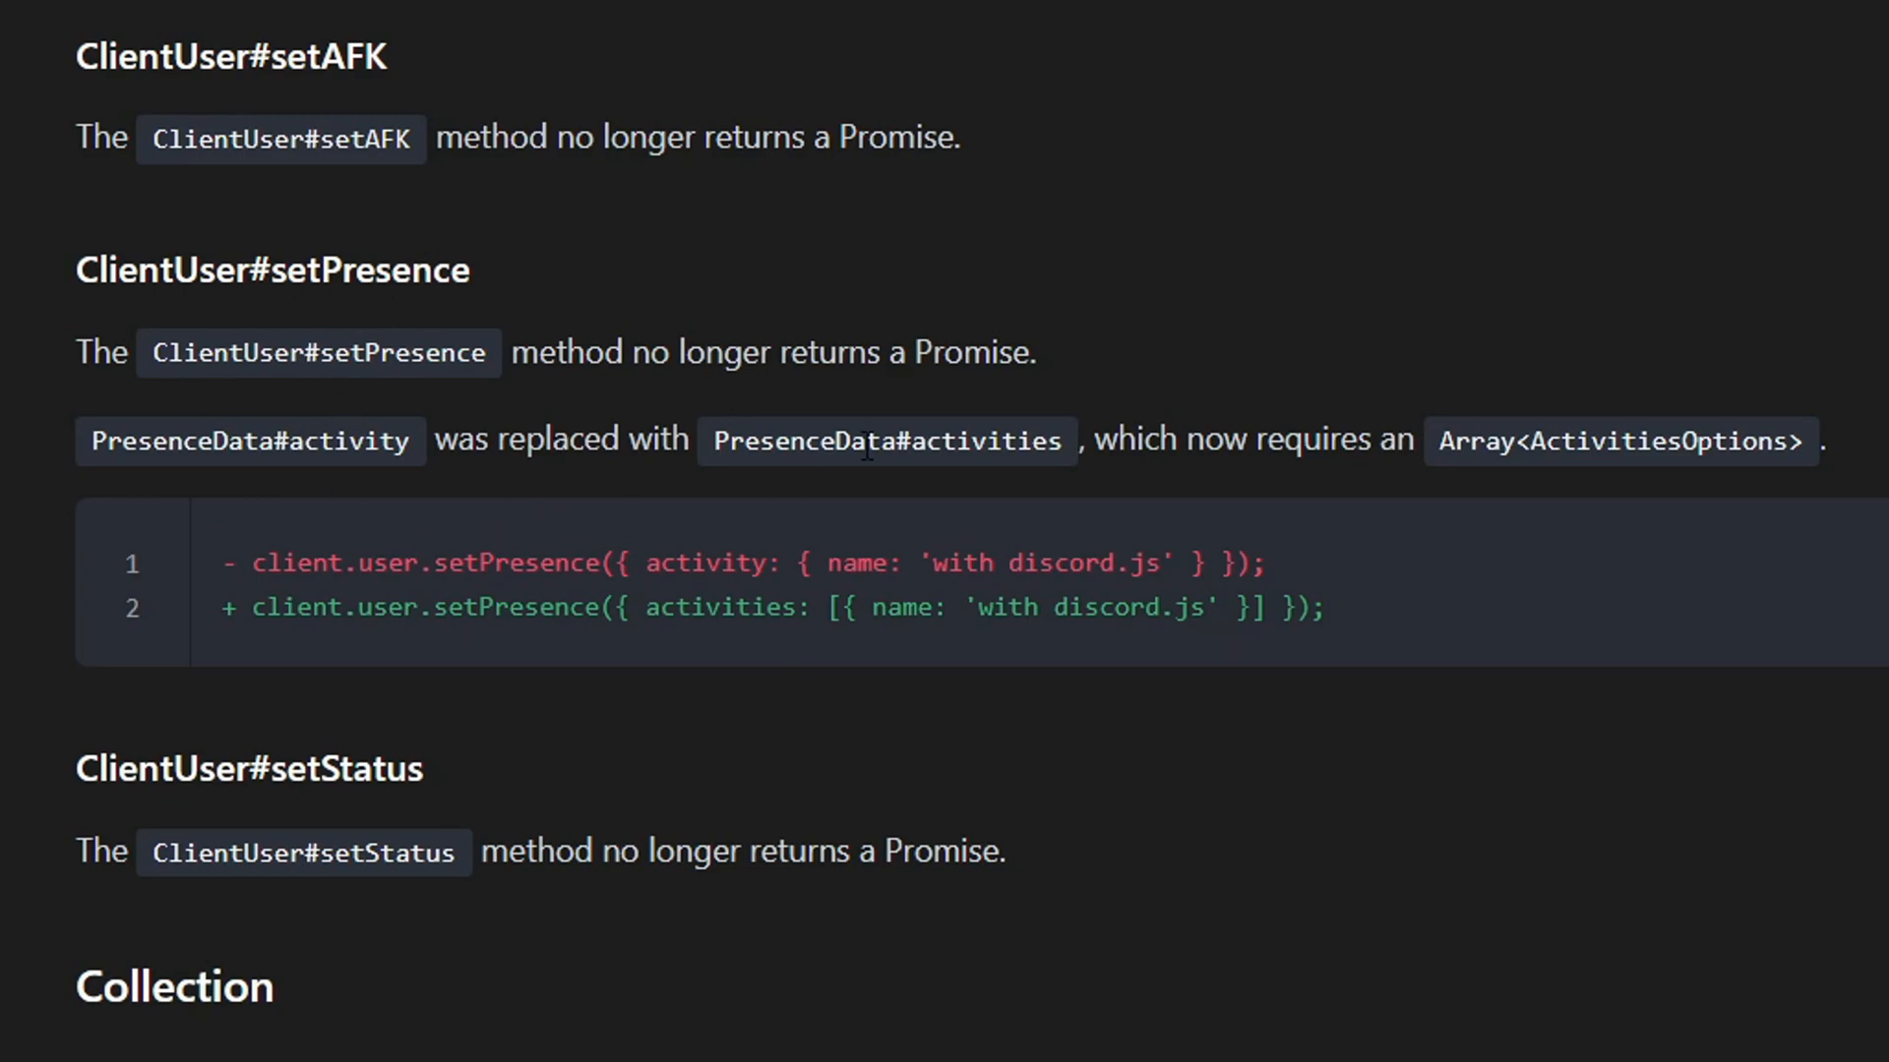
mouse_move(844, 515)
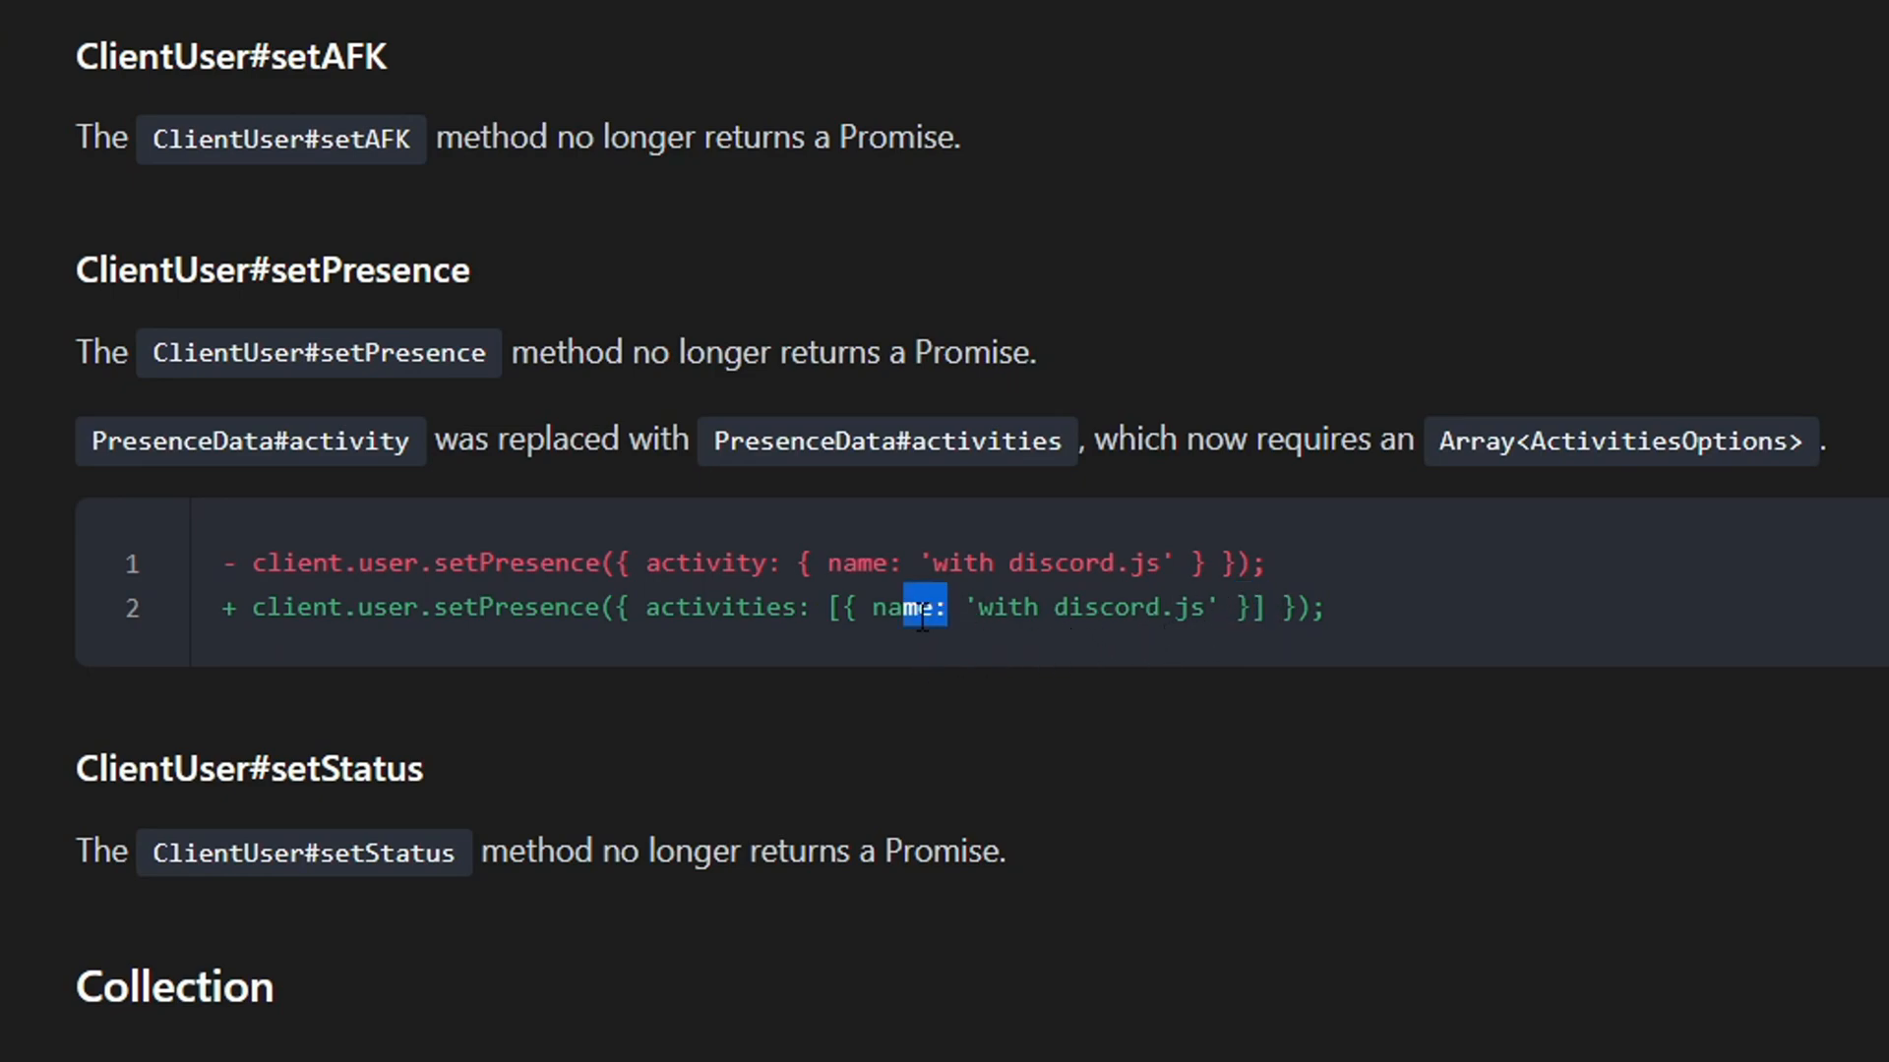
mouse_move(771, 596)
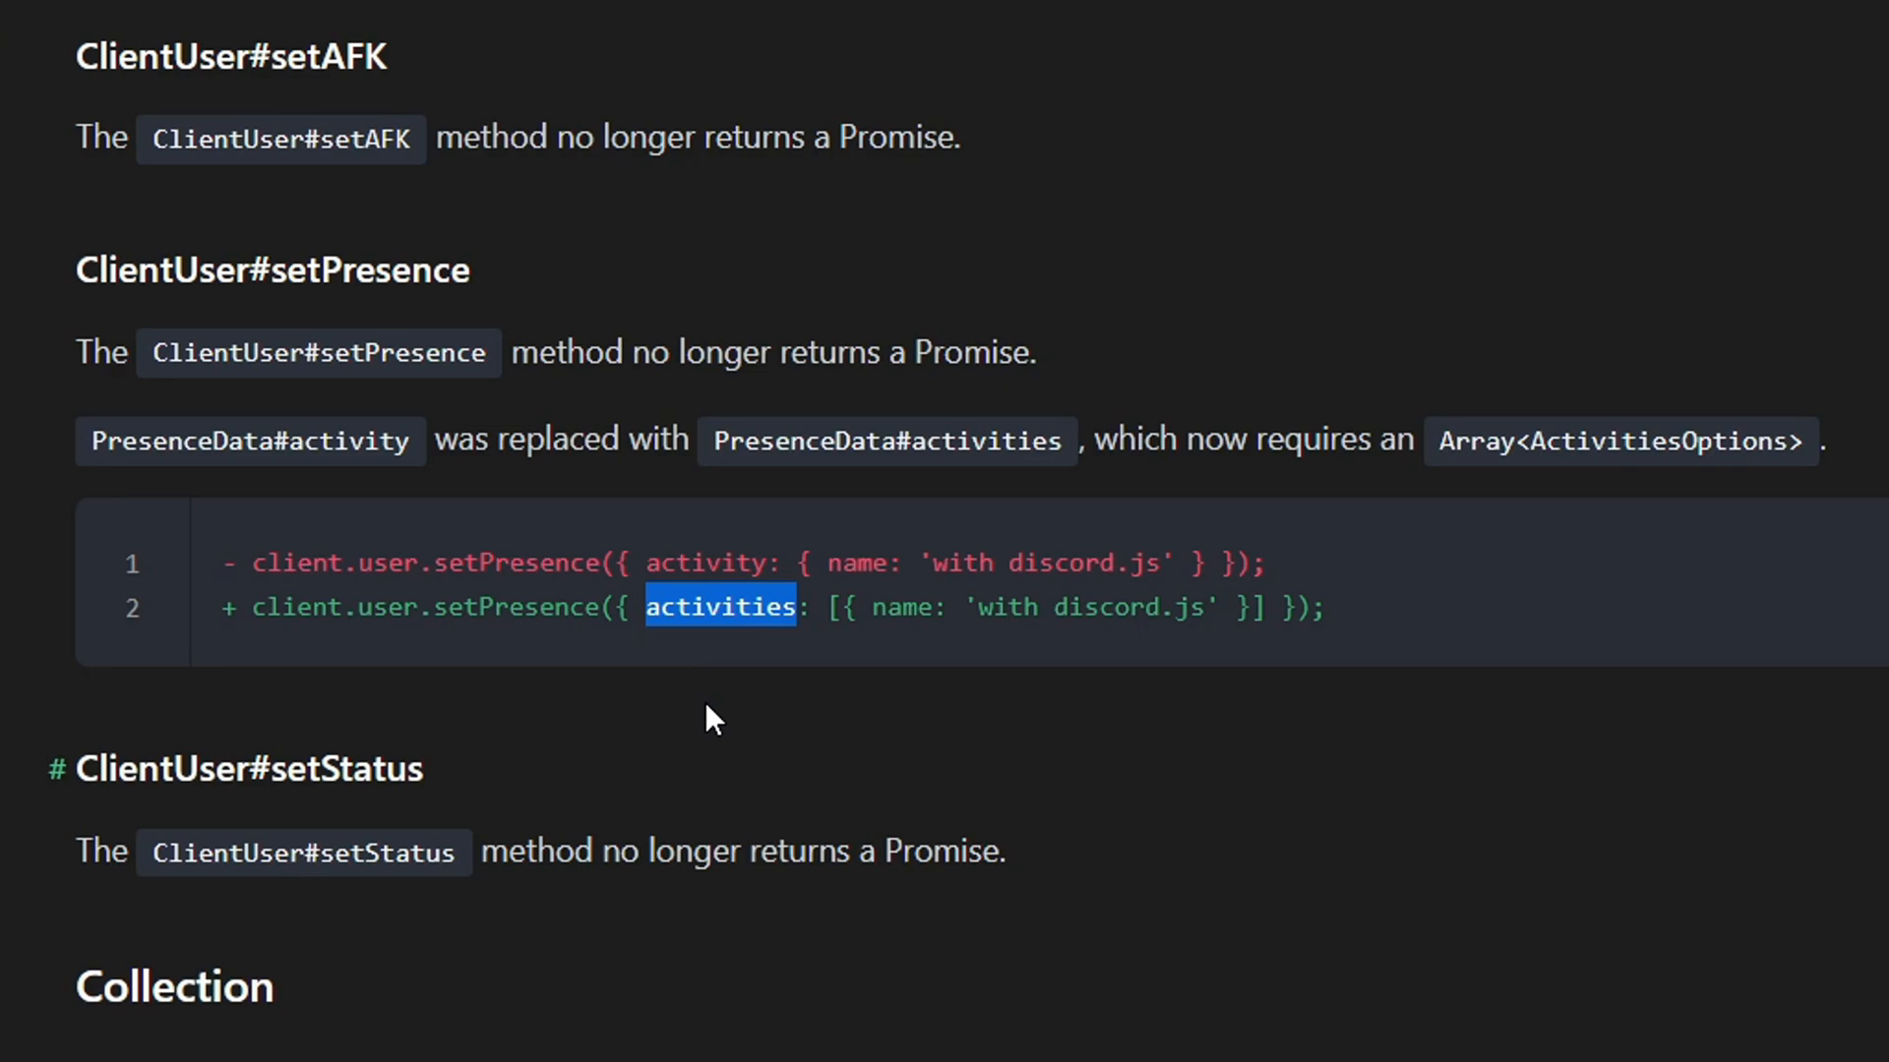
- Scroll to the Collectors section and highlight the filter option in the new awaitReactions call
scroll(down, 3)
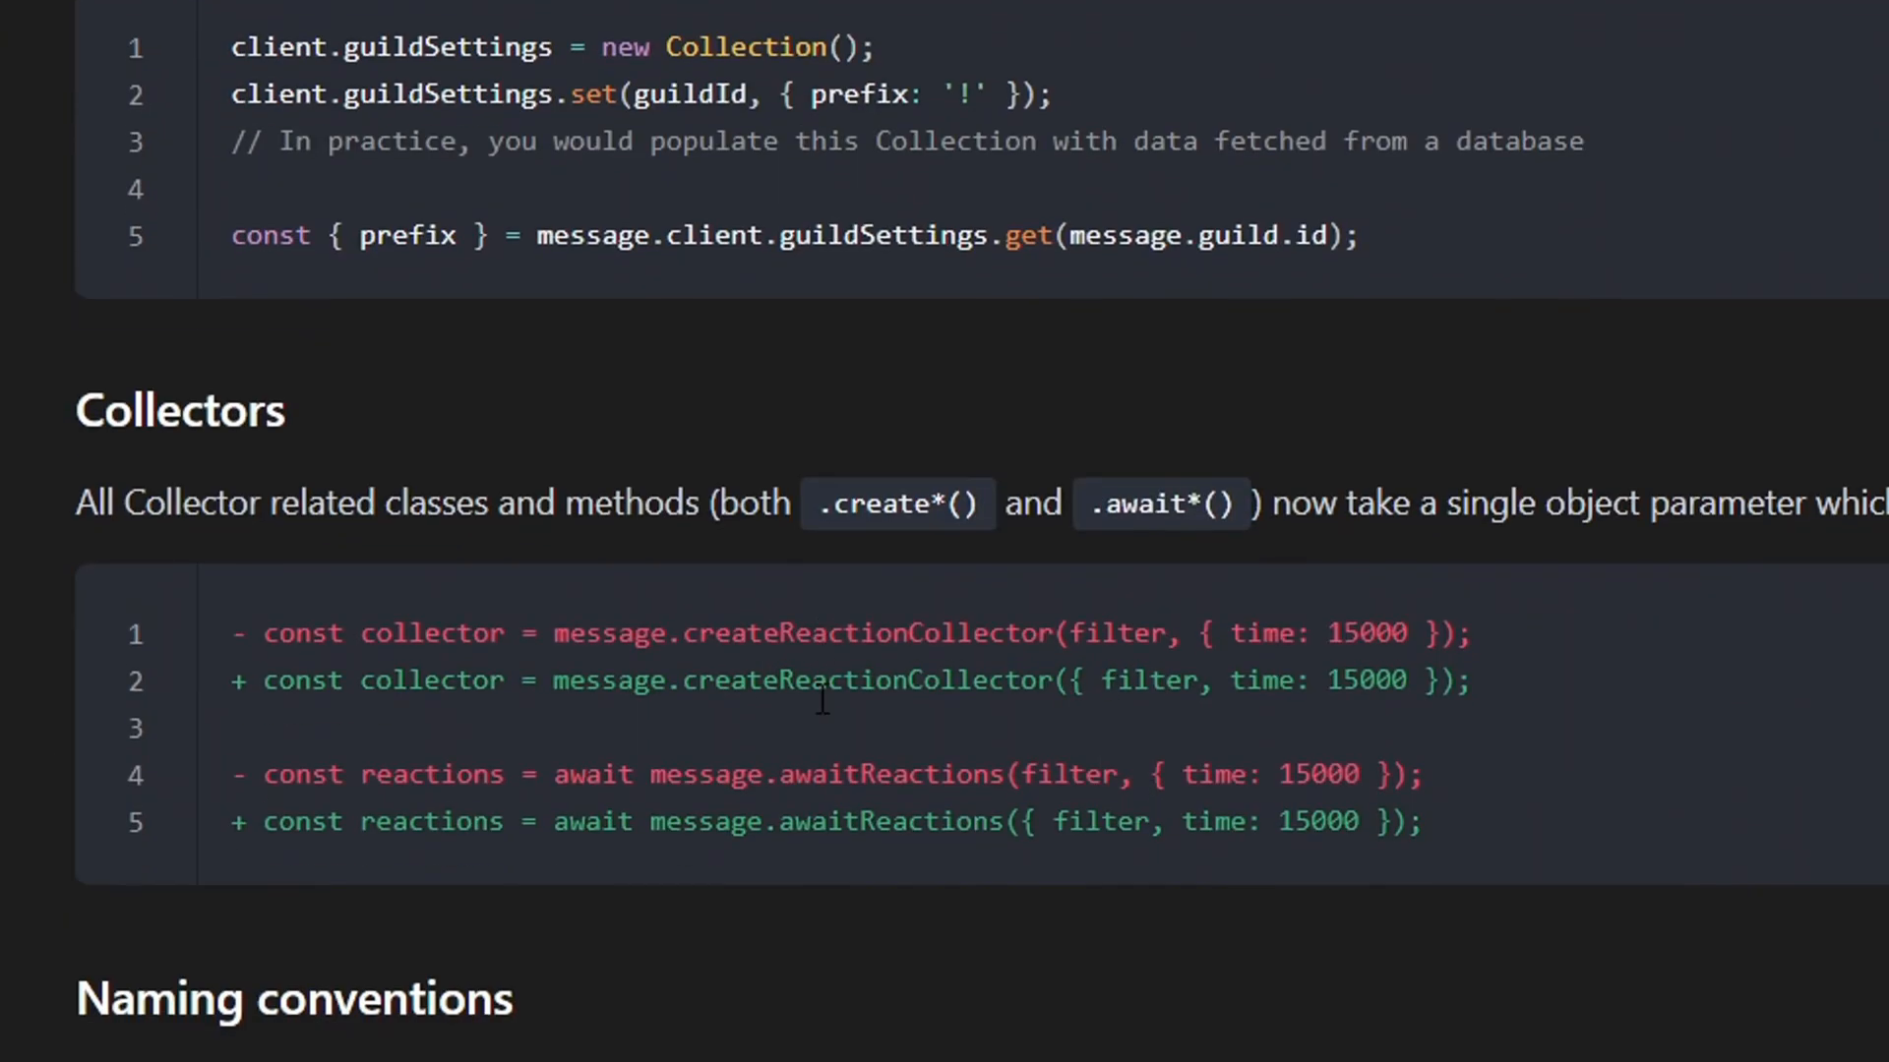
scroll(down, 3)
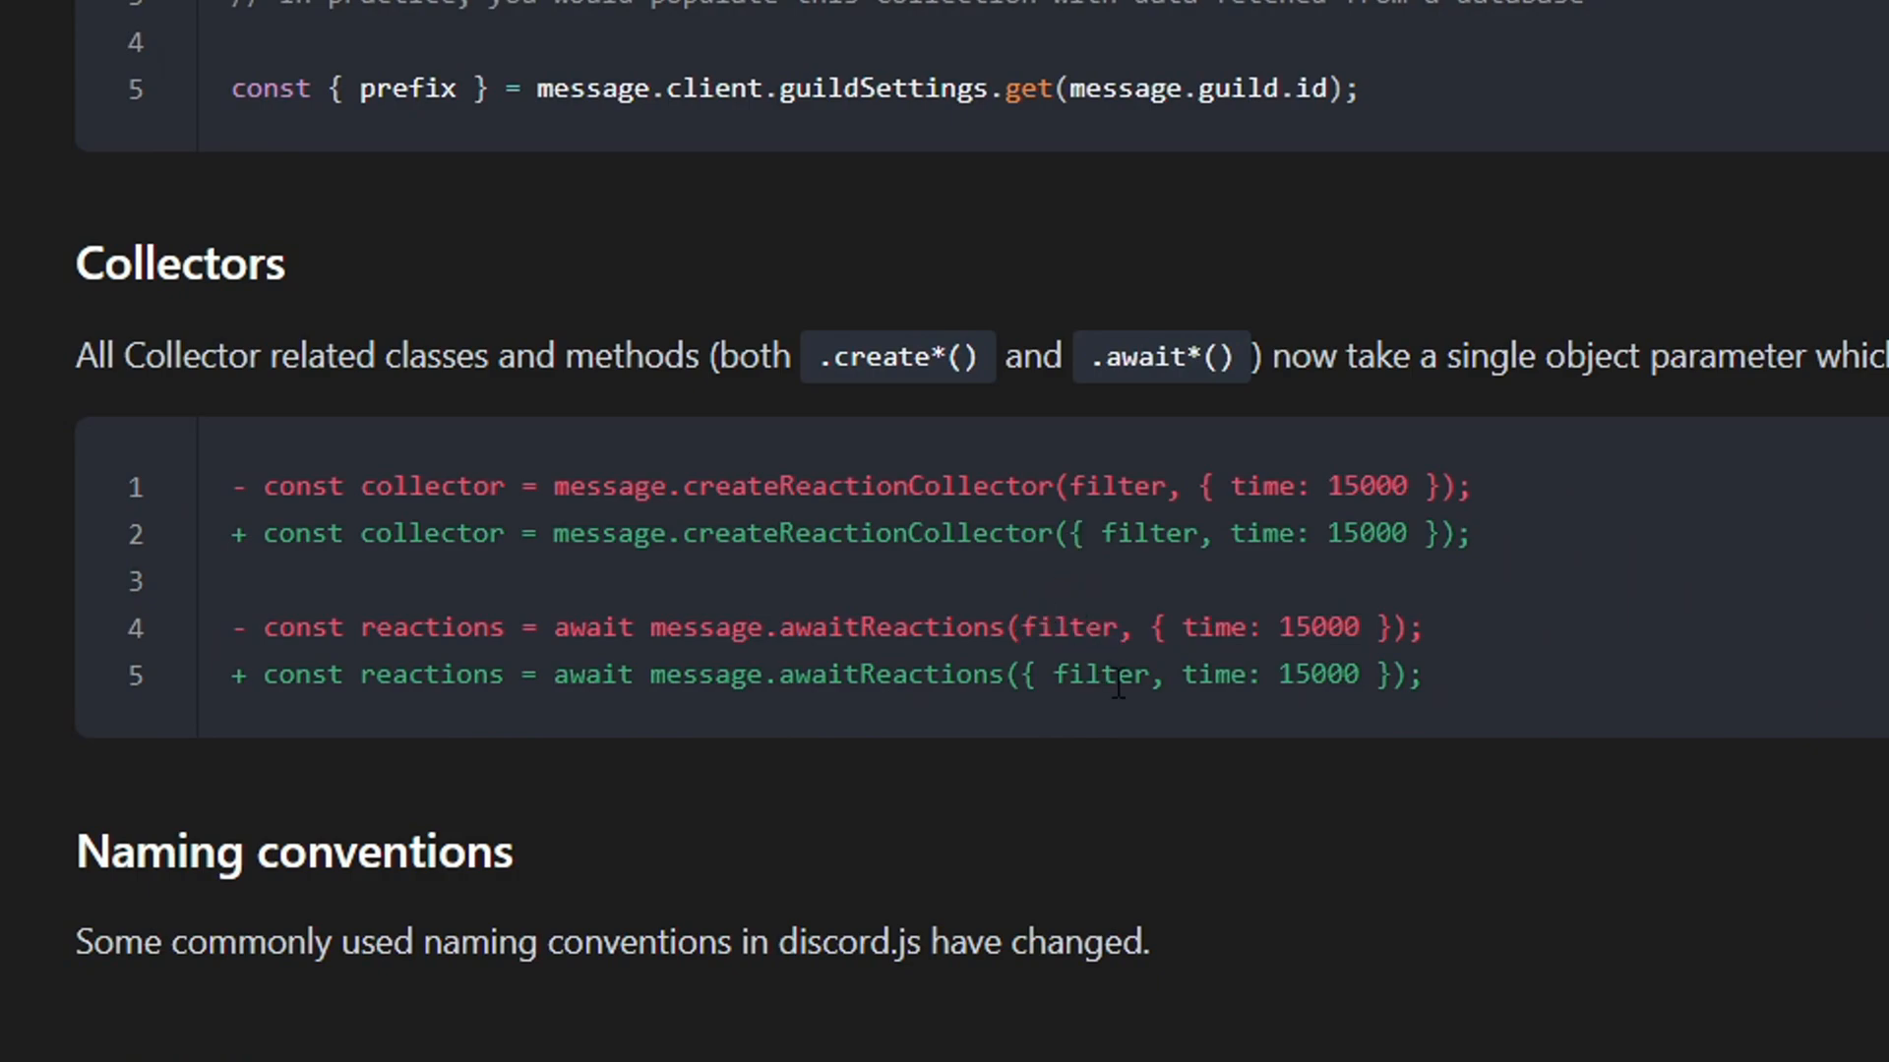
double_click(1098, 674)
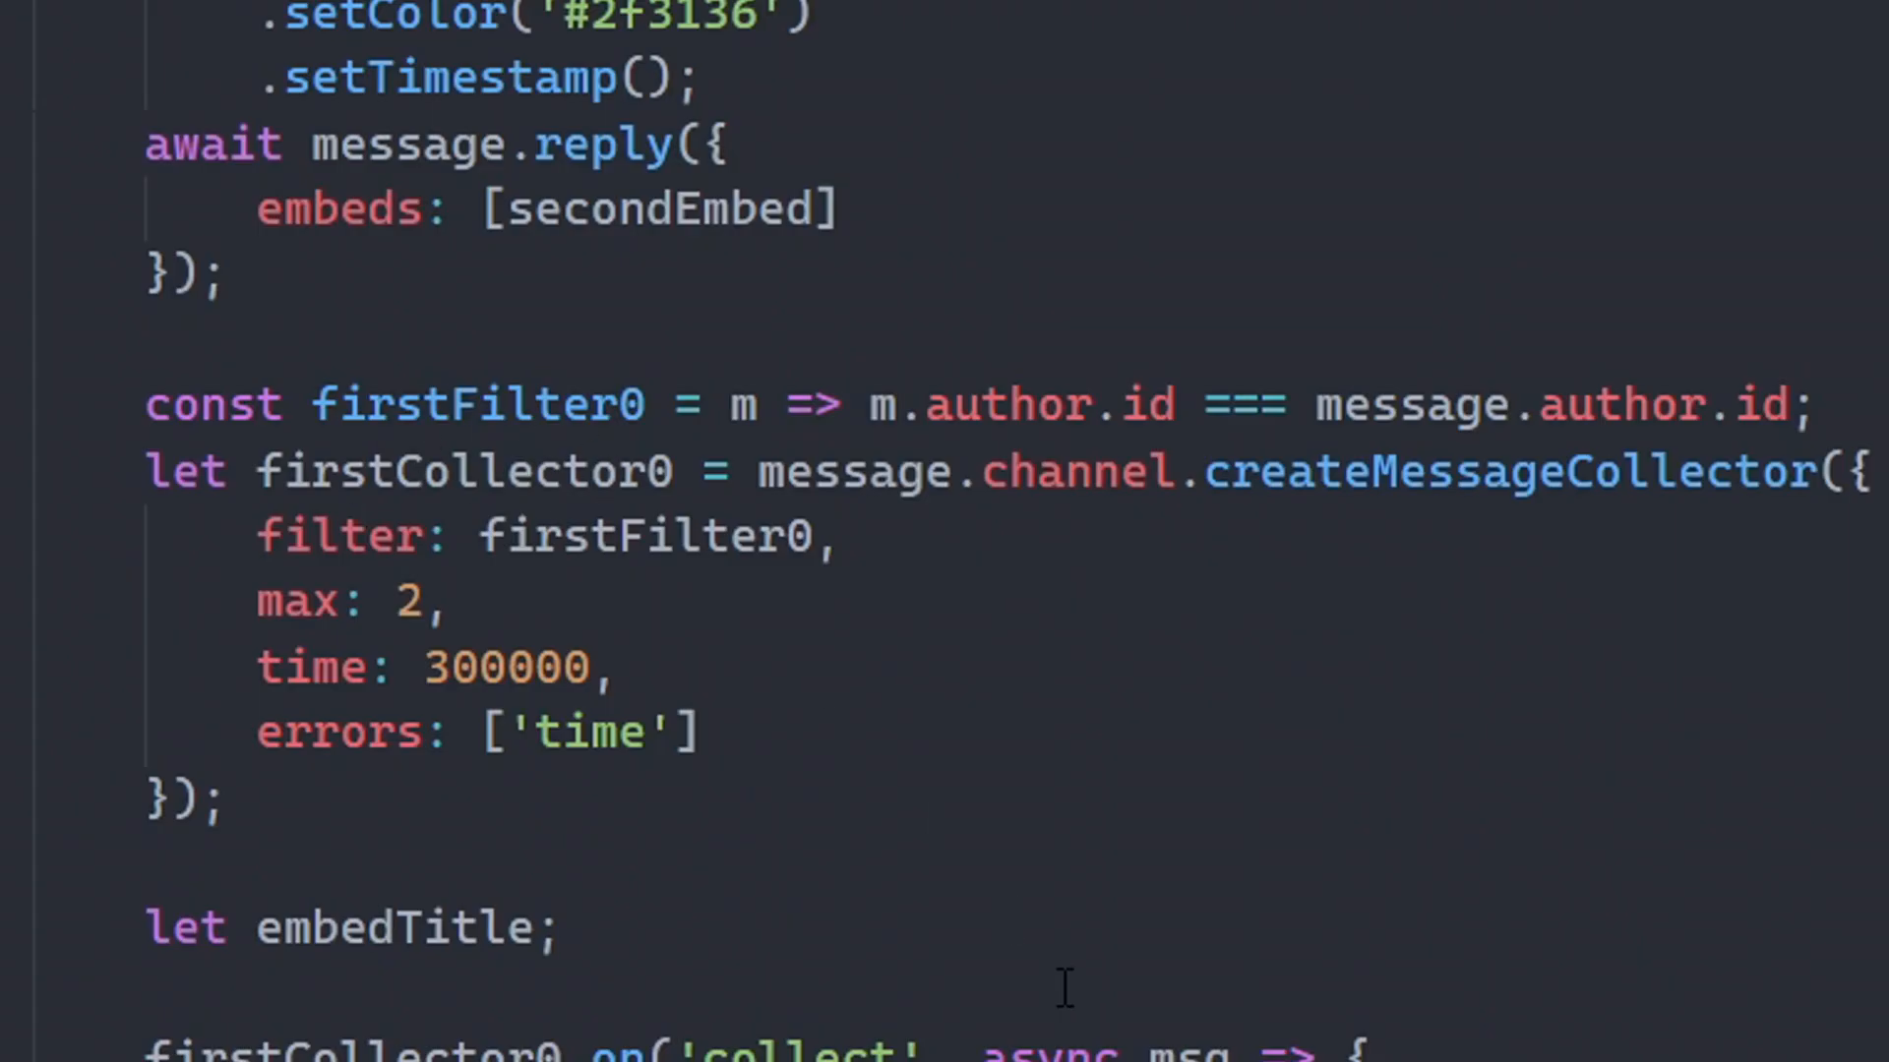
mouse_move(476, 403)
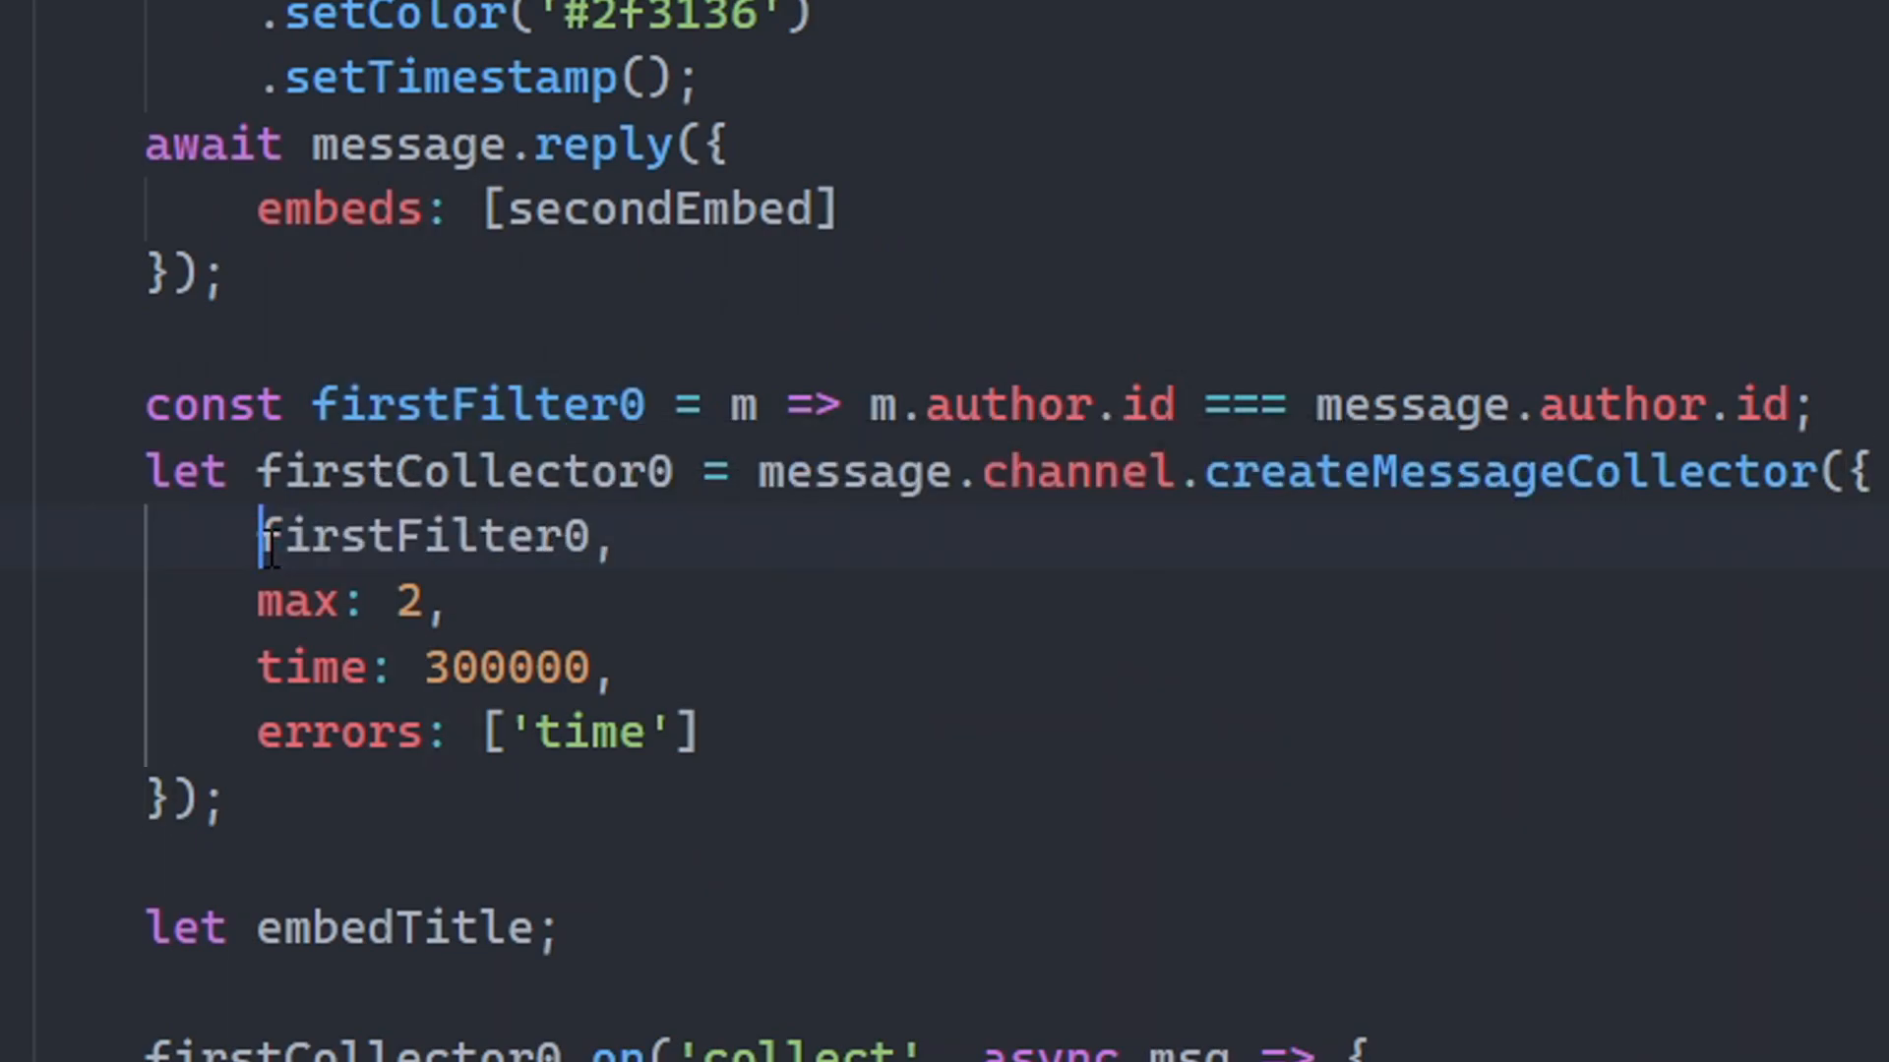
text(filter:)
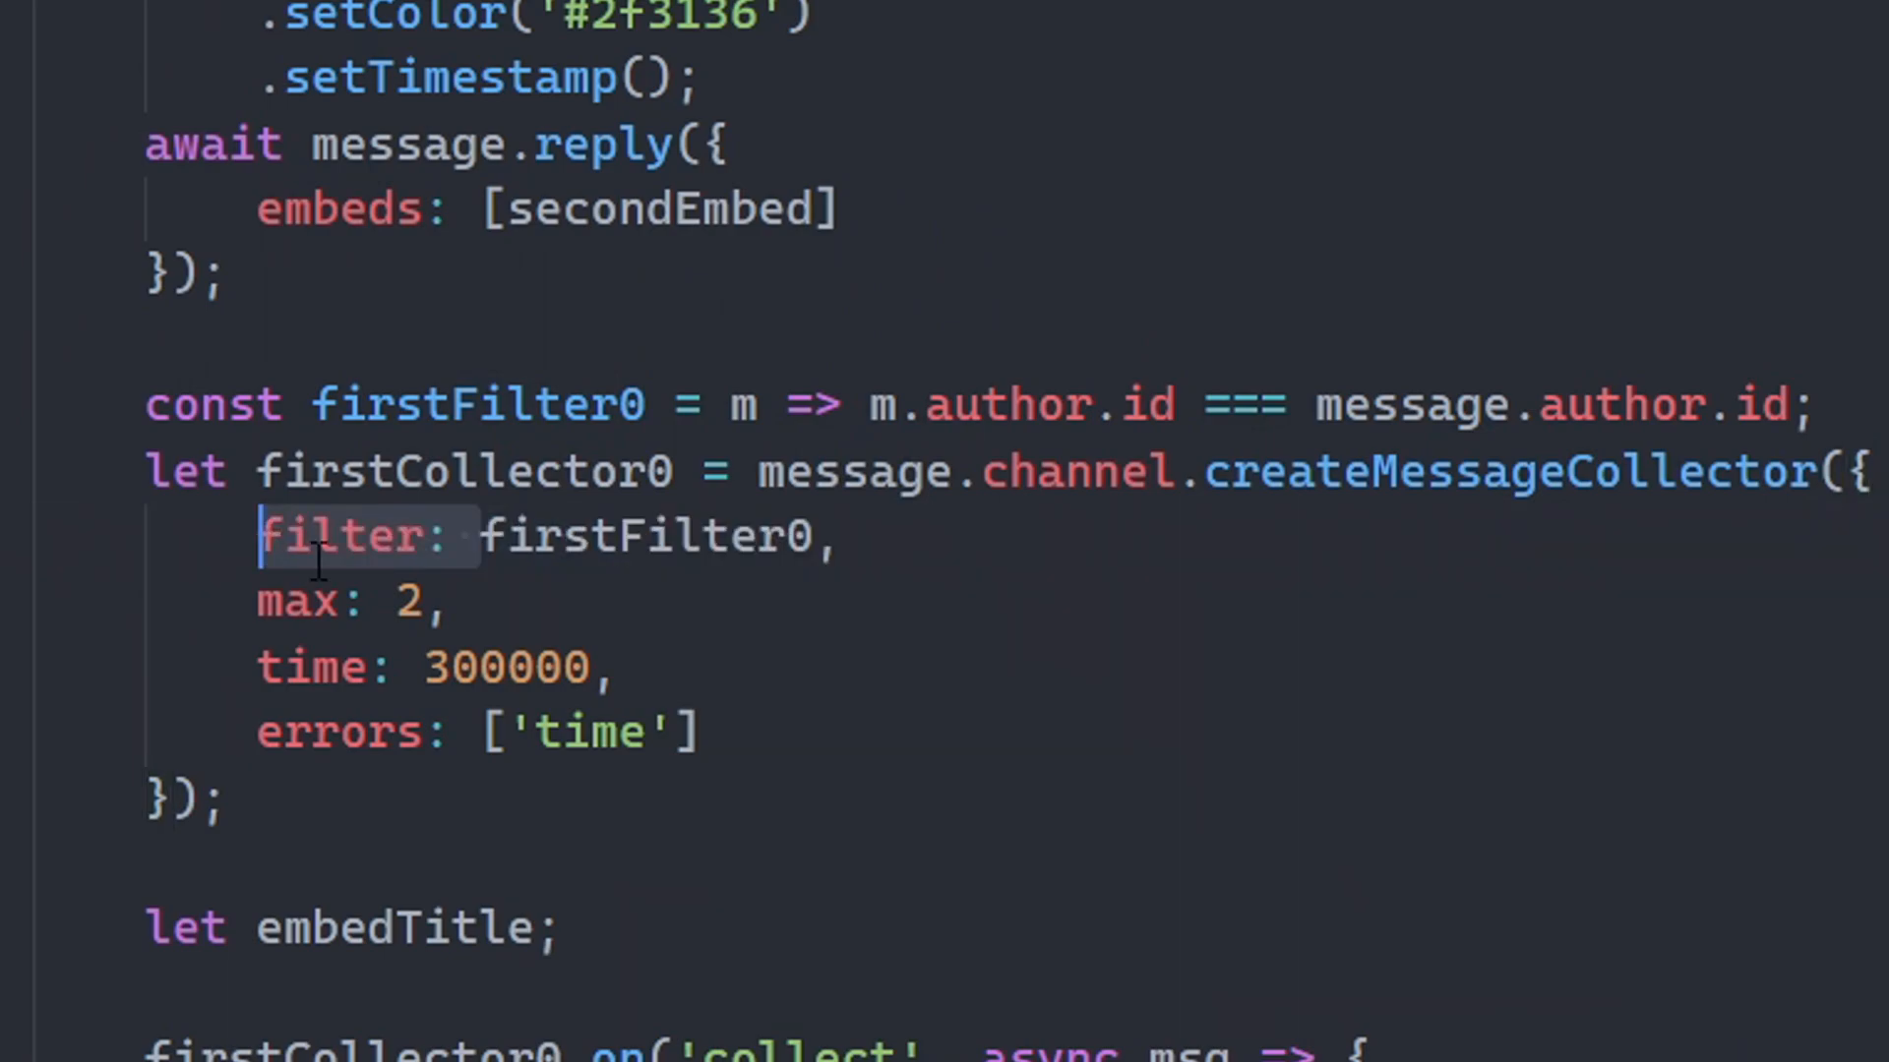
mouse_move(637, 535)
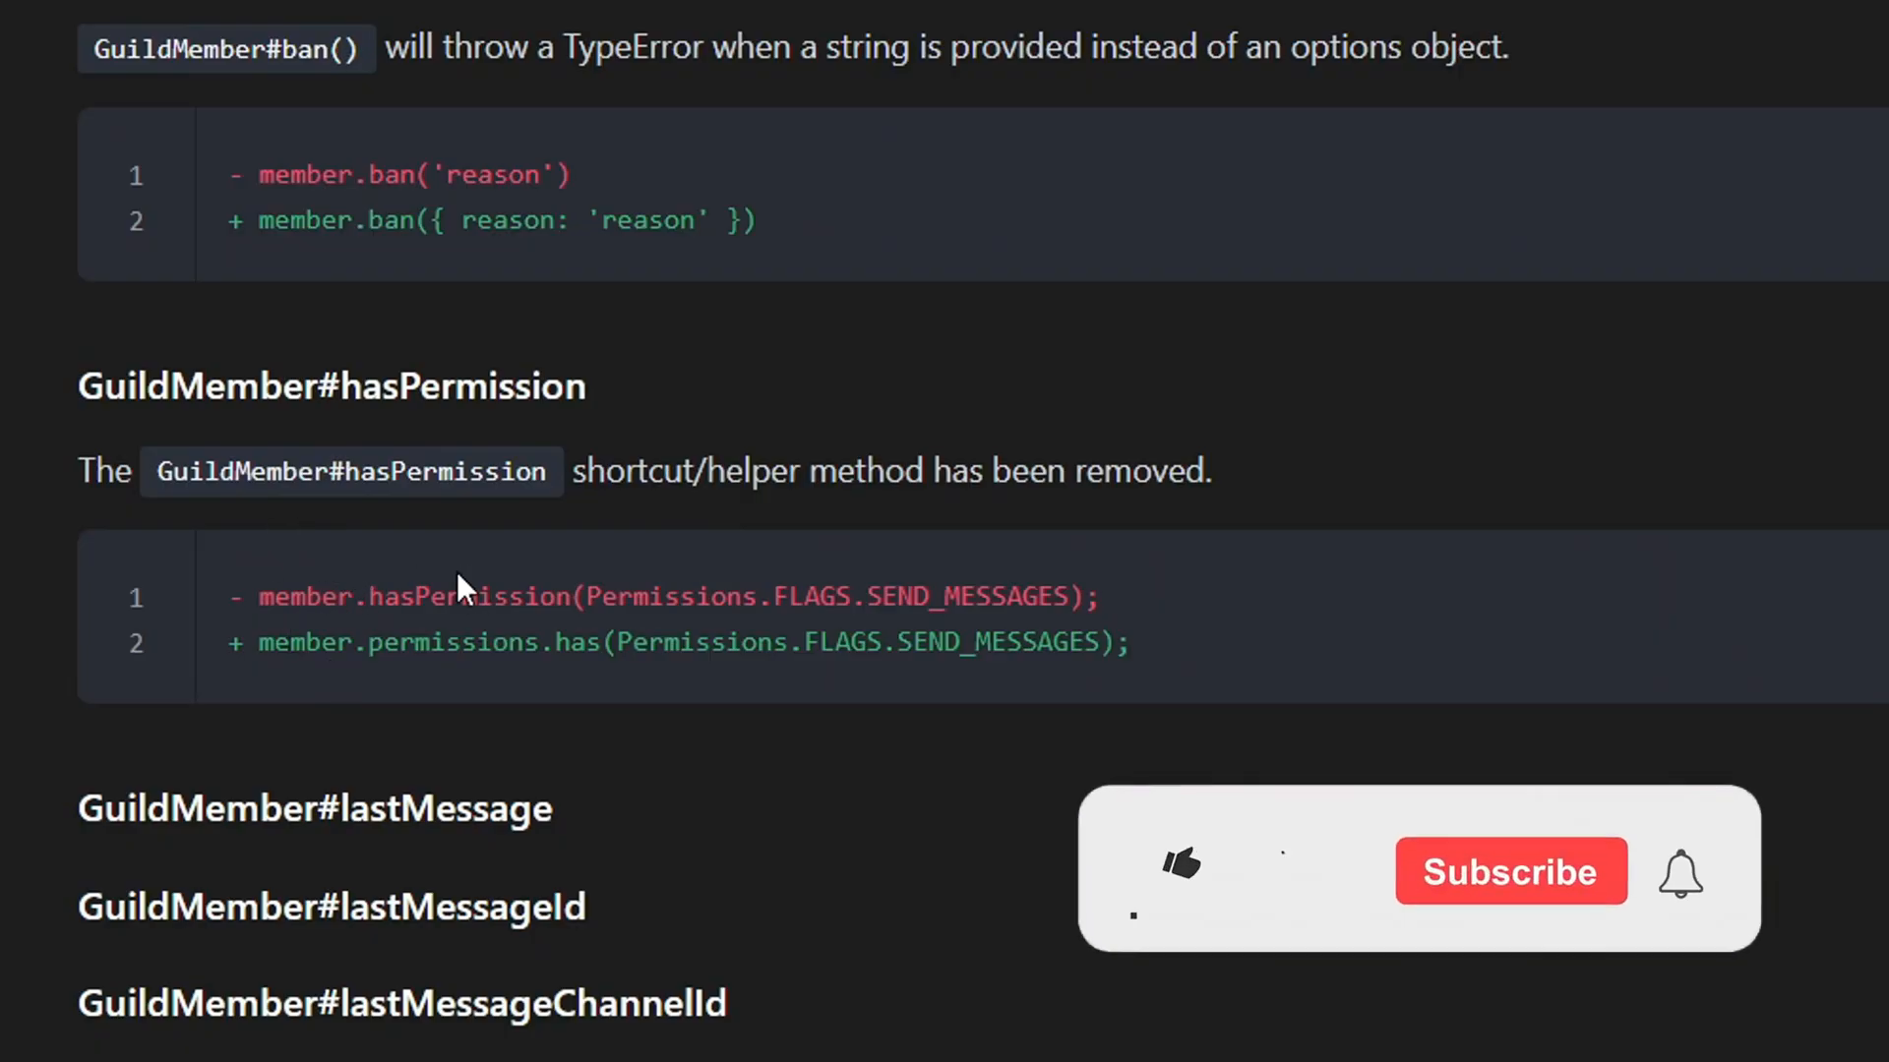
- Scroll to GuildMember#hasPermission and highlight the removed hasPermission call against member.permissions.has
click(1181, 861)
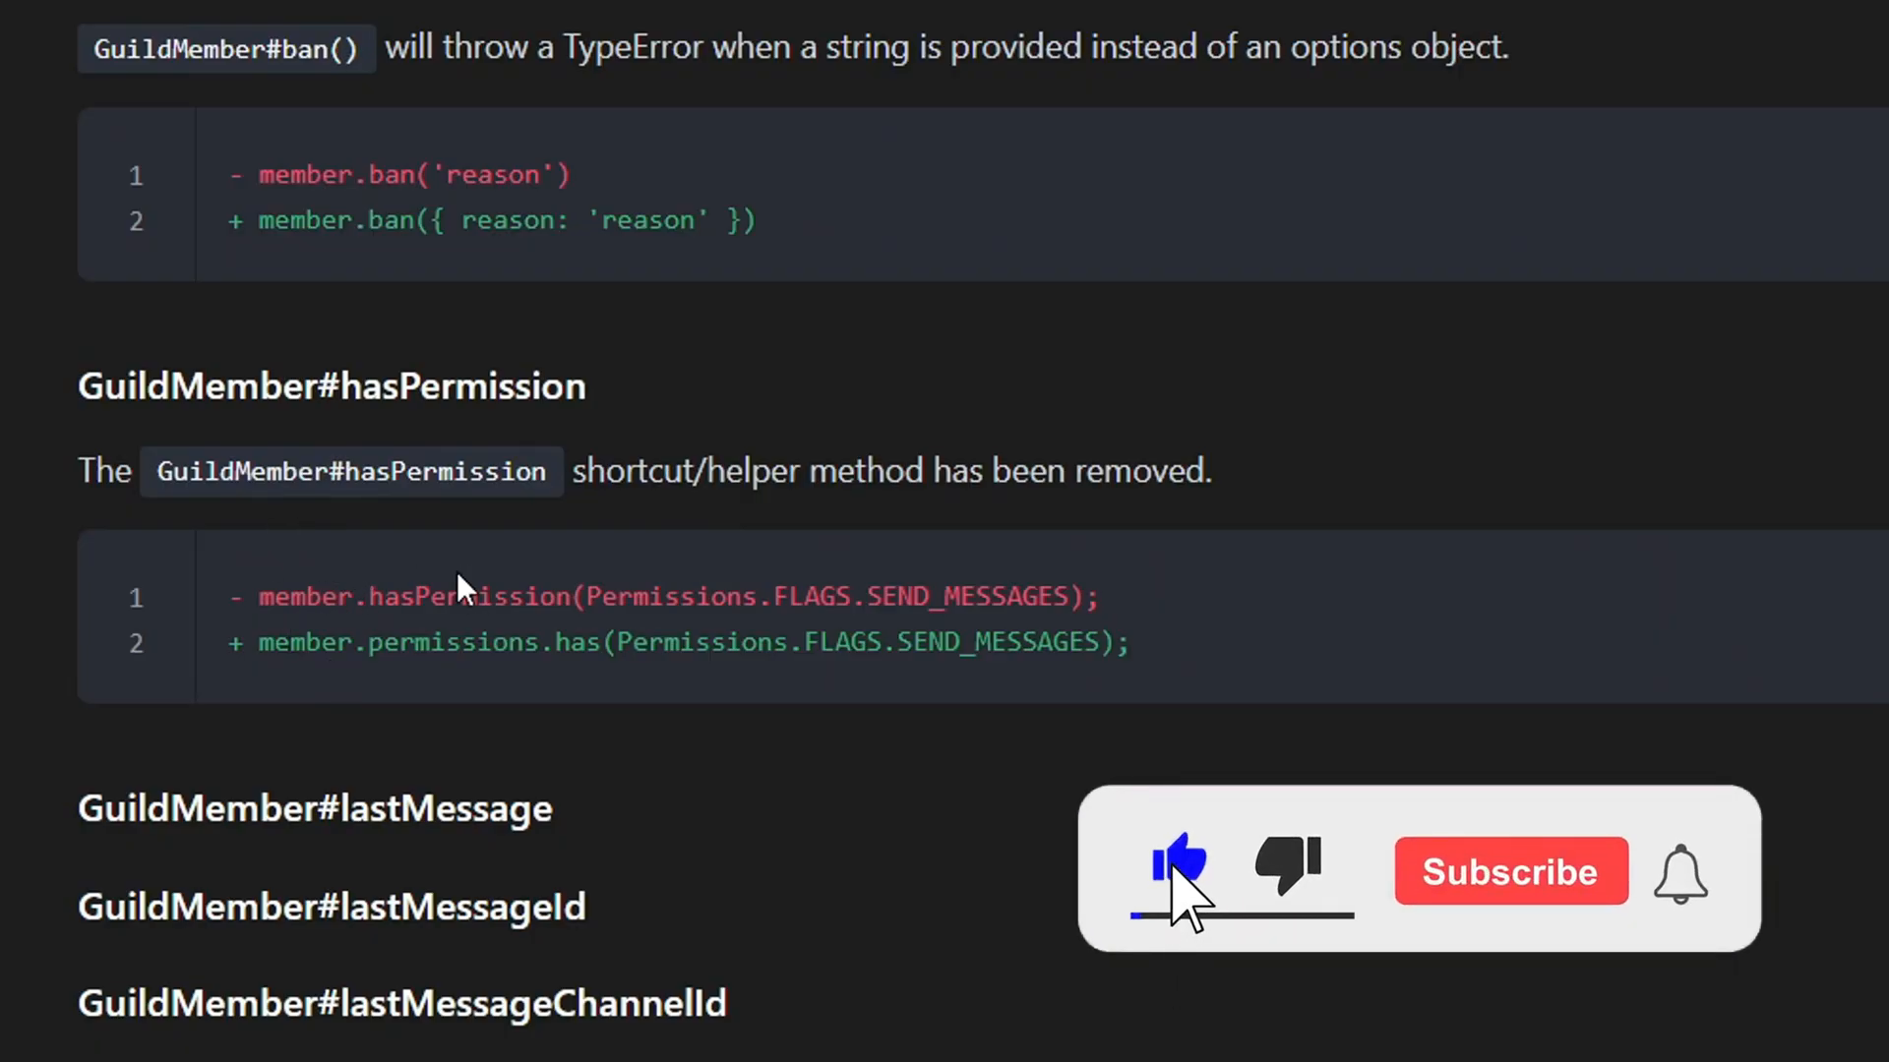
click(1509, 872)
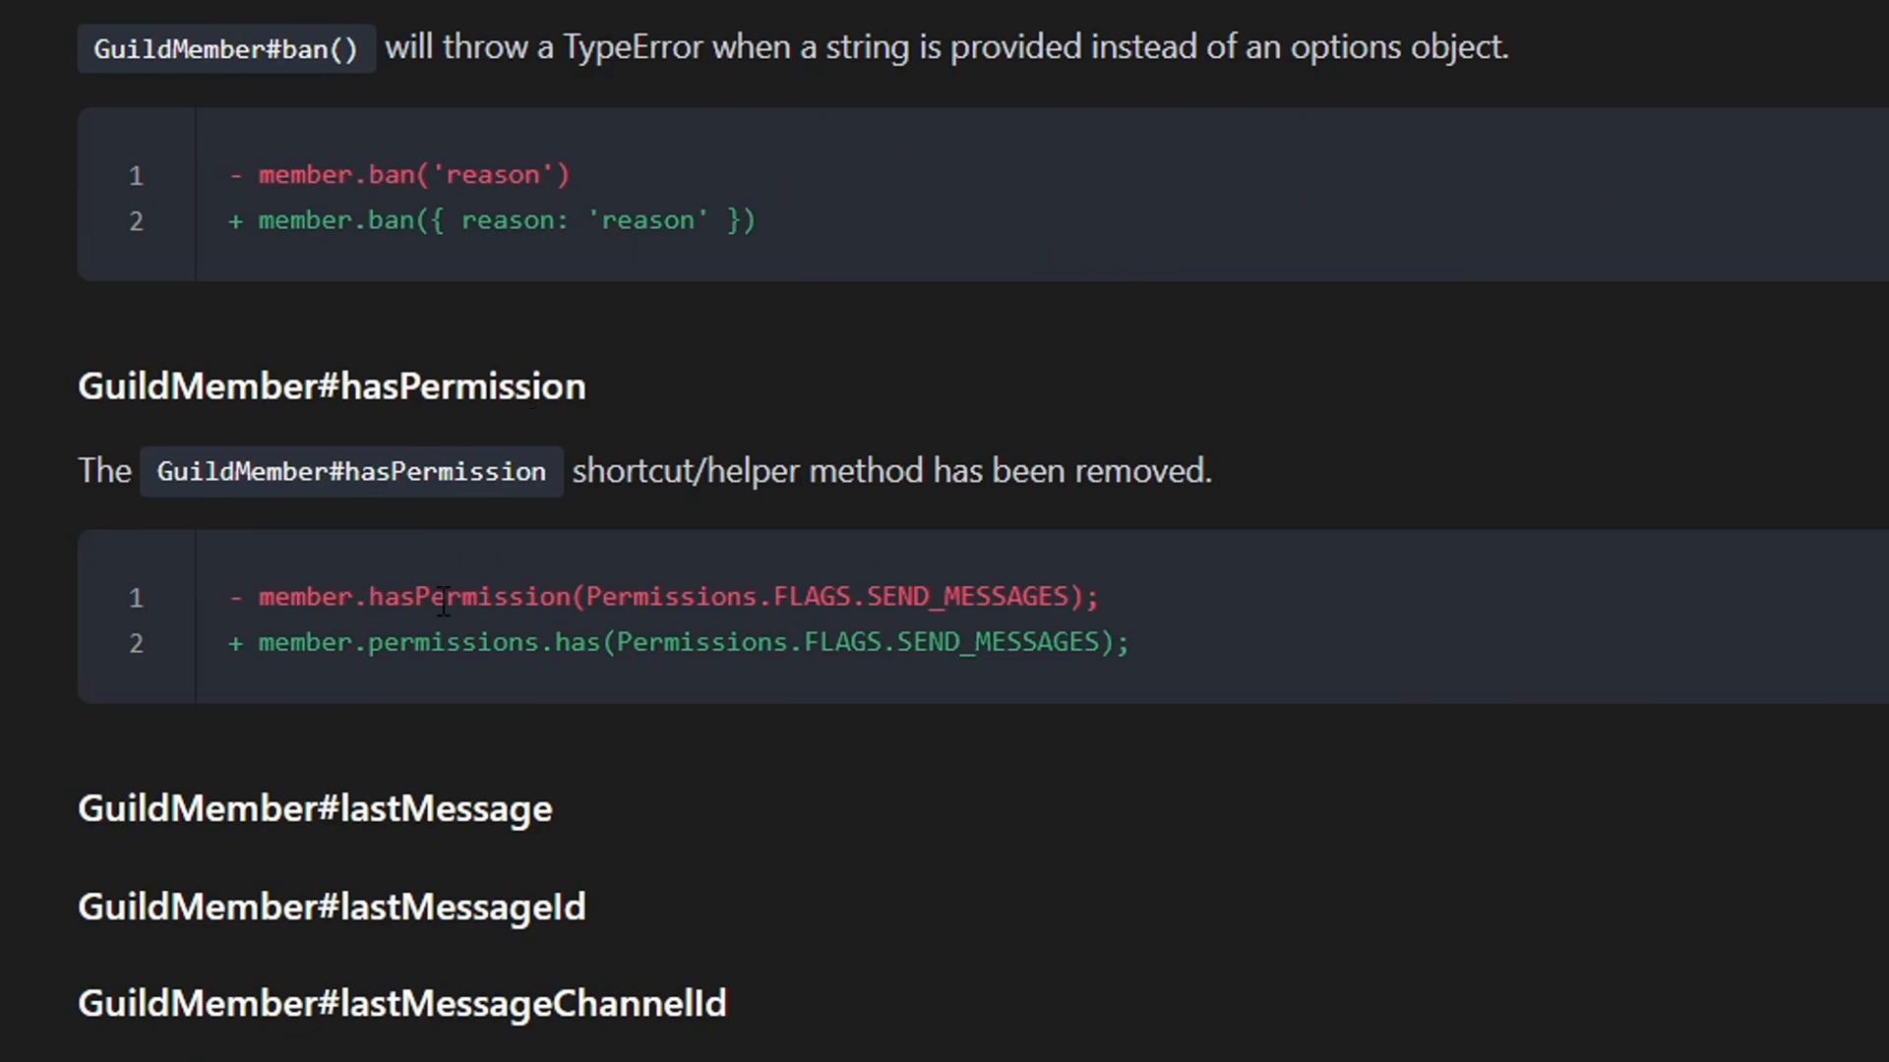
mouse_move(512, 606)
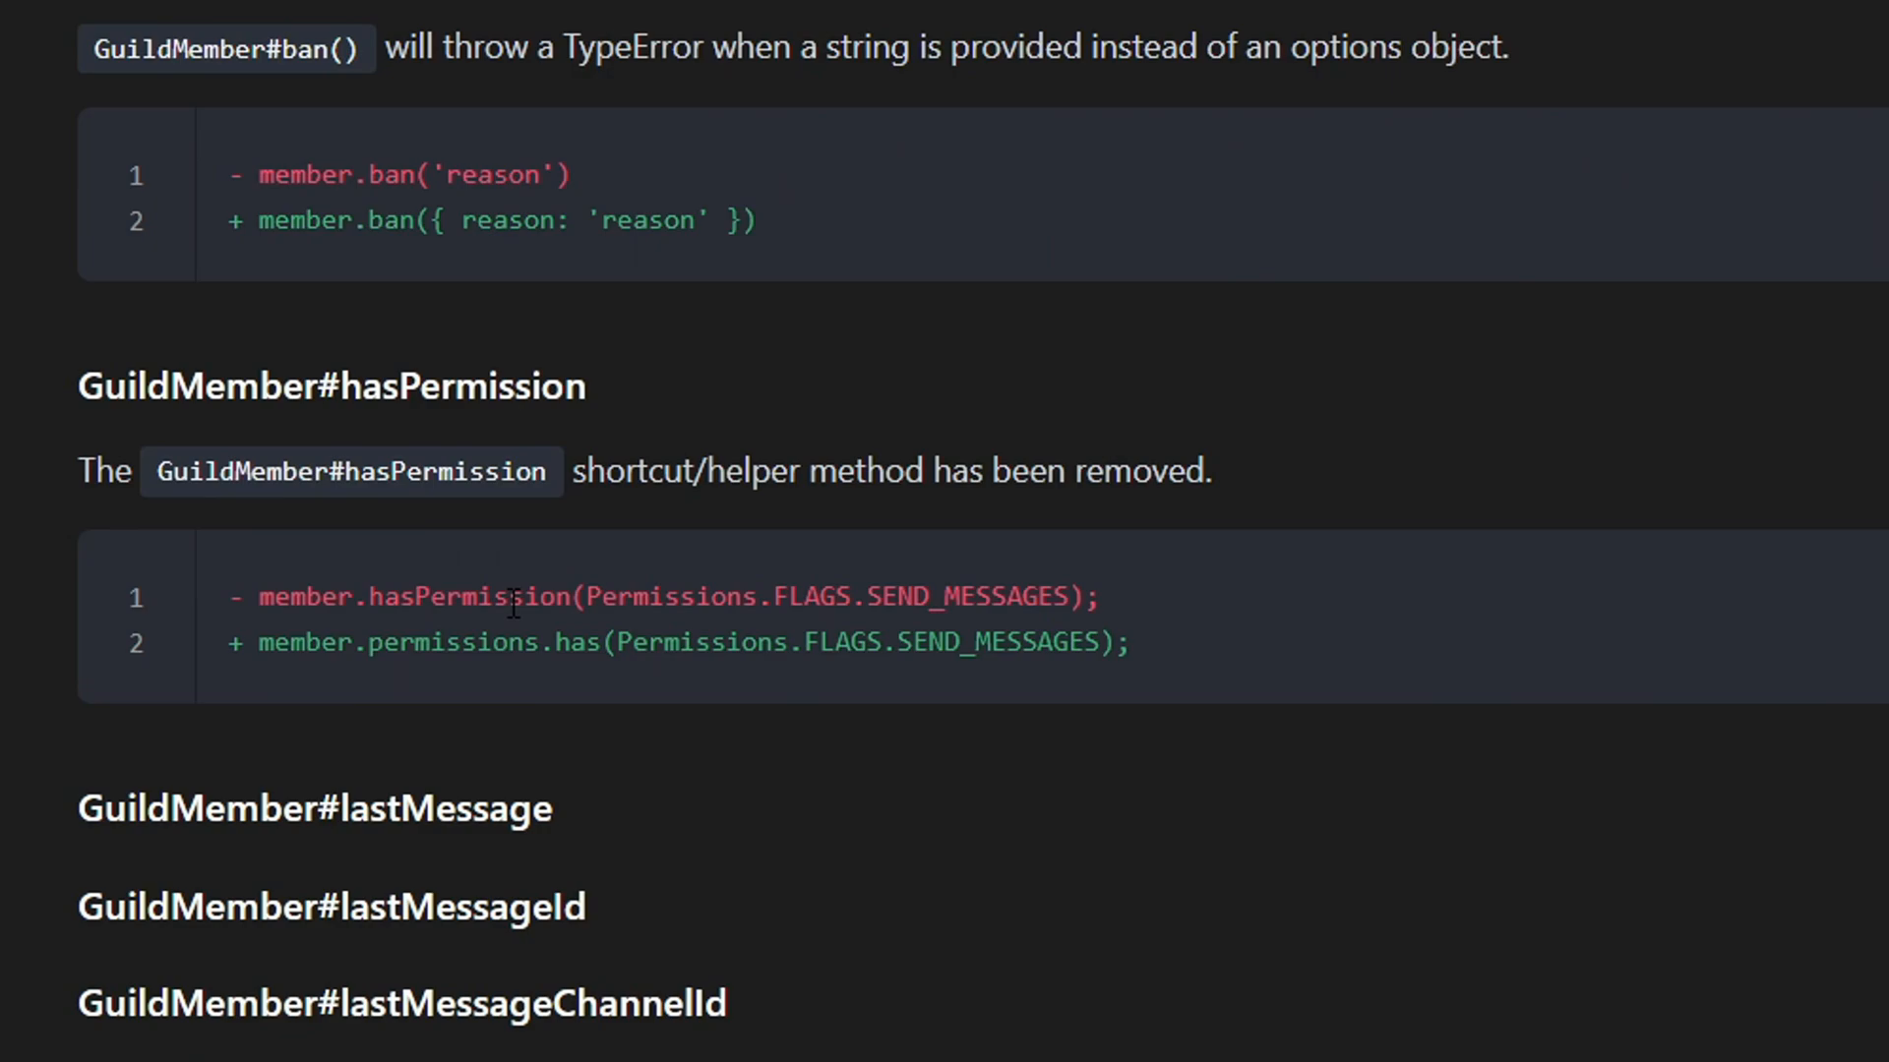
mouse_move(567, 685)
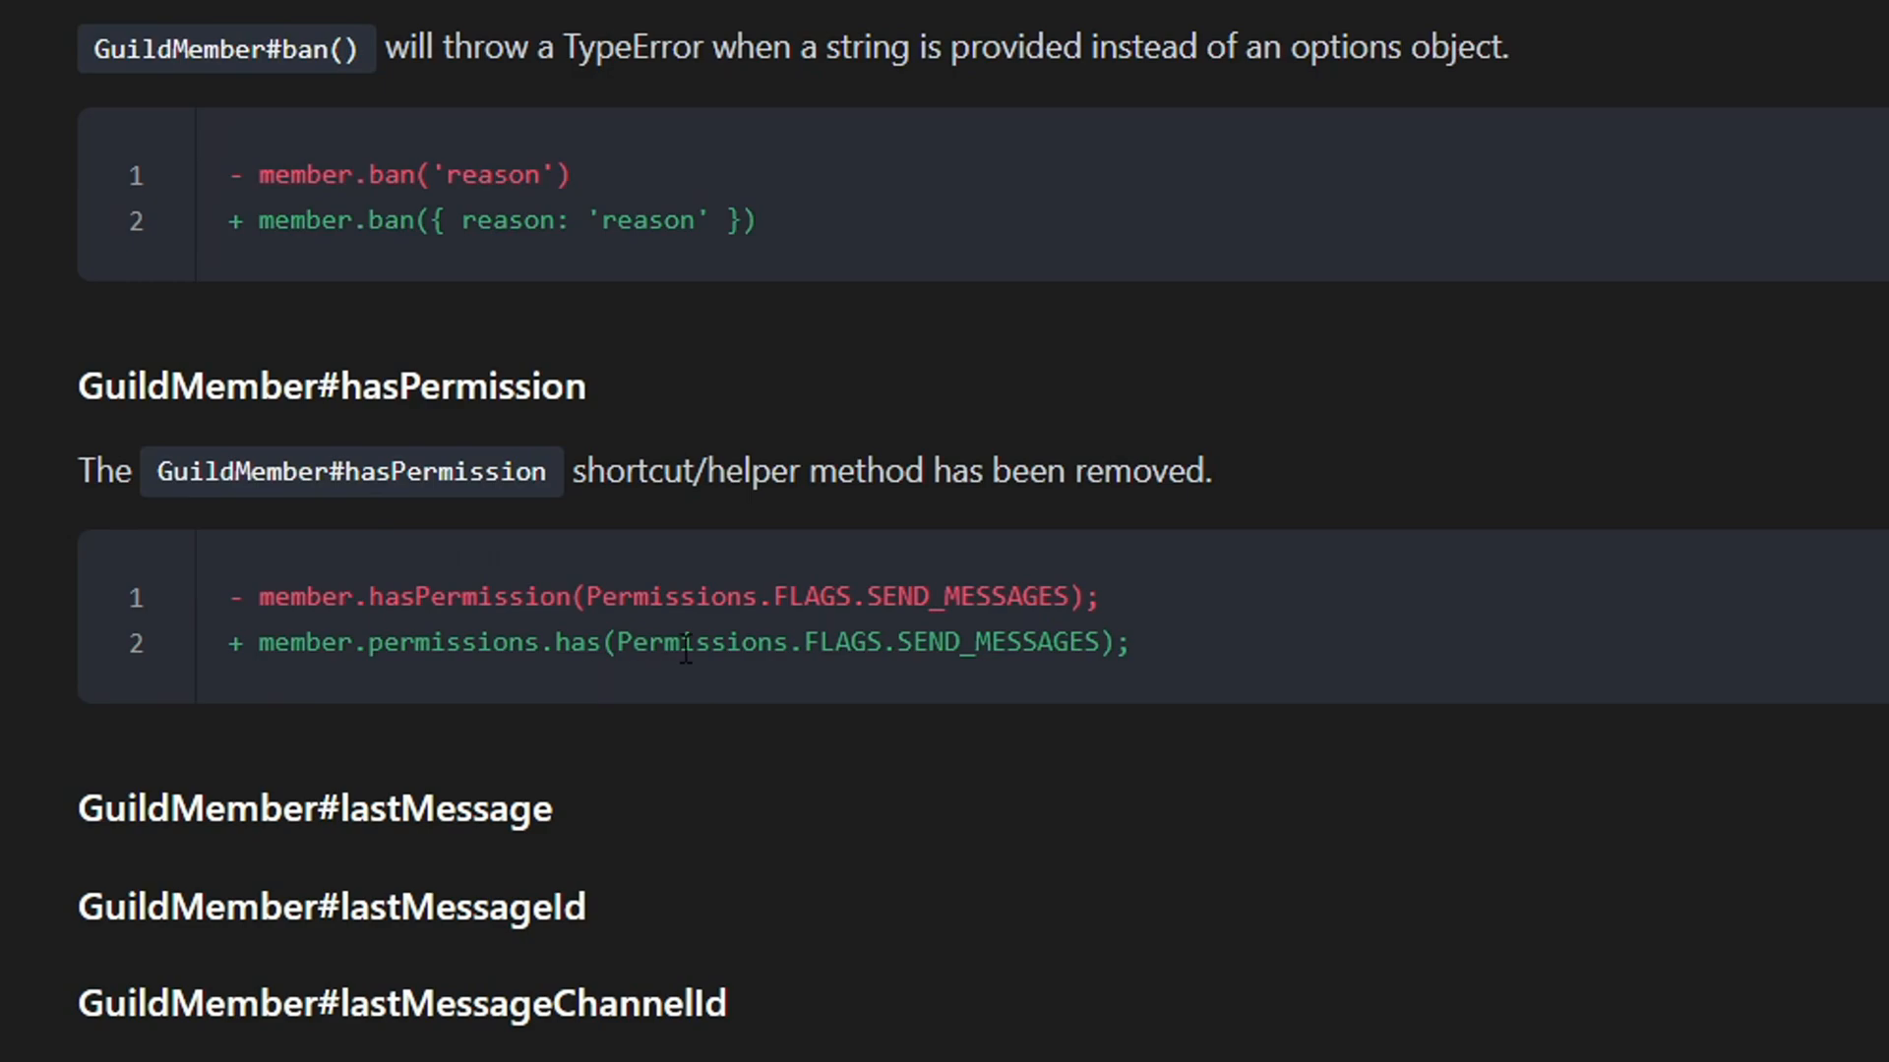
drag(259, 642, 1127, 641)
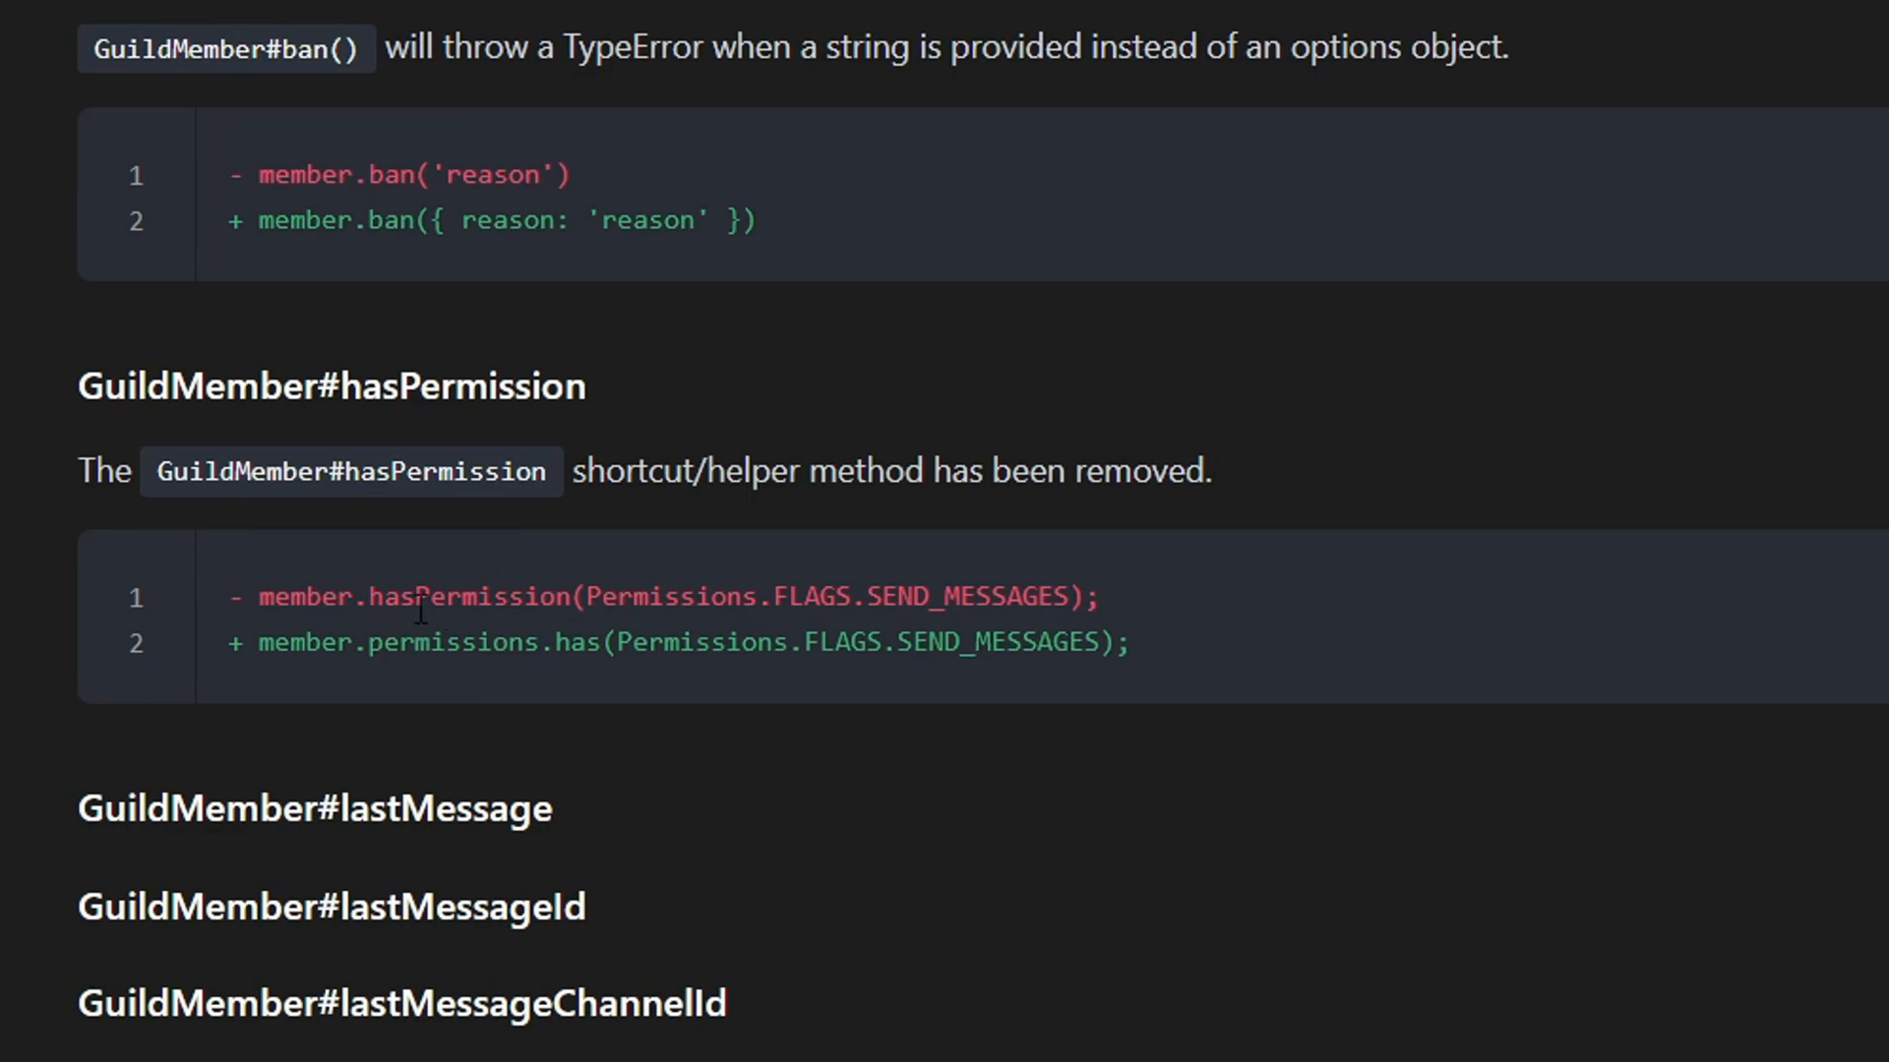
double_click(468, 596)
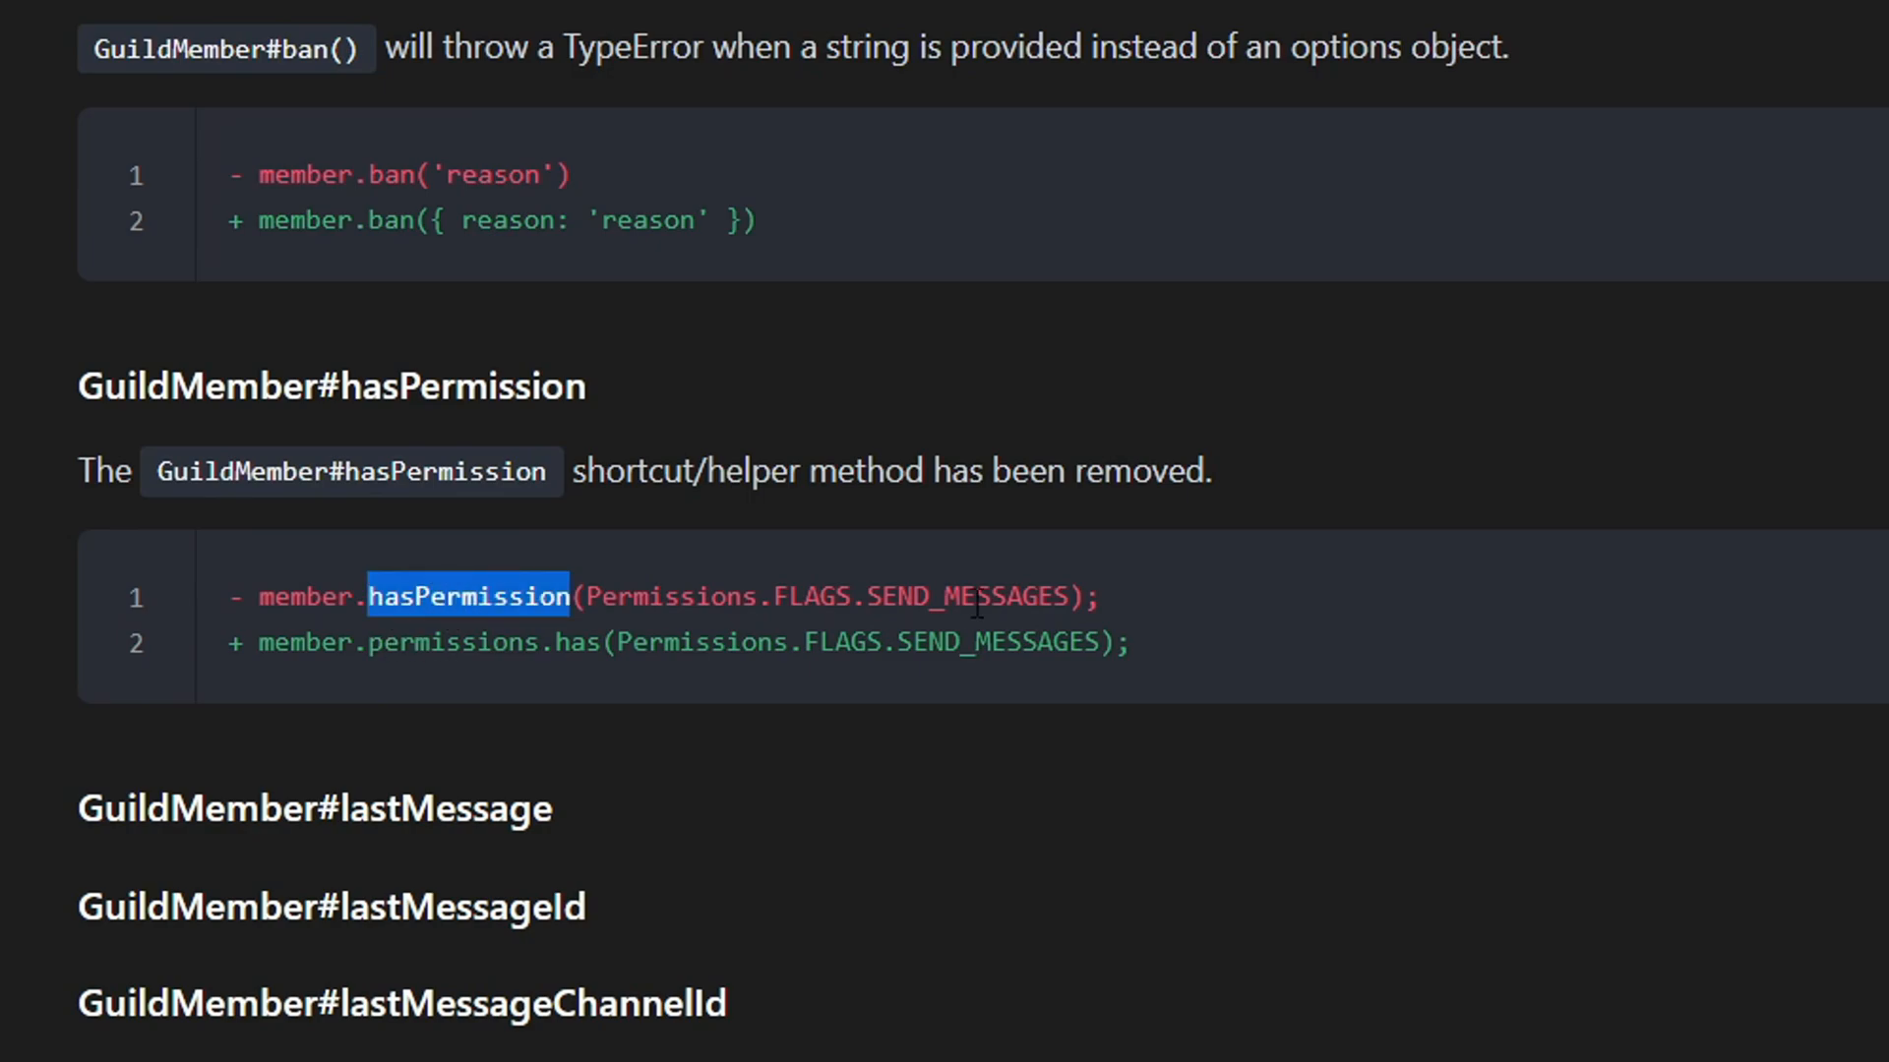